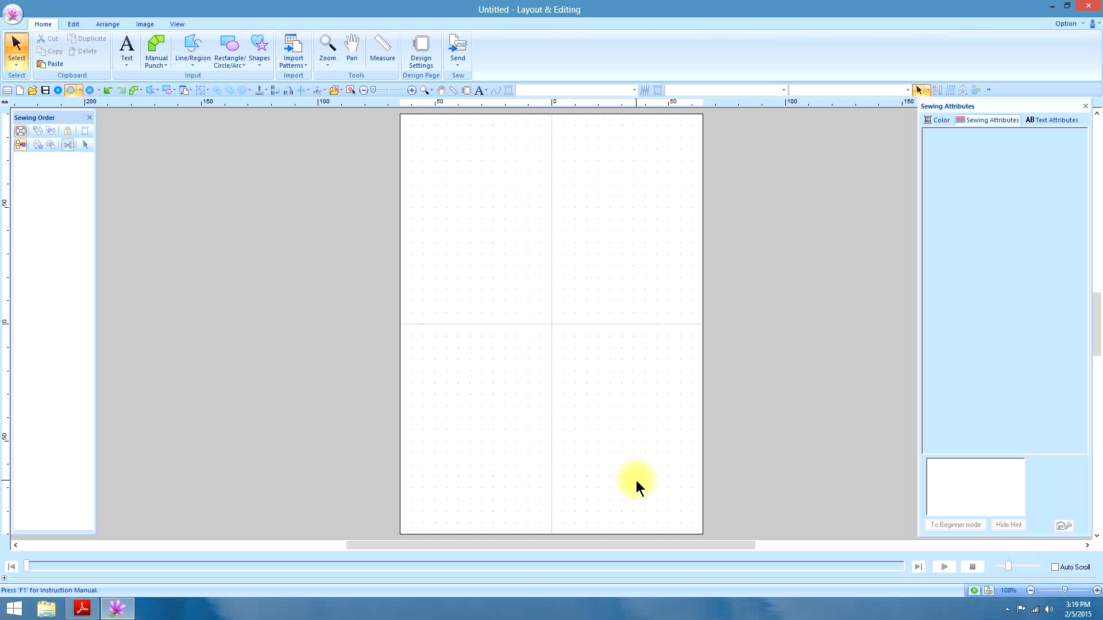
mouse_move(660, 292)
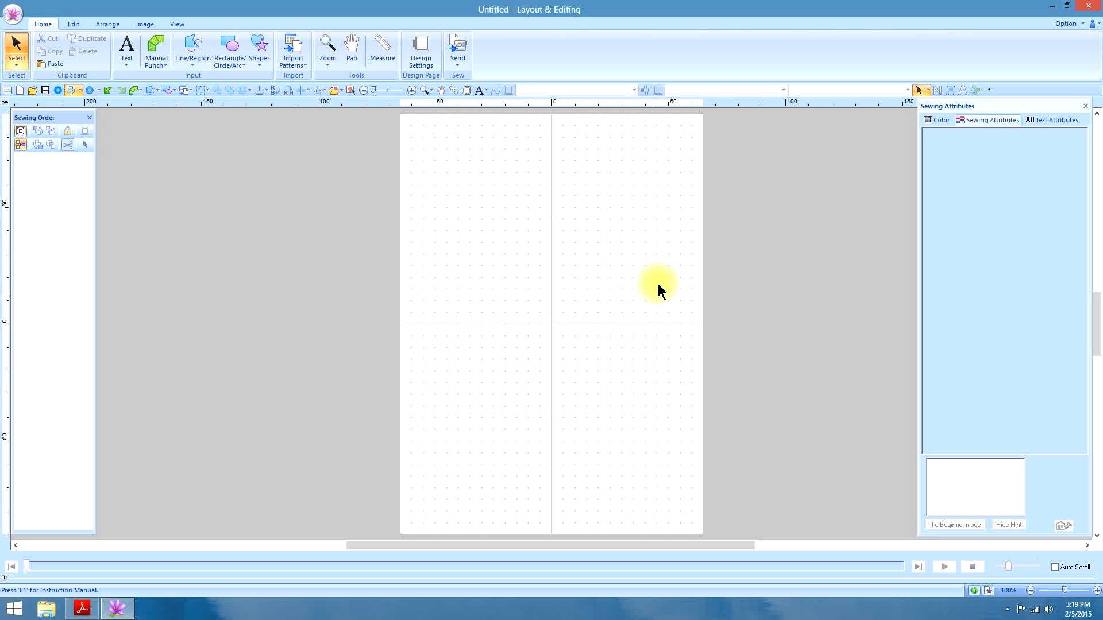
mouse_move(579, 333)
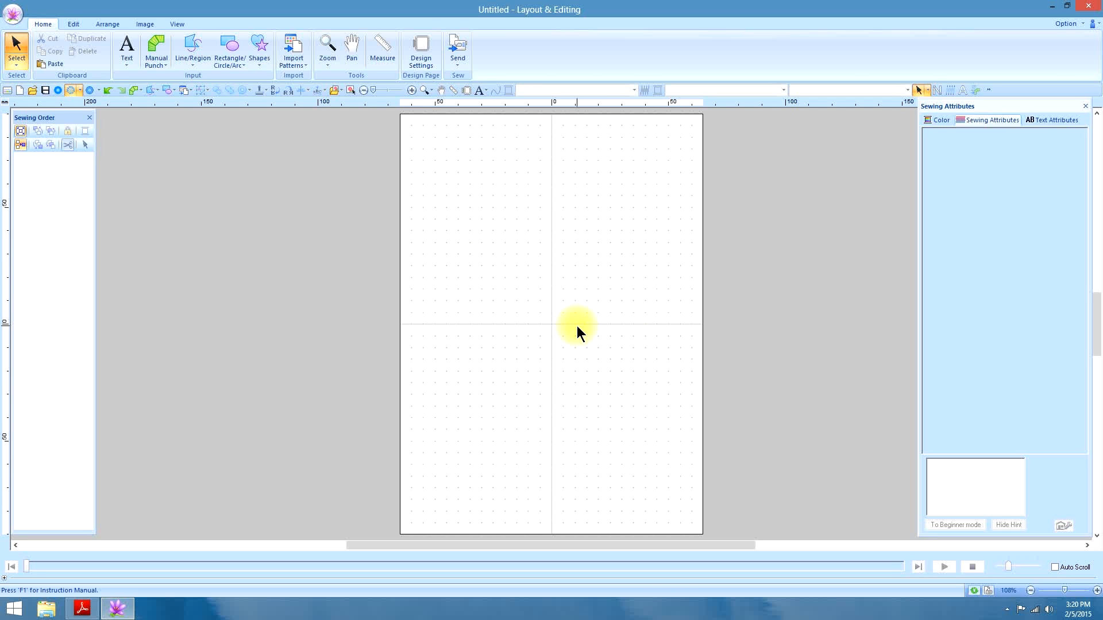
mouse_move(614, 353)
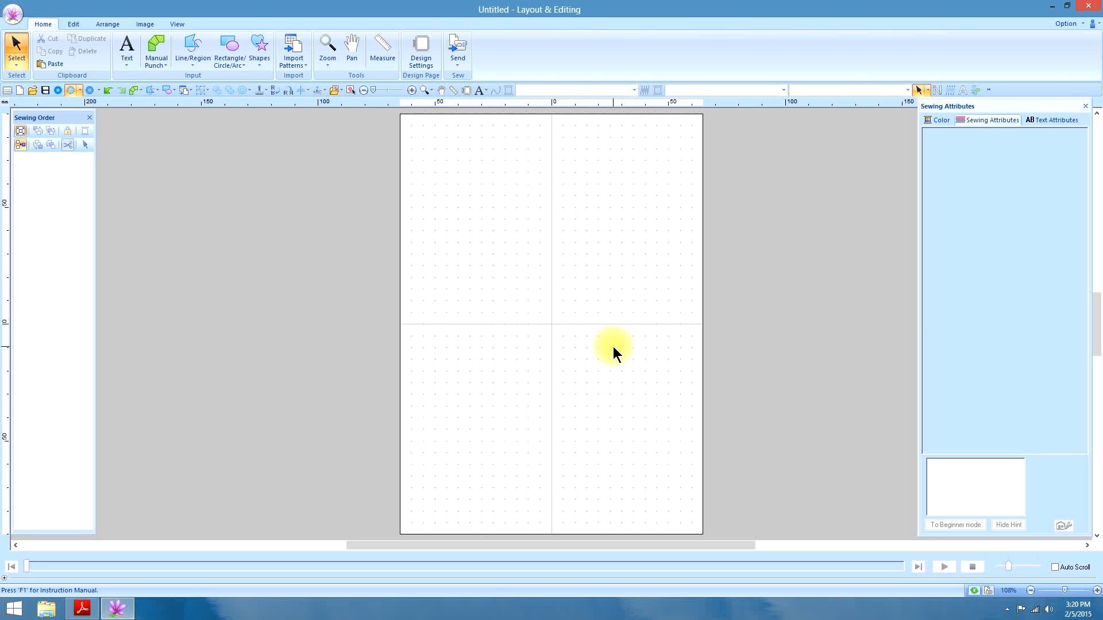
mouse_move(574, 343)
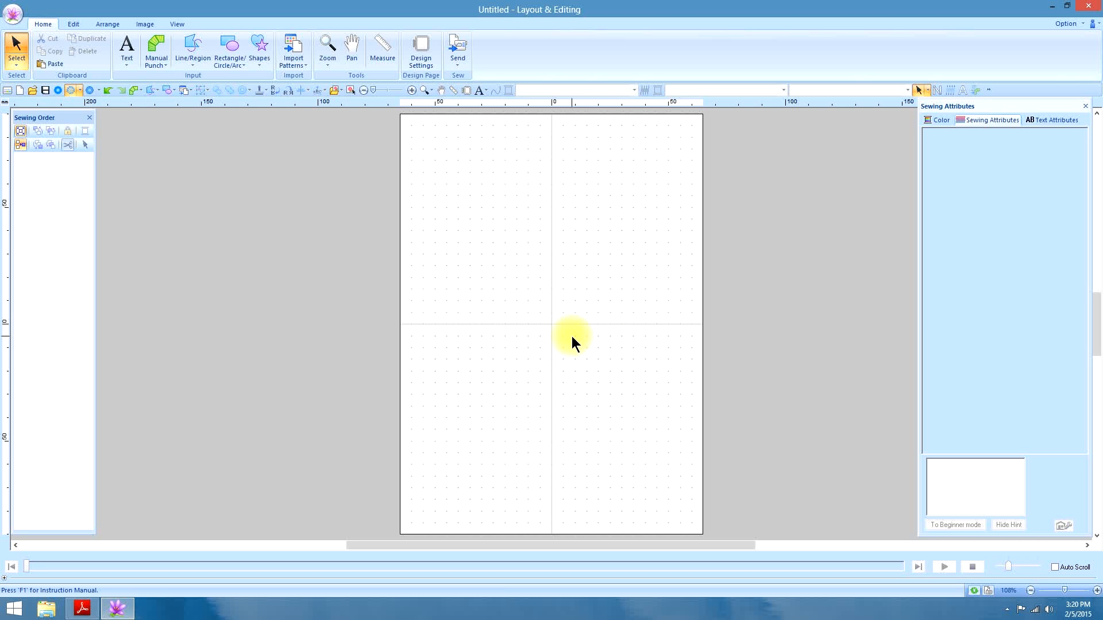
mouse_move(551, 329)
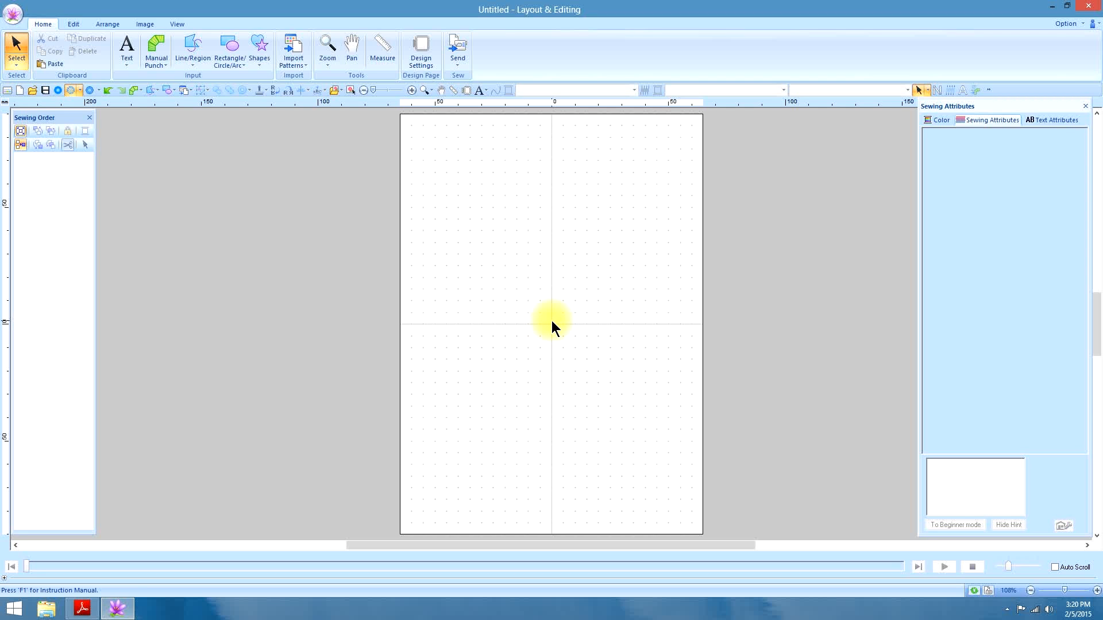
mouse_move(589, 324)
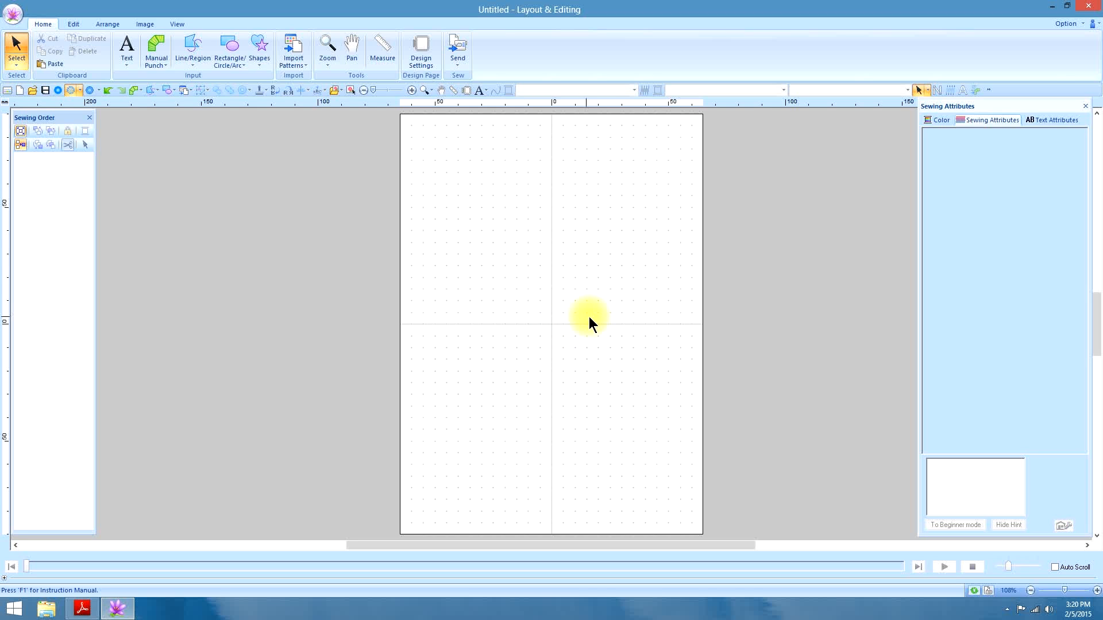
mouse_move(616, 320)
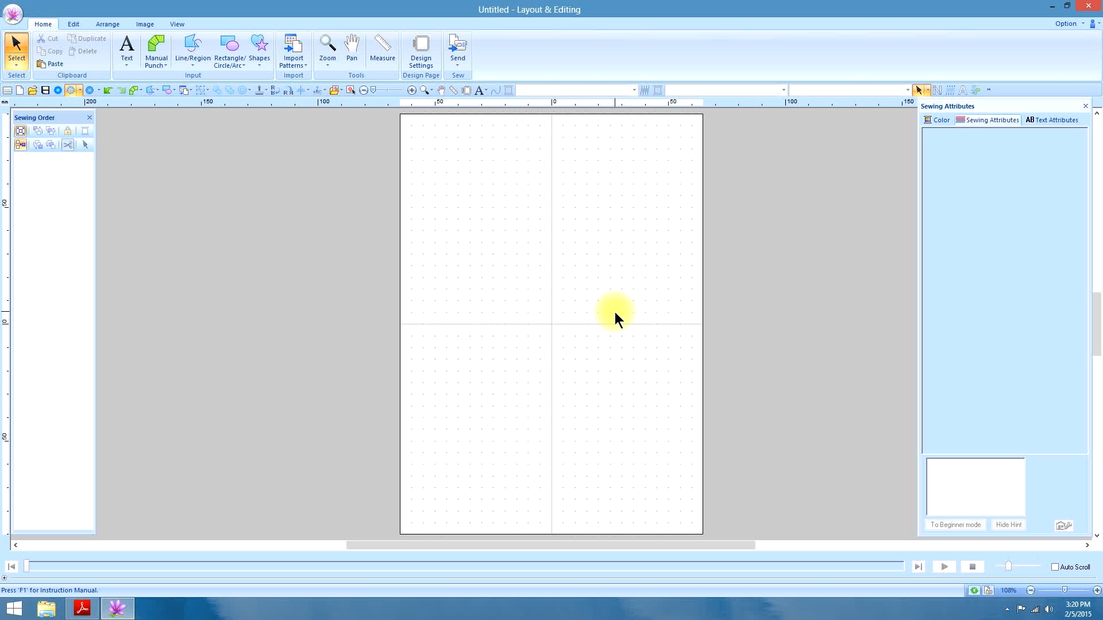
mouse_move(637, 335)
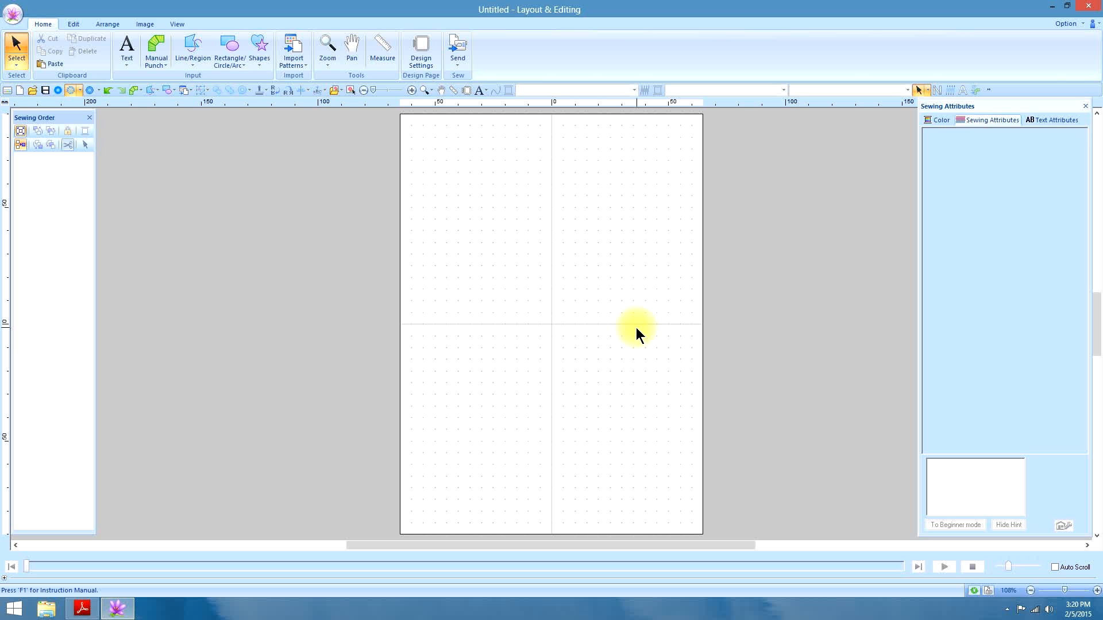
mouse_move(255, 112)
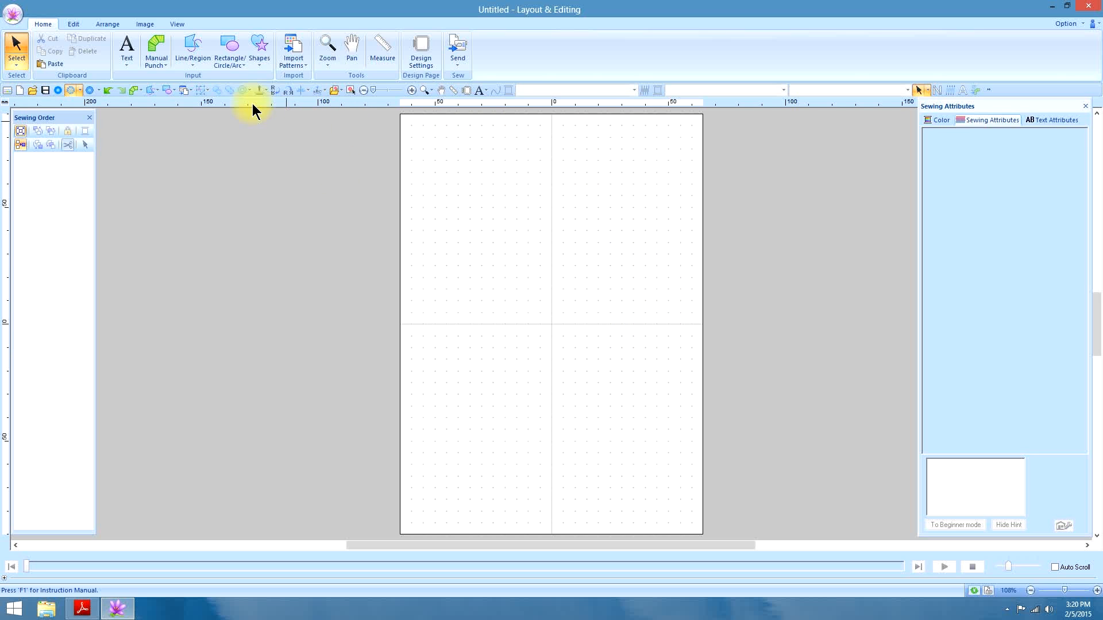
mouse_move(192, 47)
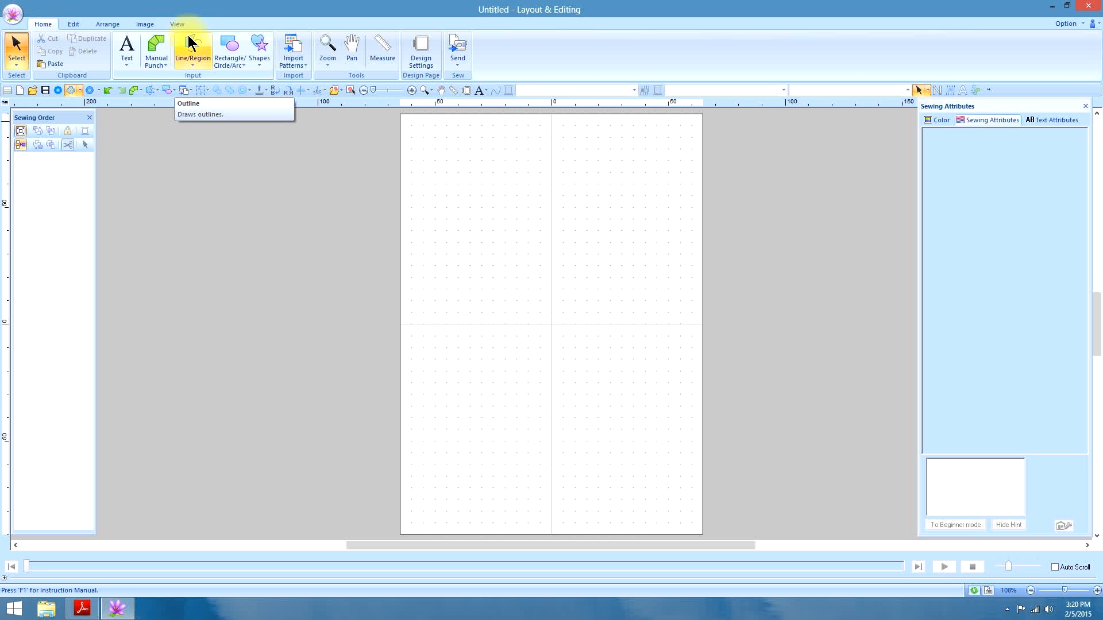
mouse_move(260, 49)
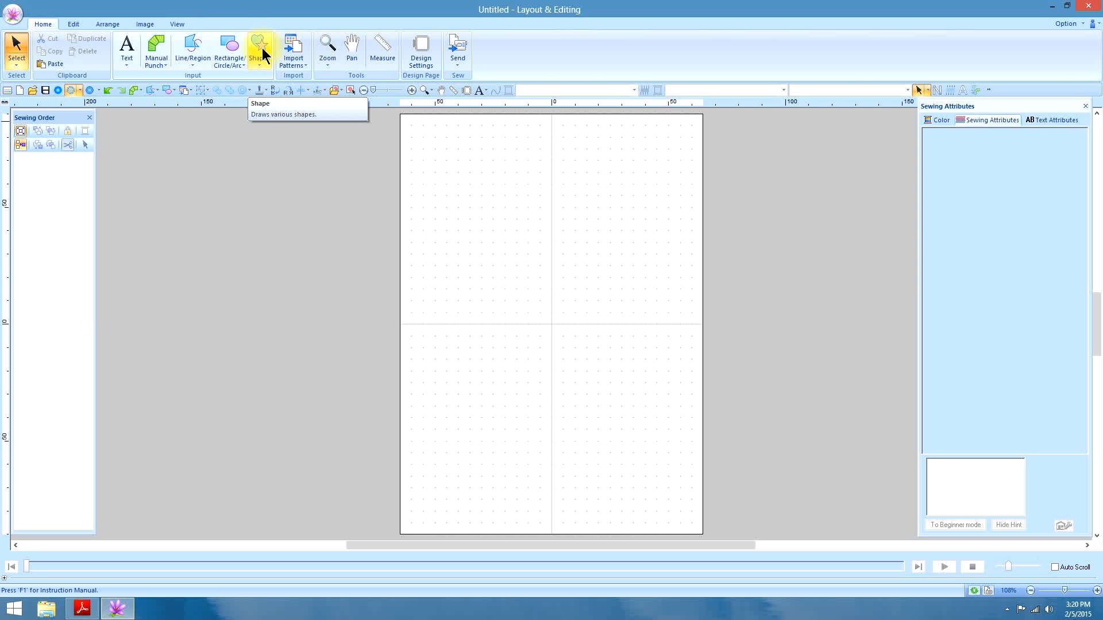
mouse_move(192, 50)
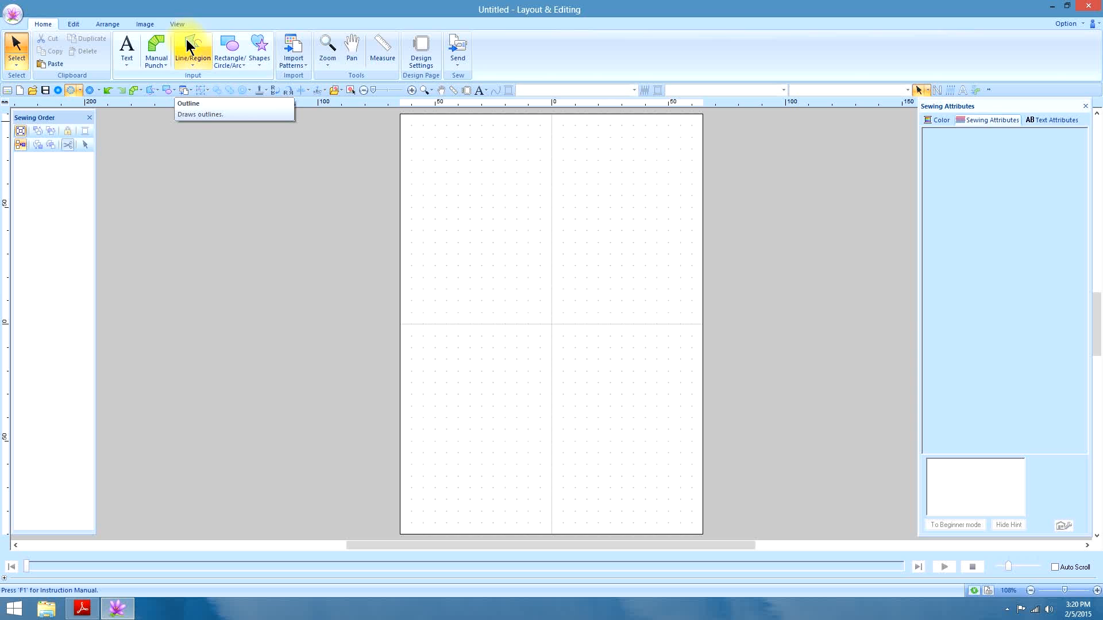
Choose the Closed Straight Line region tool from the Line/Region tools
click(192, 52)
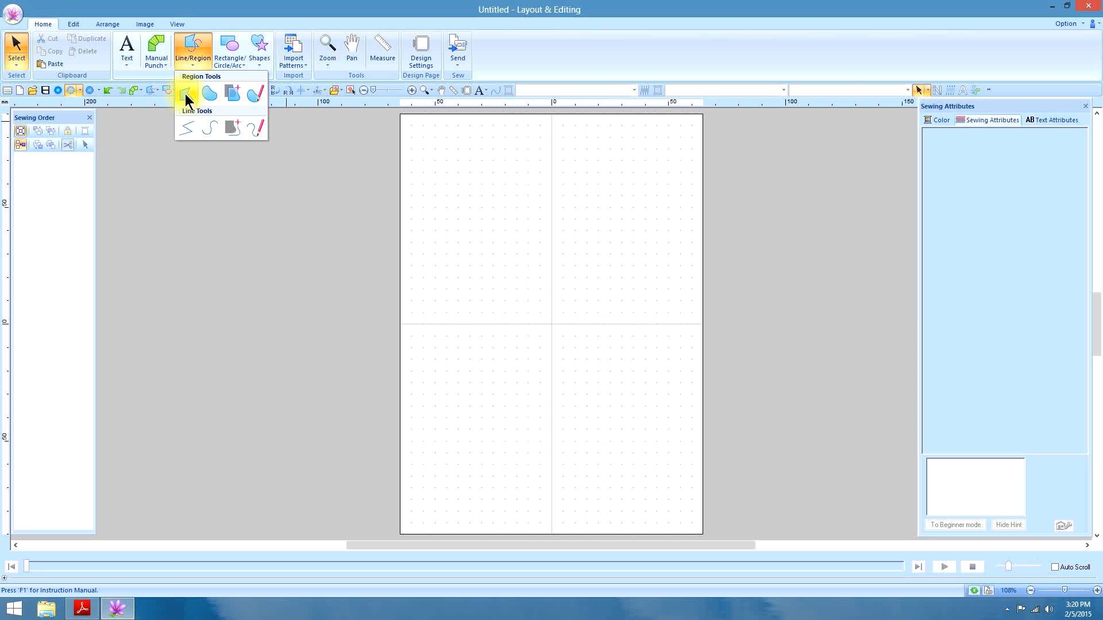
mouse_move(186, 93)
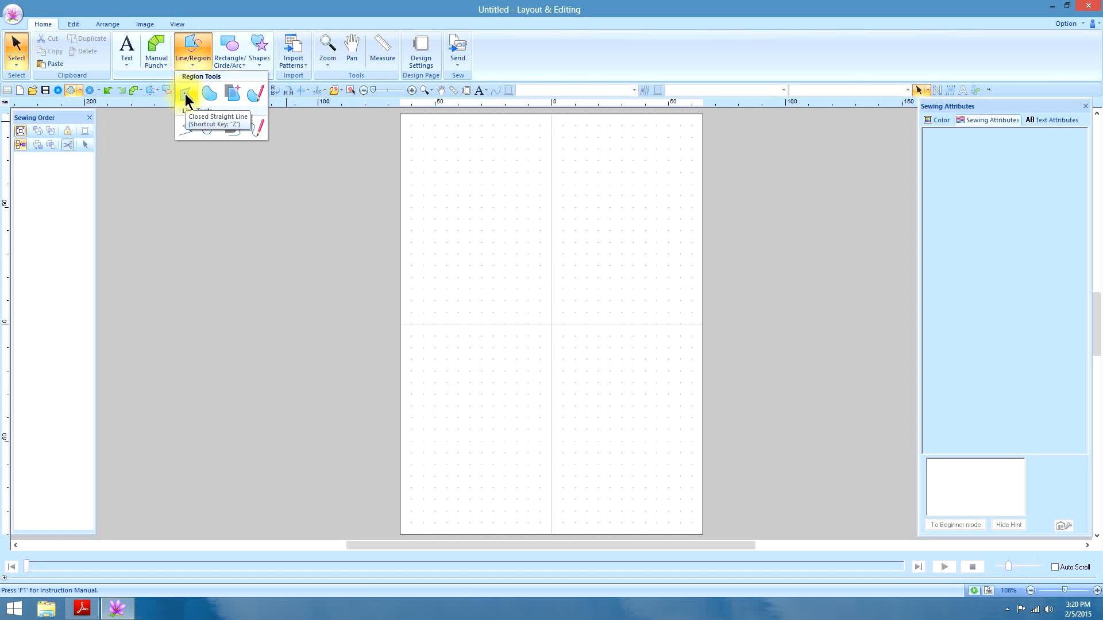
click(186, 93)
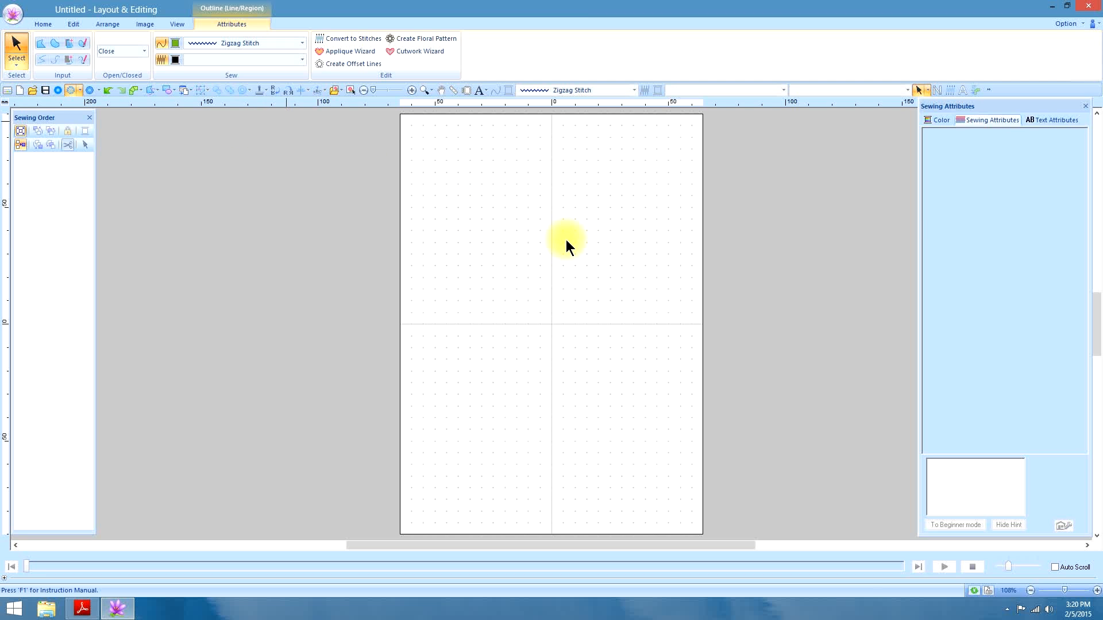
Enable zigzag line sew and fill region sew, then place the cat-head outline corners on the page
click(645, 90)
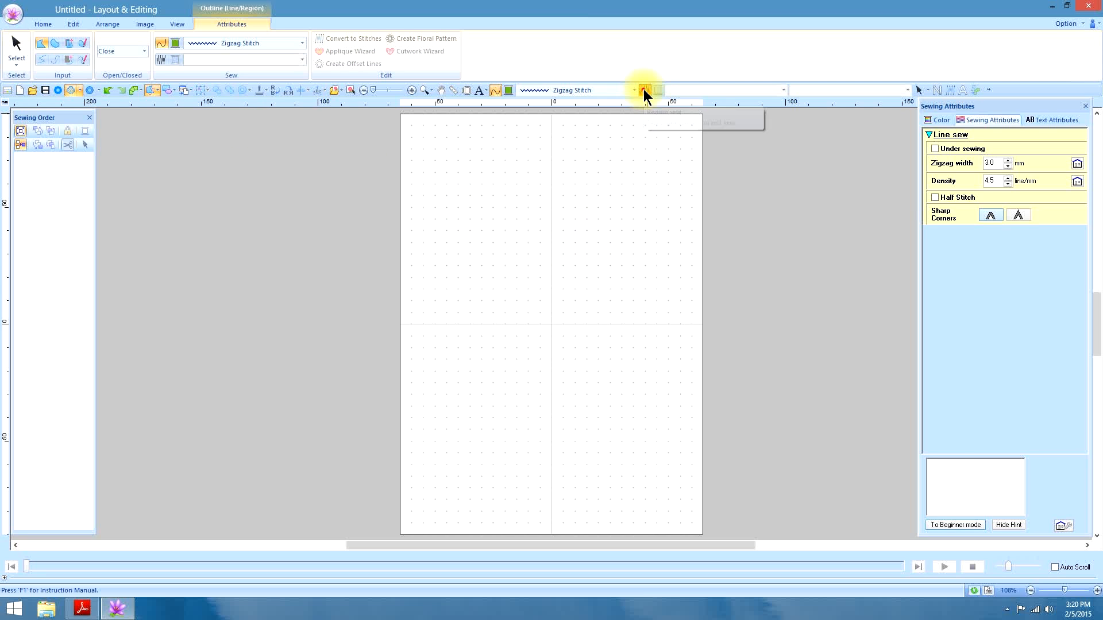
click(646, 90)
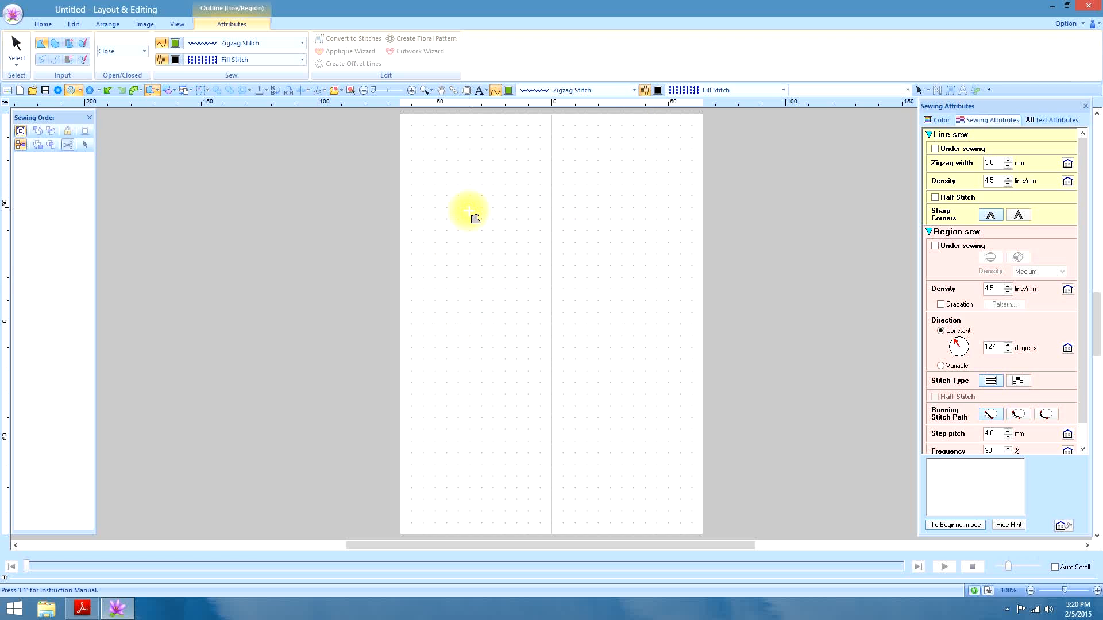
click(548, 239)
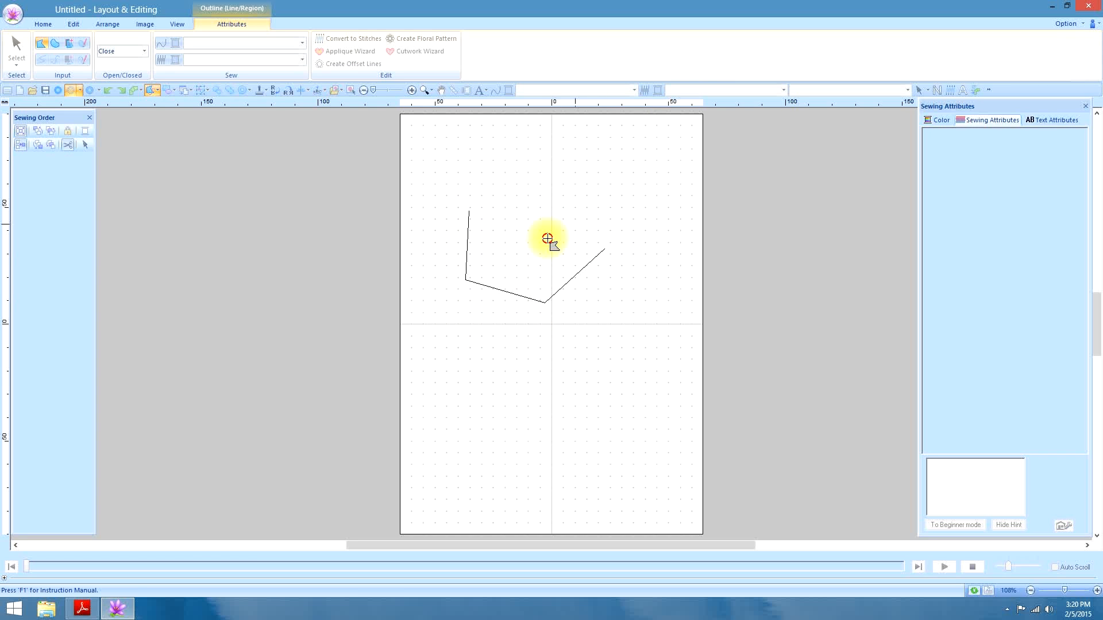
click(477, 193)
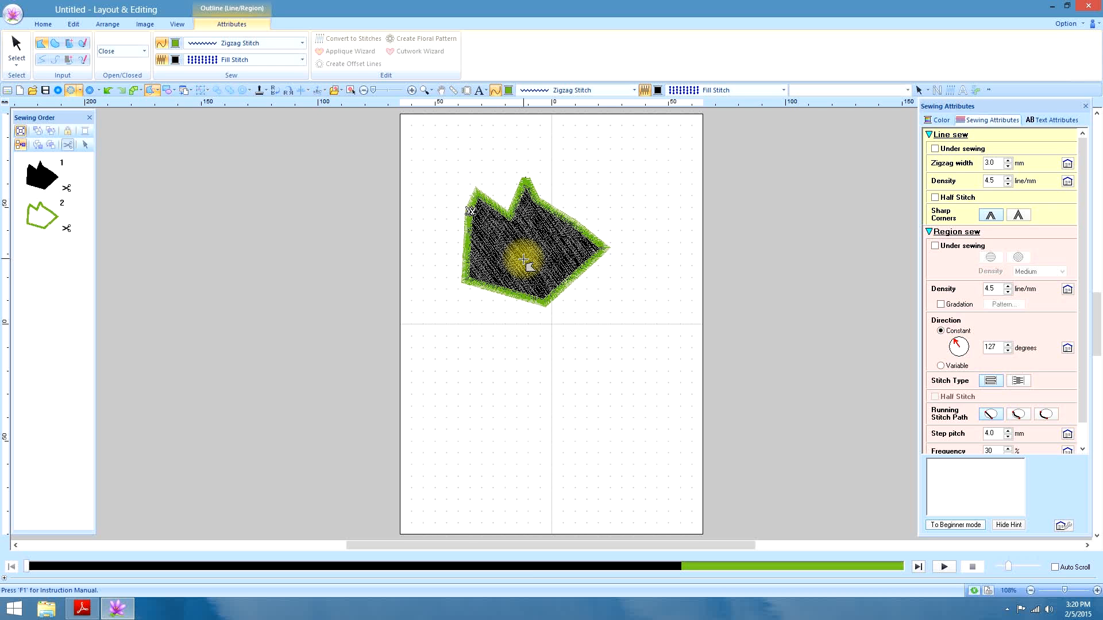
click(15, 49)
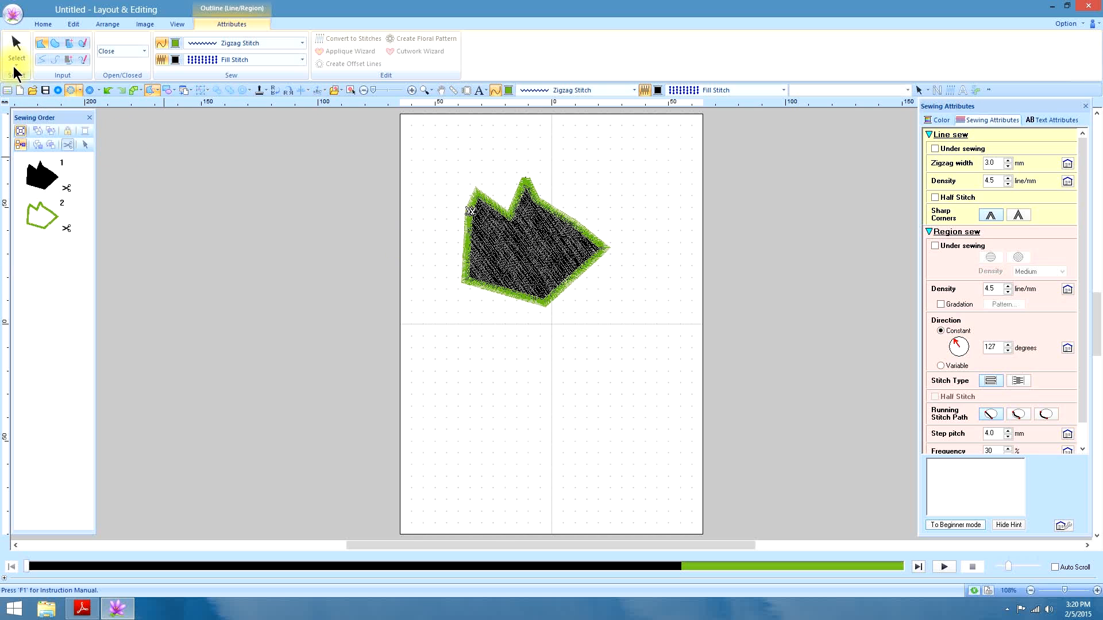
Select the black cat-head shape on the page
click(529, 253)
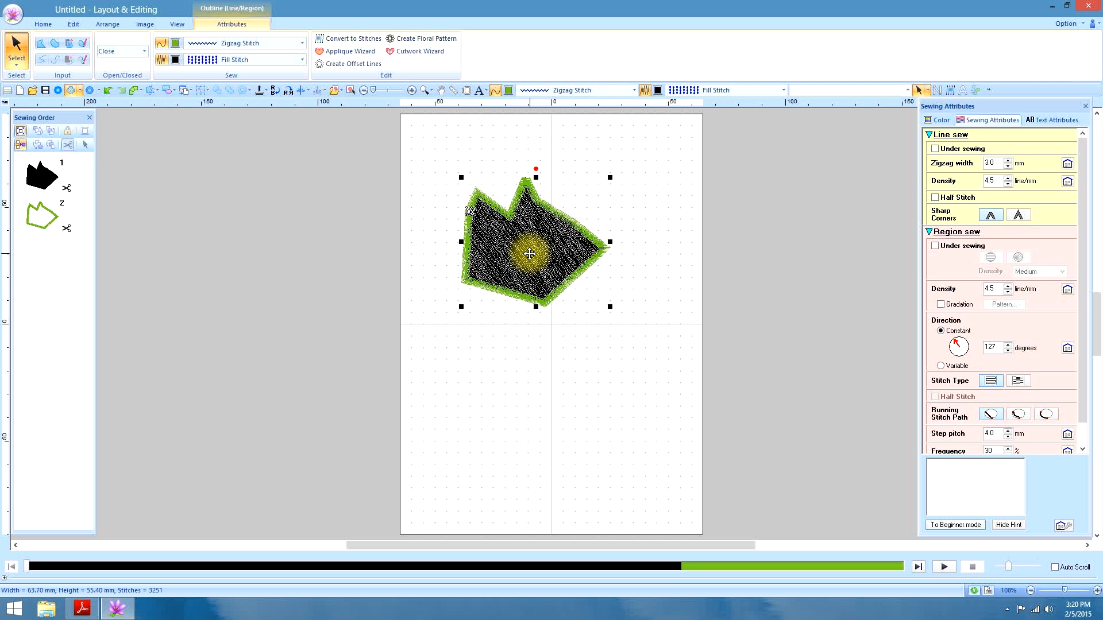
mouse_move(351, 51)
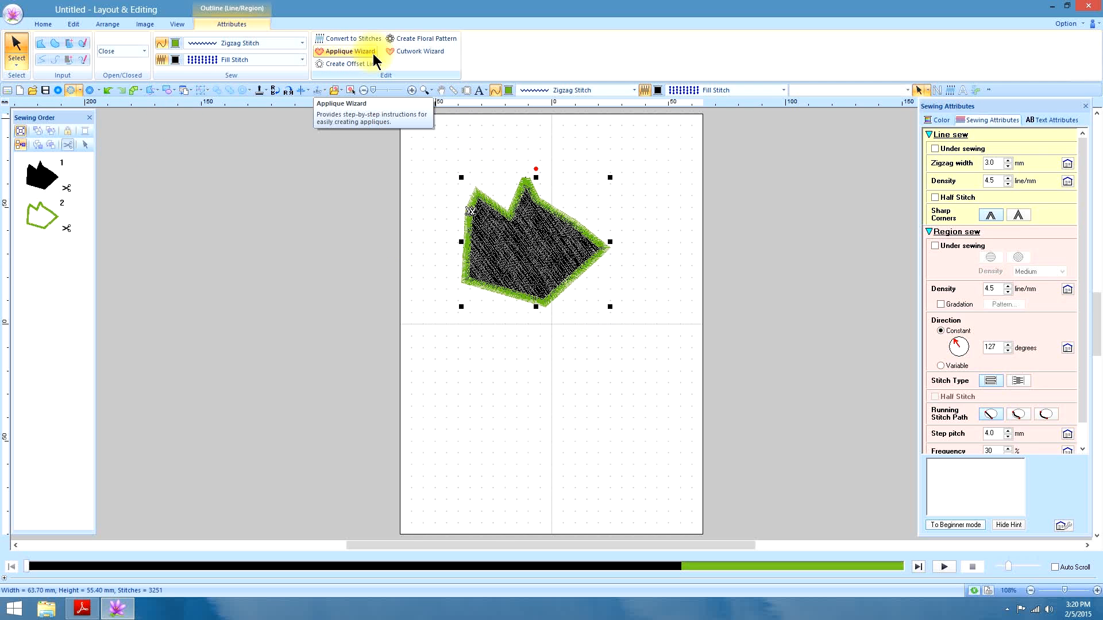
mouse_move(569, 274)
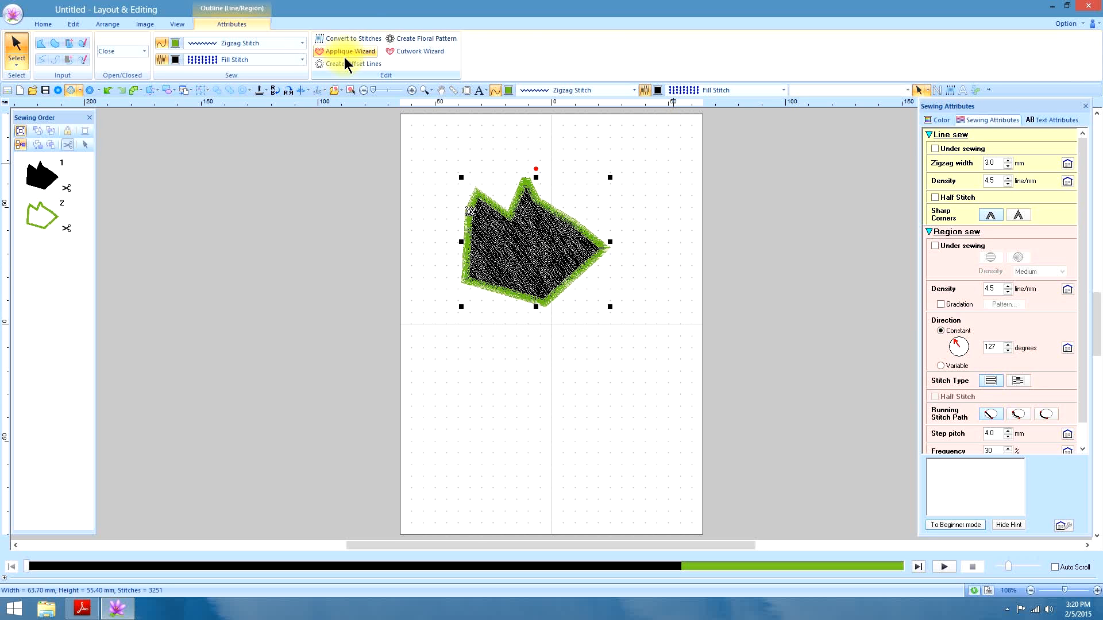
click(346, 50)
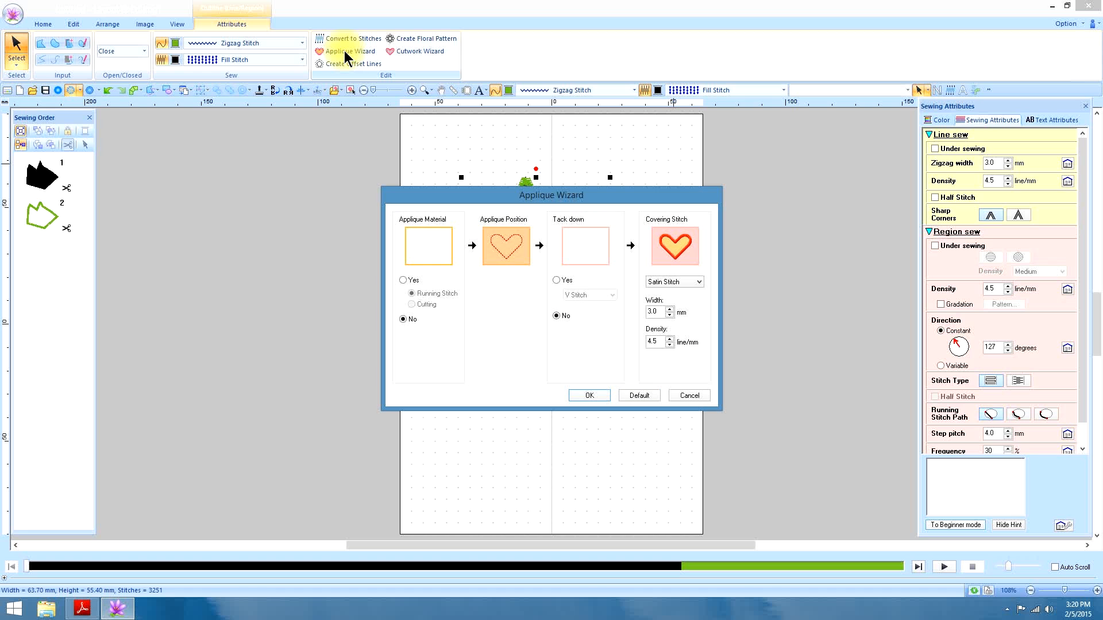
click(637, 395)
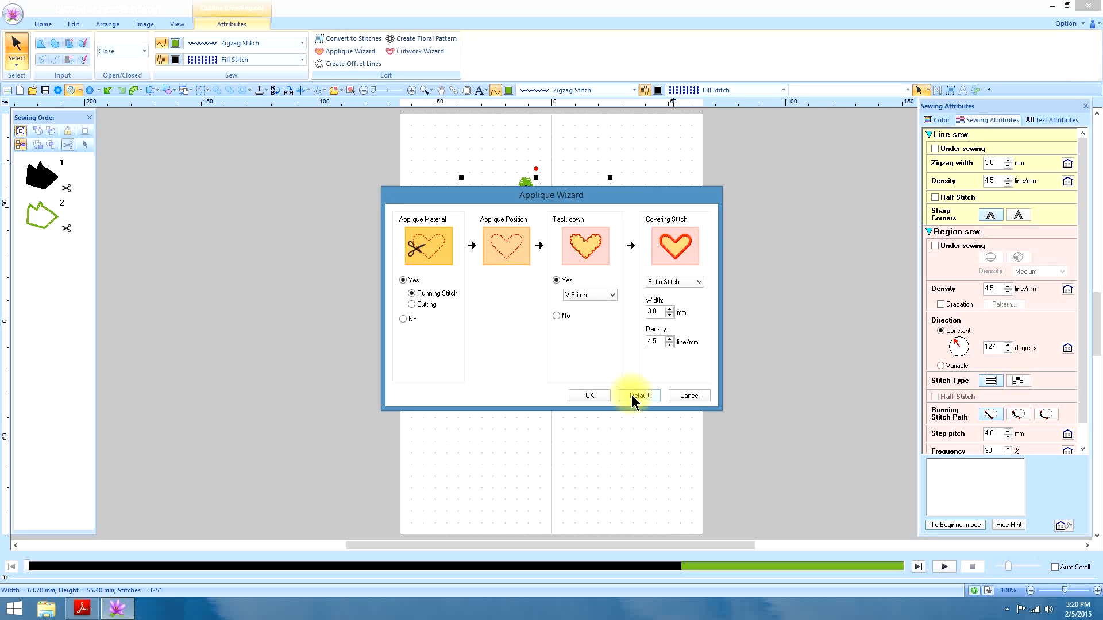
mouse_move(512, 305)
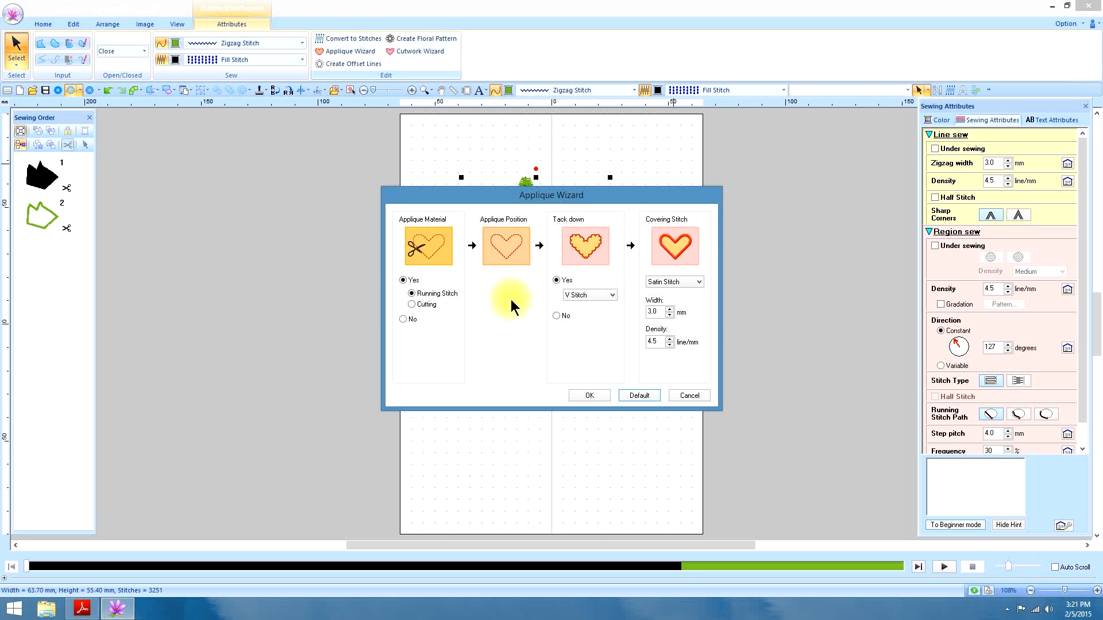
mouse_move(394, 246)
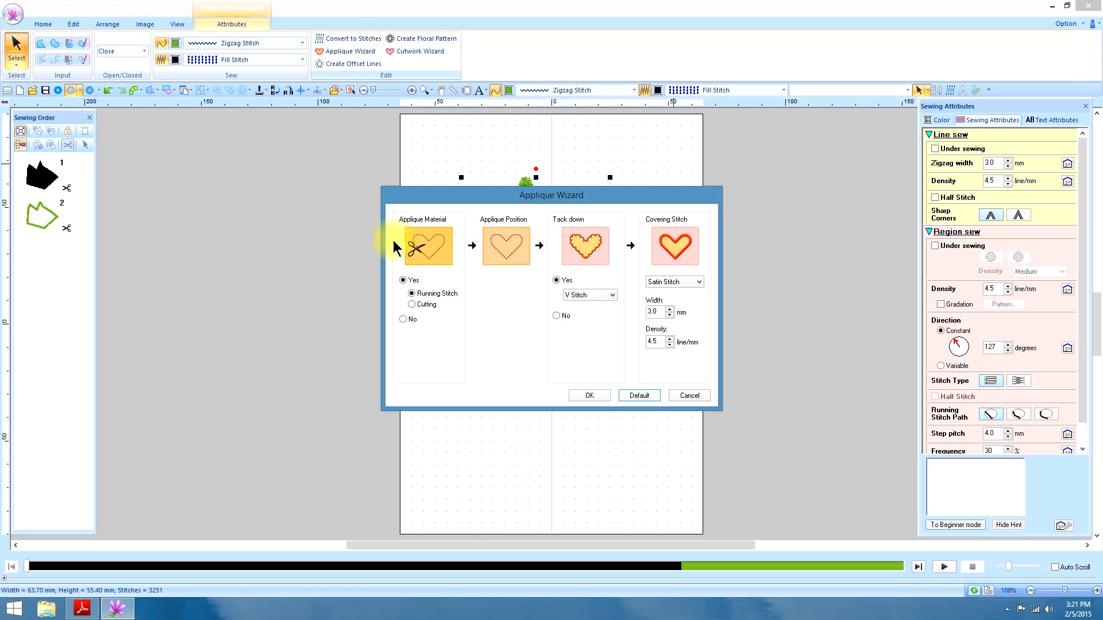
mouse_move(425, 249)
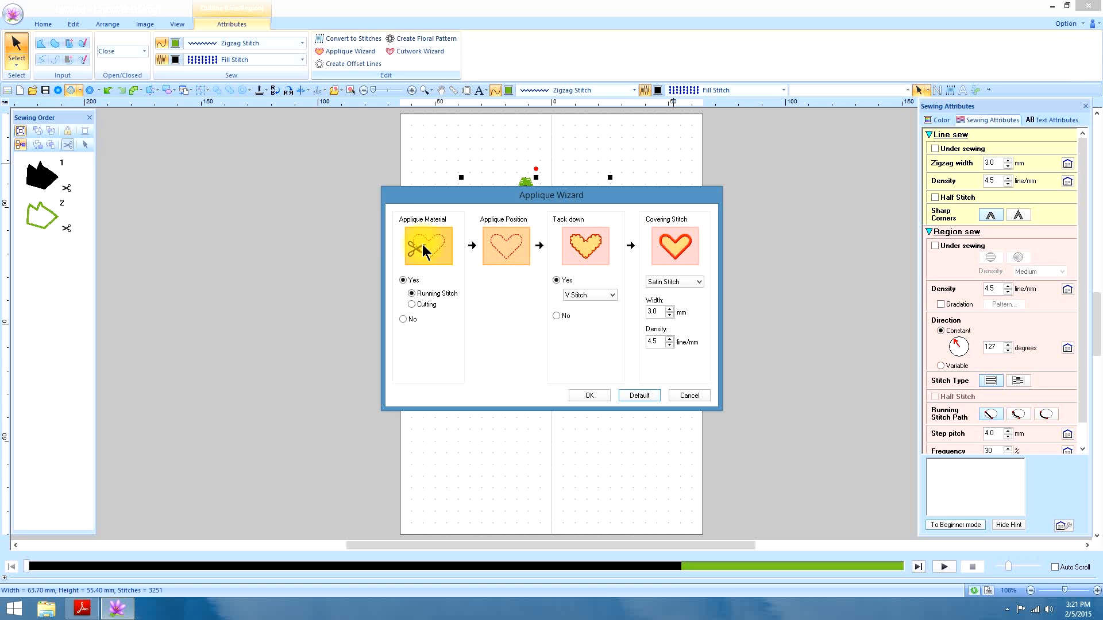
mouse_move(442, 256)
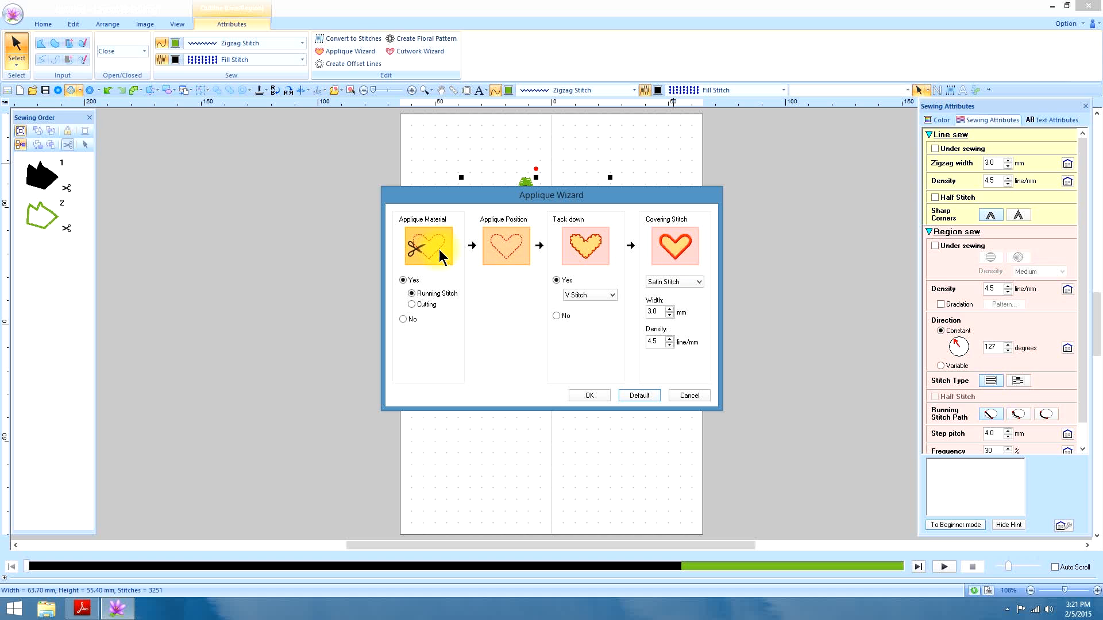
mouse_move(444, 229)
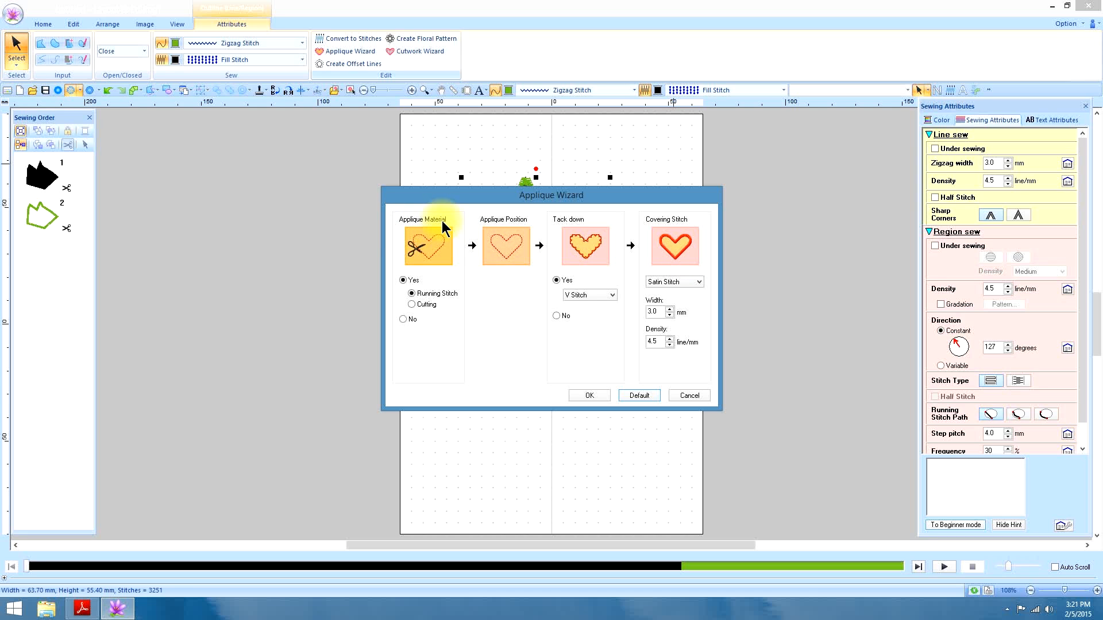
mouse_move(433, 266)
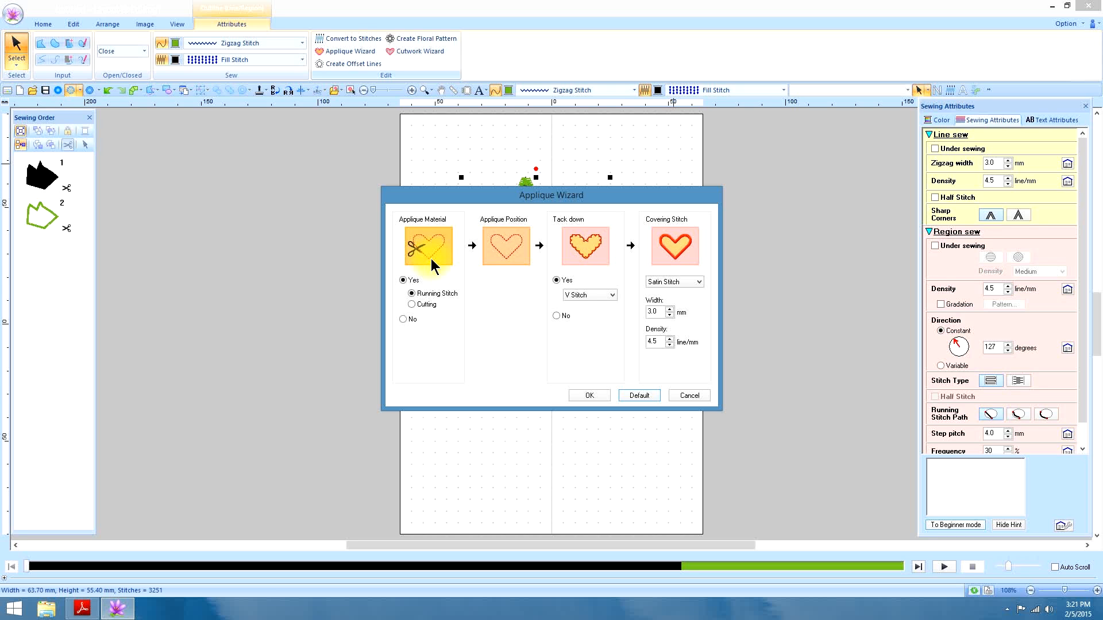
mouse_move(451, 242)
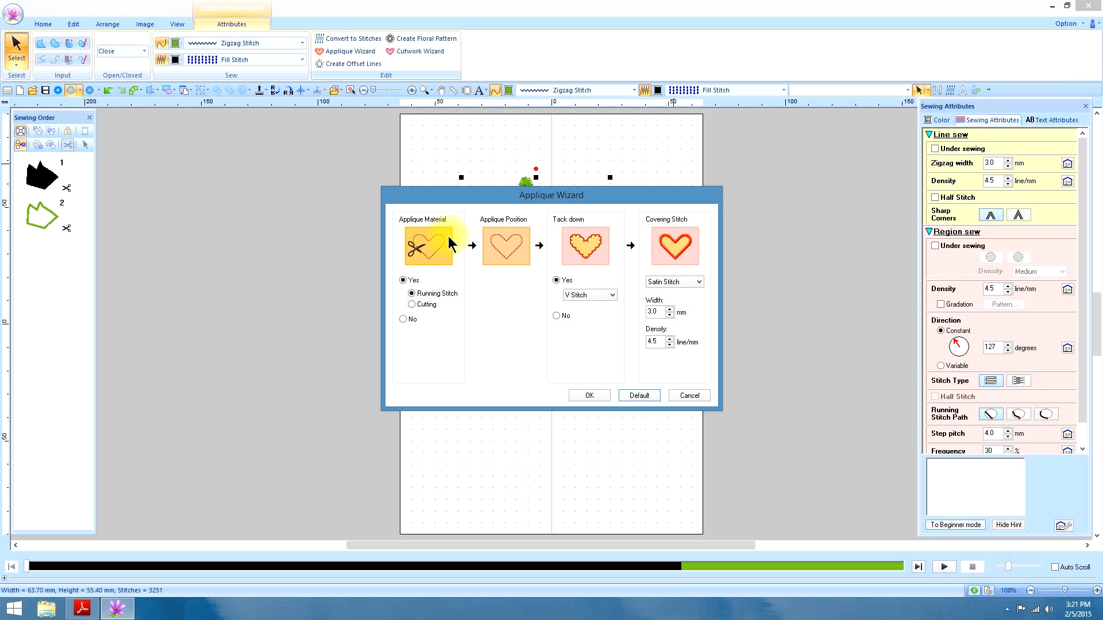
mouse_move(443, 262)
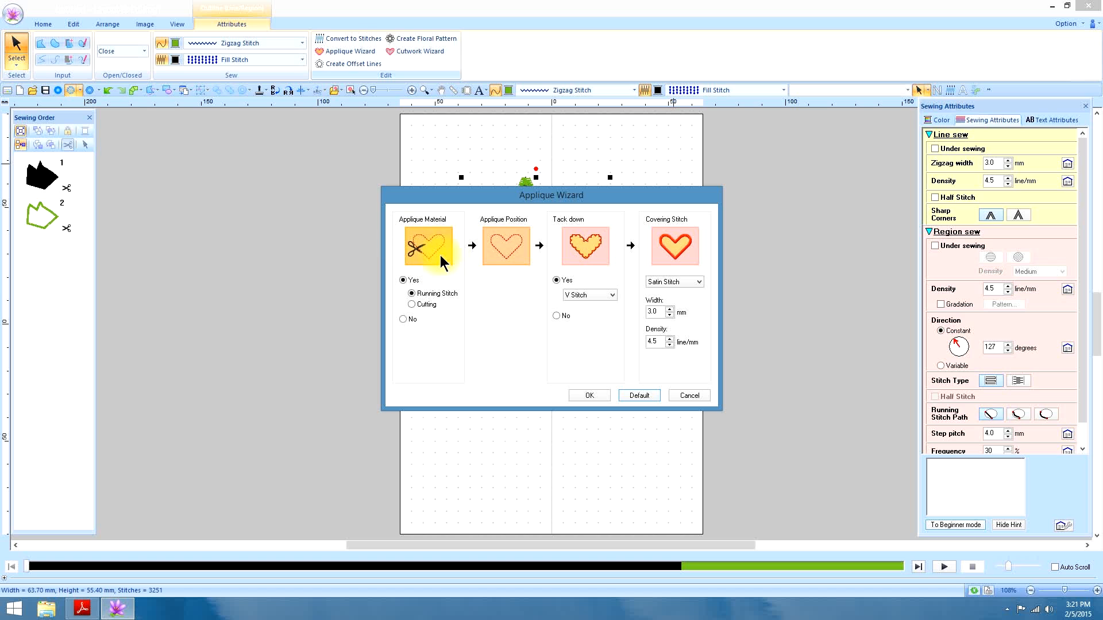
mouse_move(435, 261)
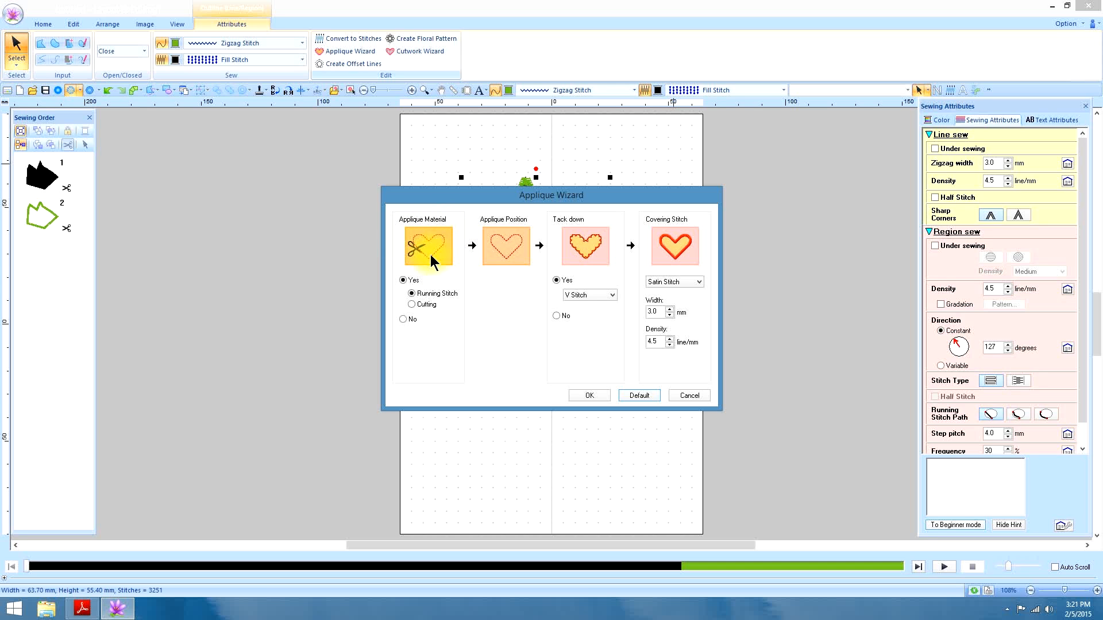
mouse_move(444, 251)
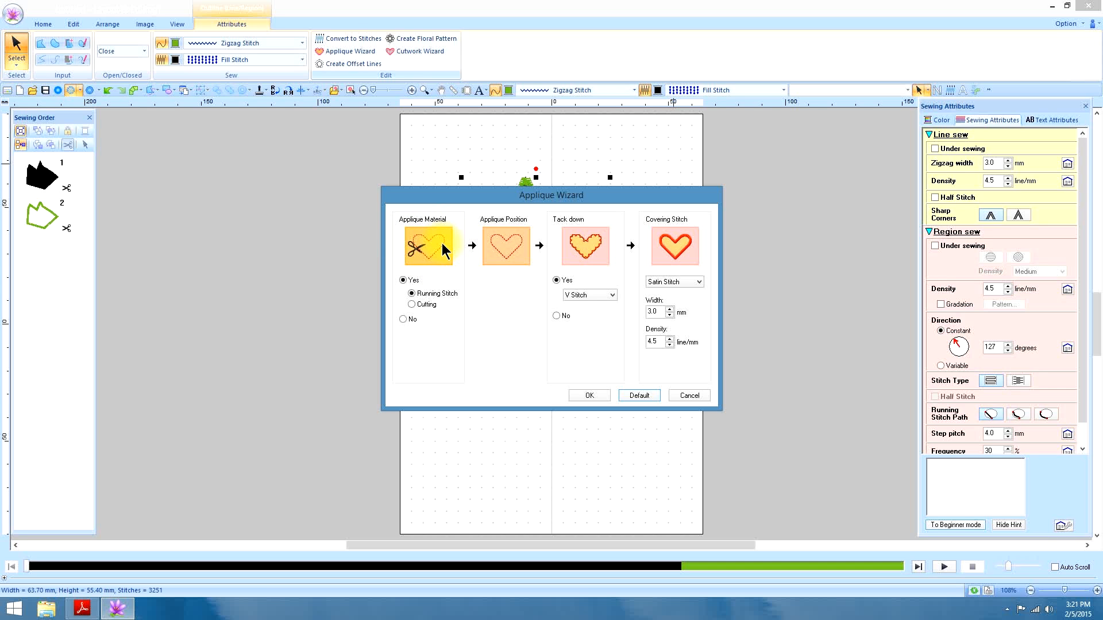
mouse_move(505, 283)
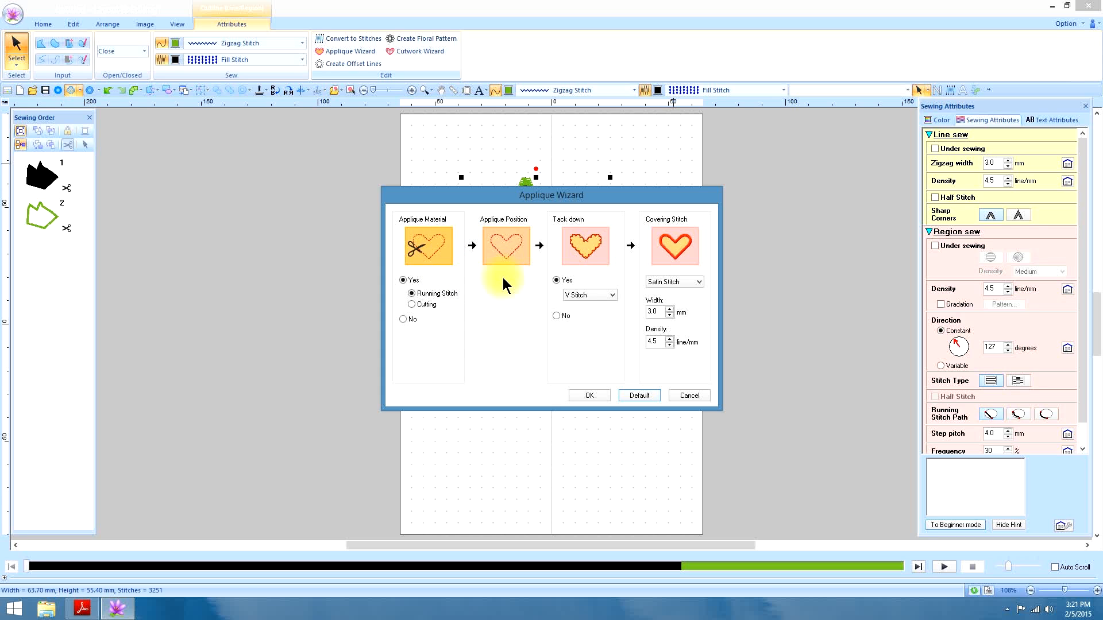
mouse_move(513, 268)
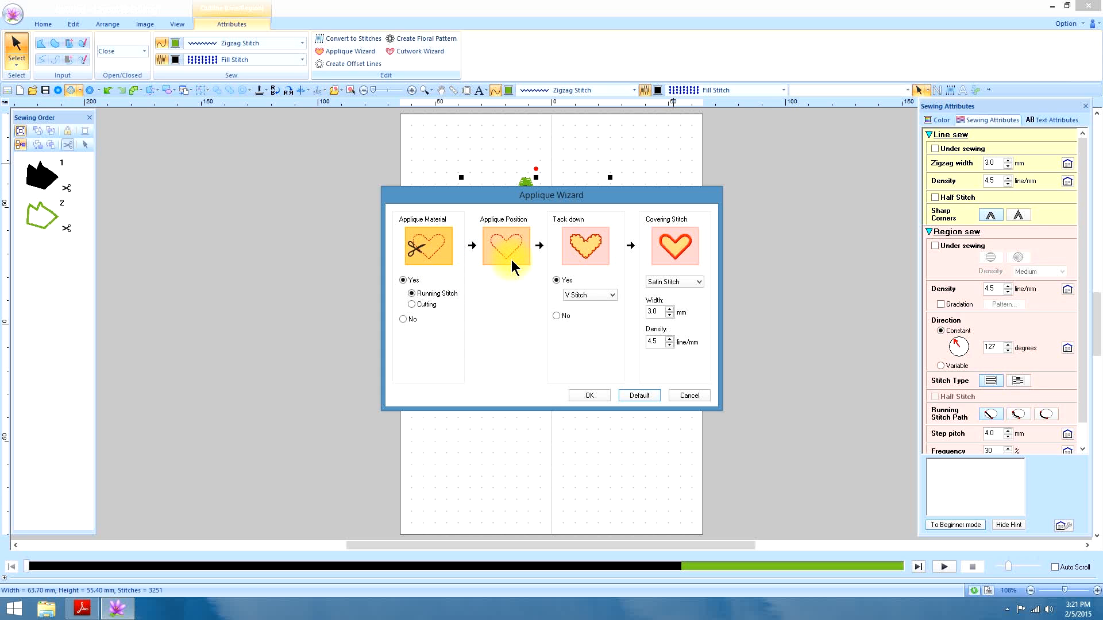
mouse_move(507, 258)
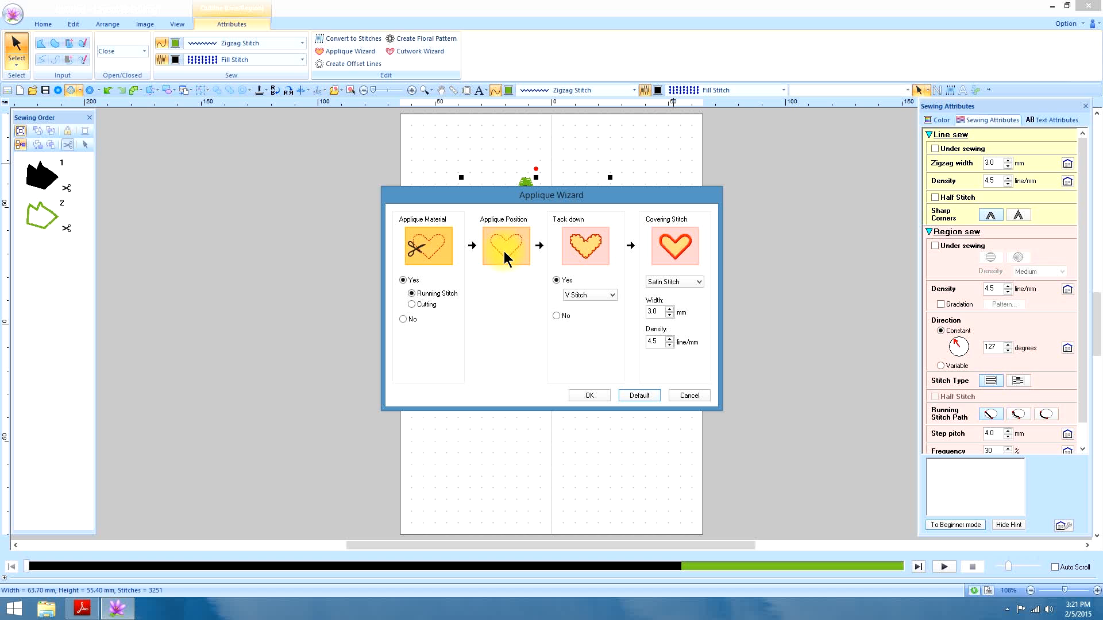
mouse_move(510, 246)
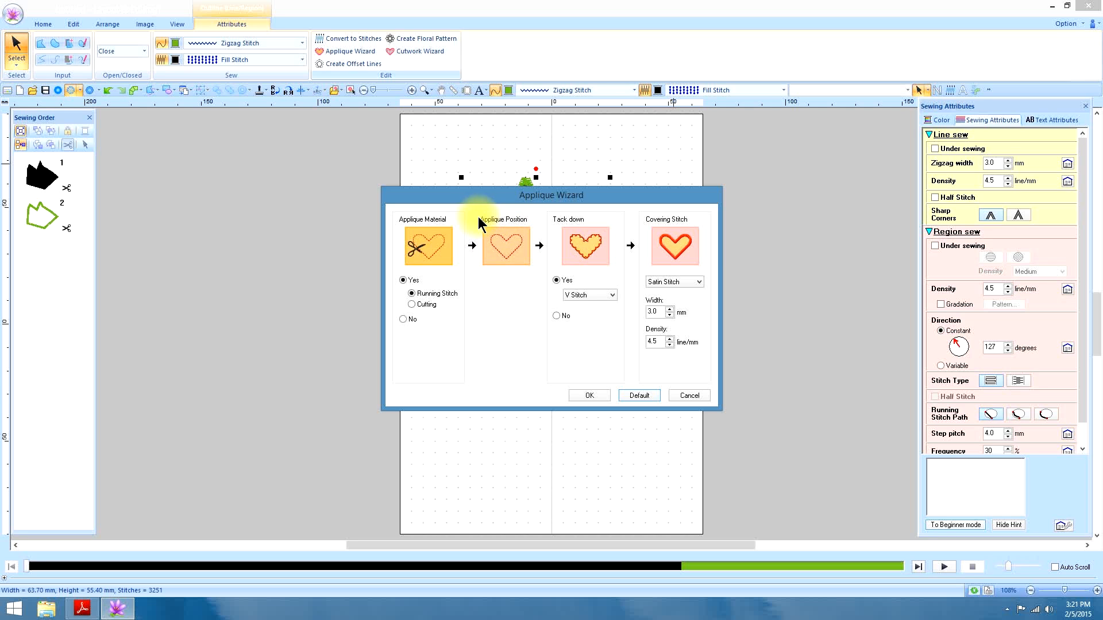
mouse_move(428, 252)
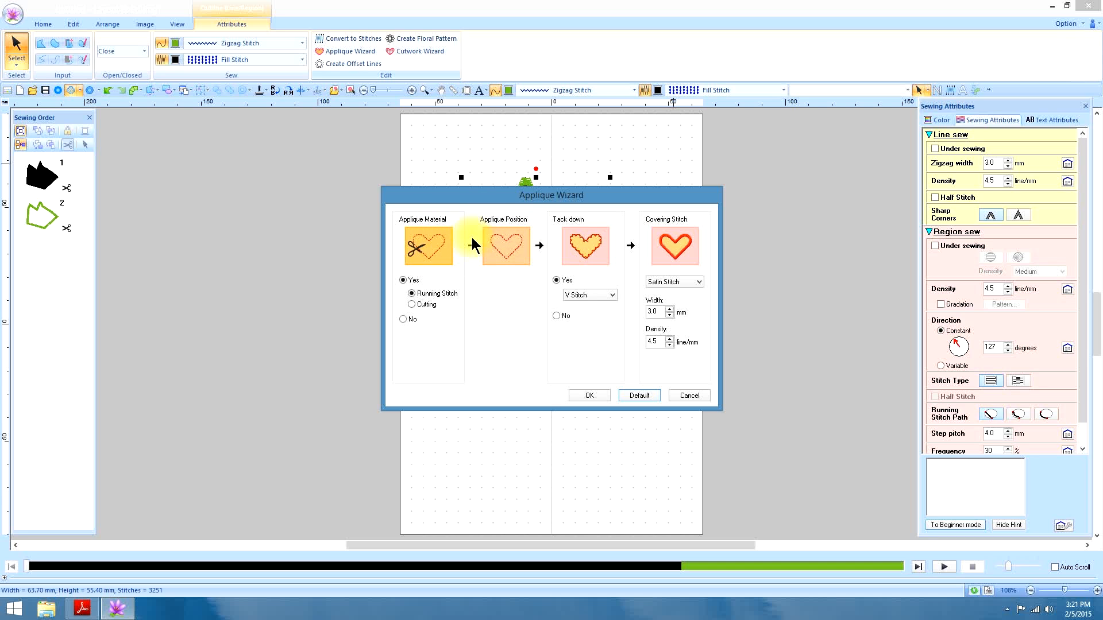
mouse_move(510, 249)
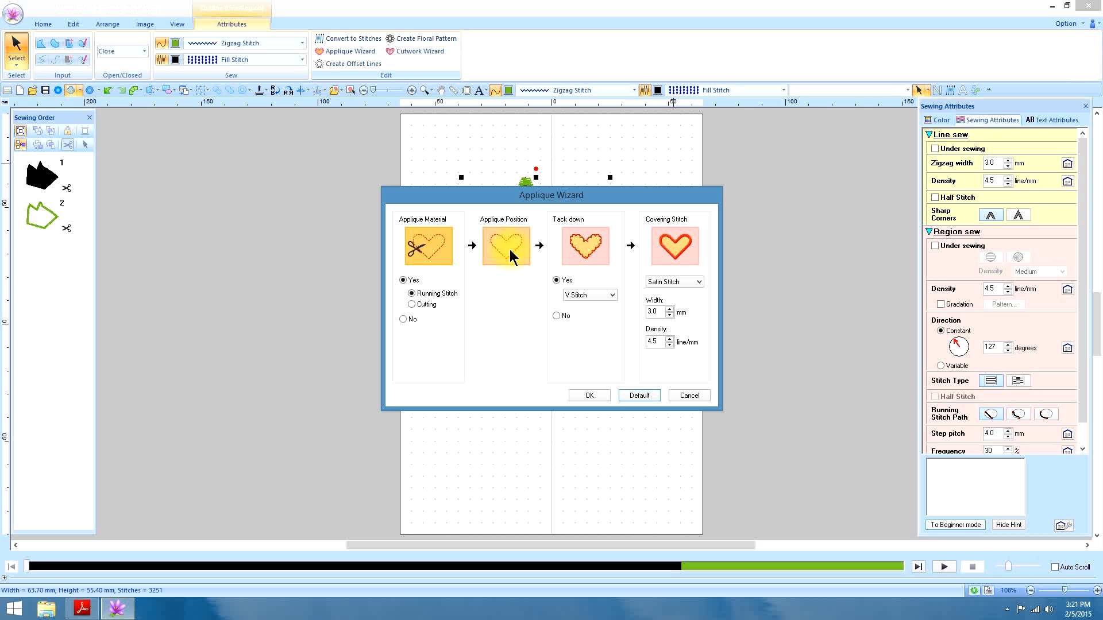
mouse_move(579, 246)
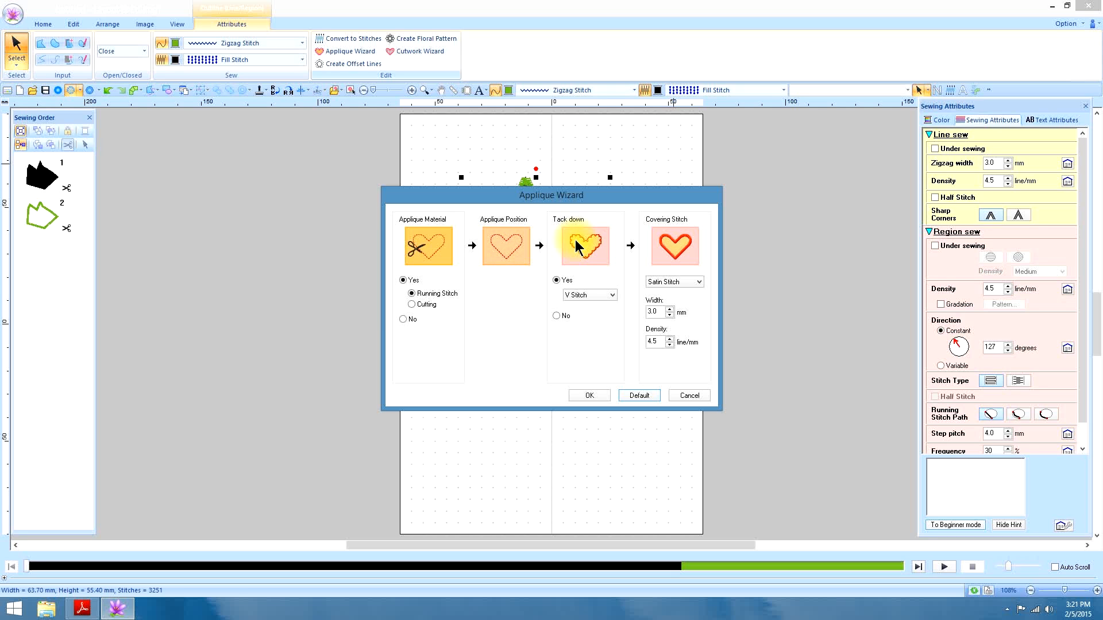
mouse_move(582, 249)
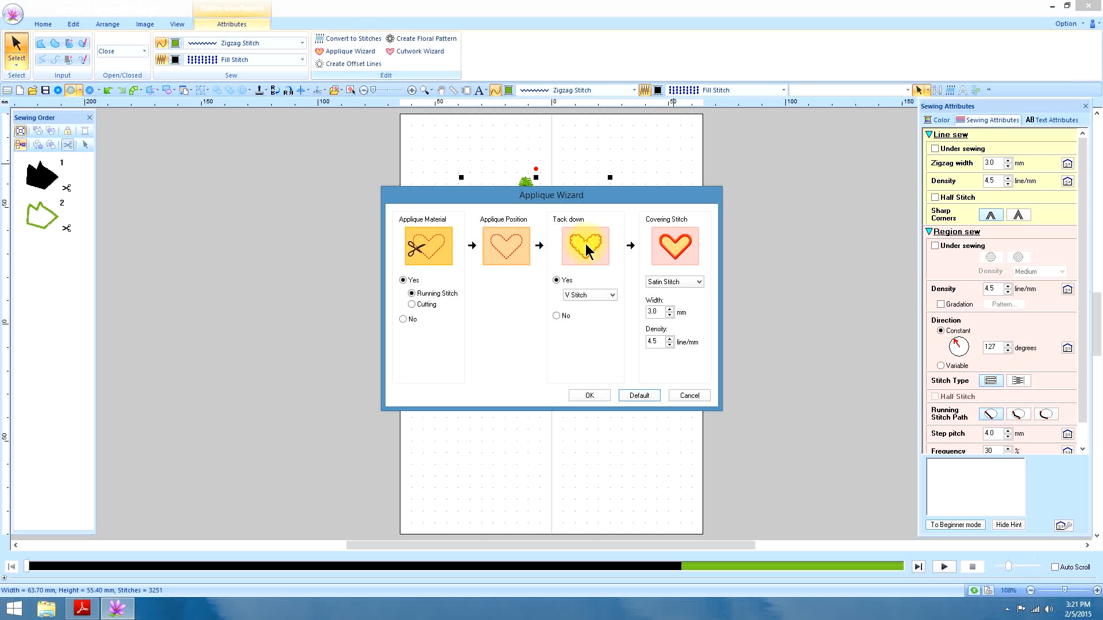
mouse_move(594, 253)
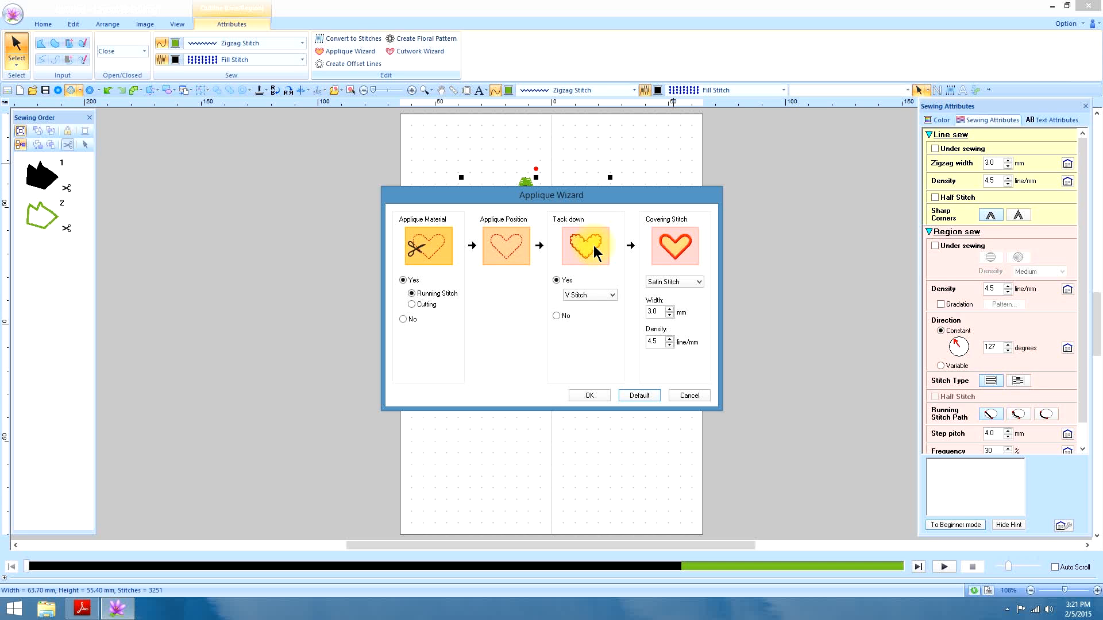
mouse_move(591, 259)
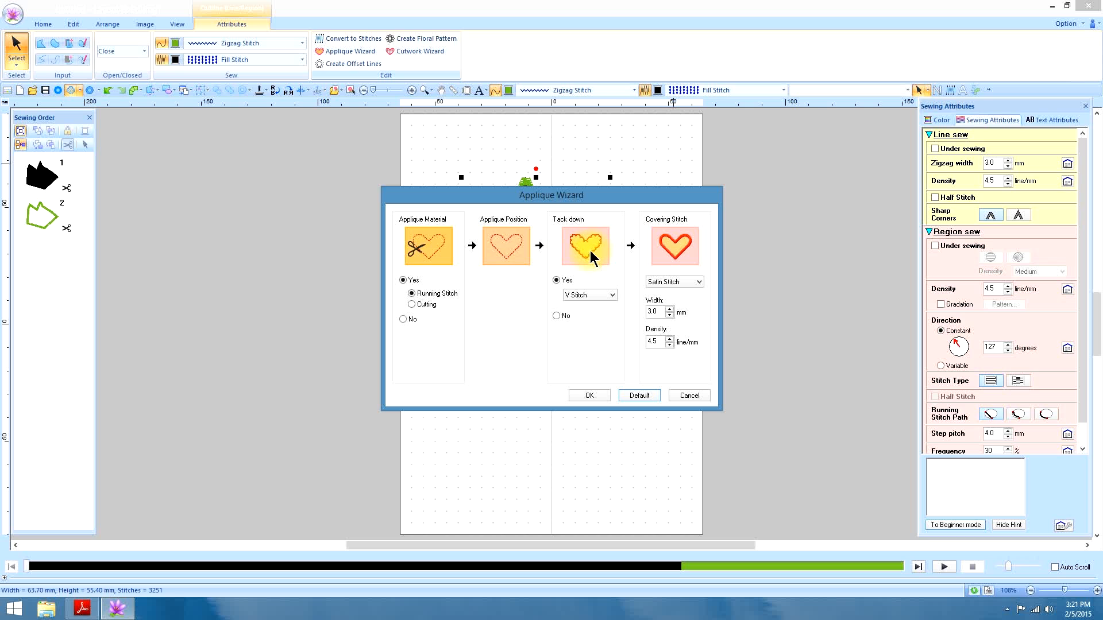
mouse_move(695, 246)
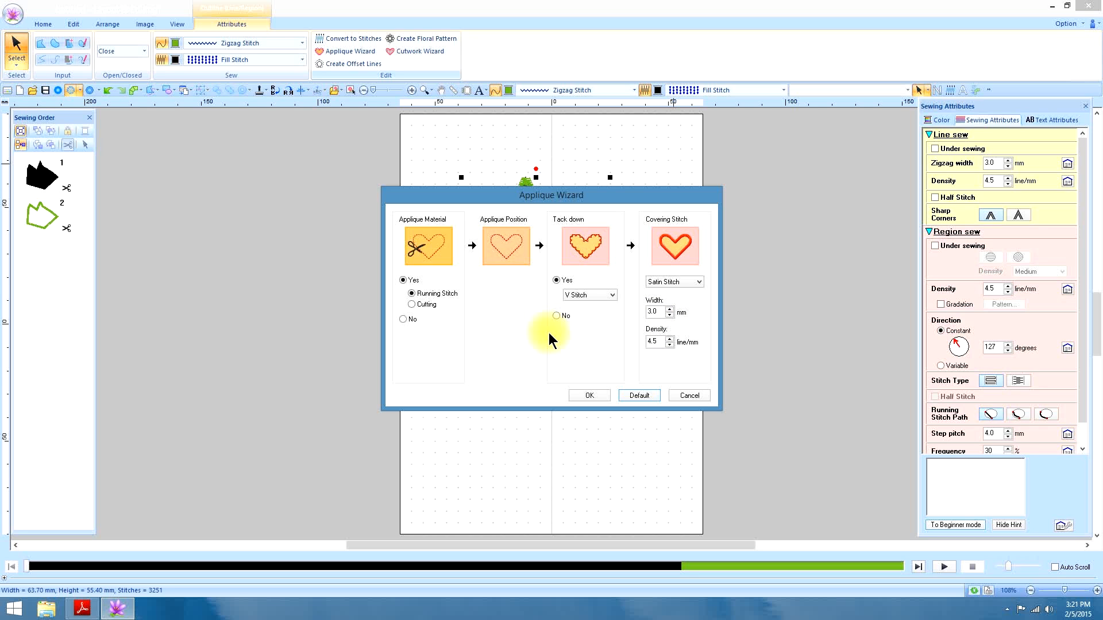
mouse_move(464, 282)
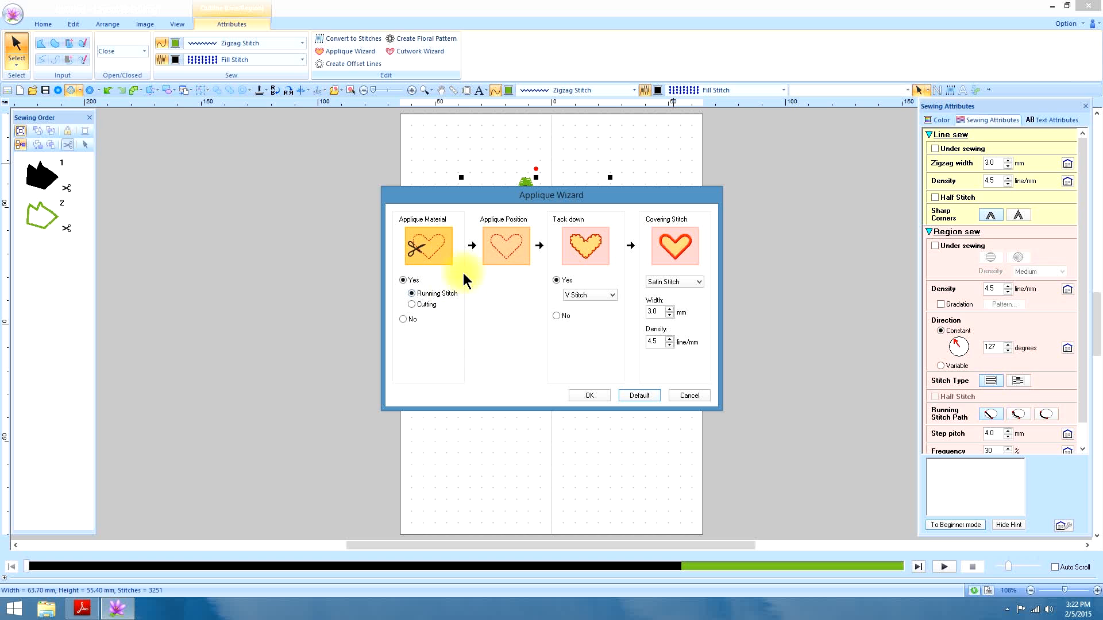
mouse_move(517, 275)
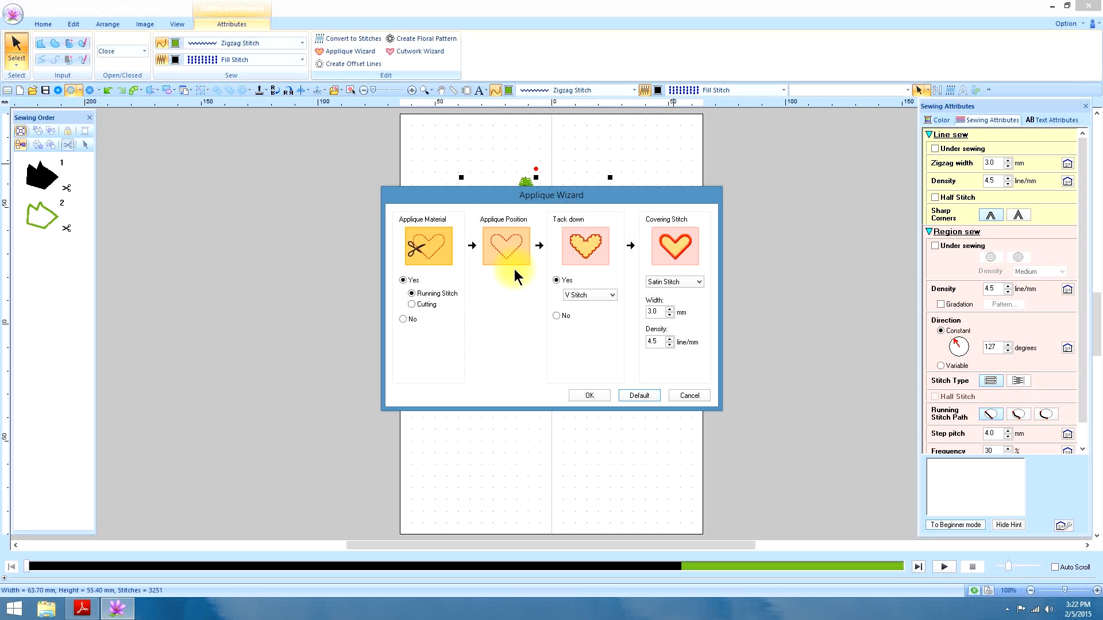
mouse_move(524, 245)
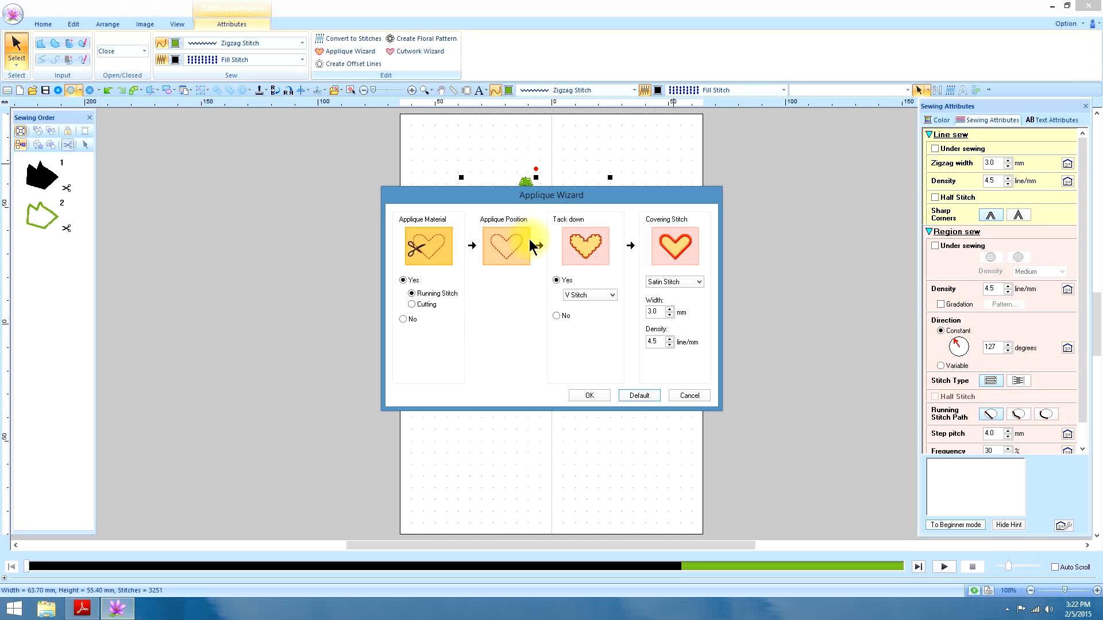
mouse_move(508, 244)
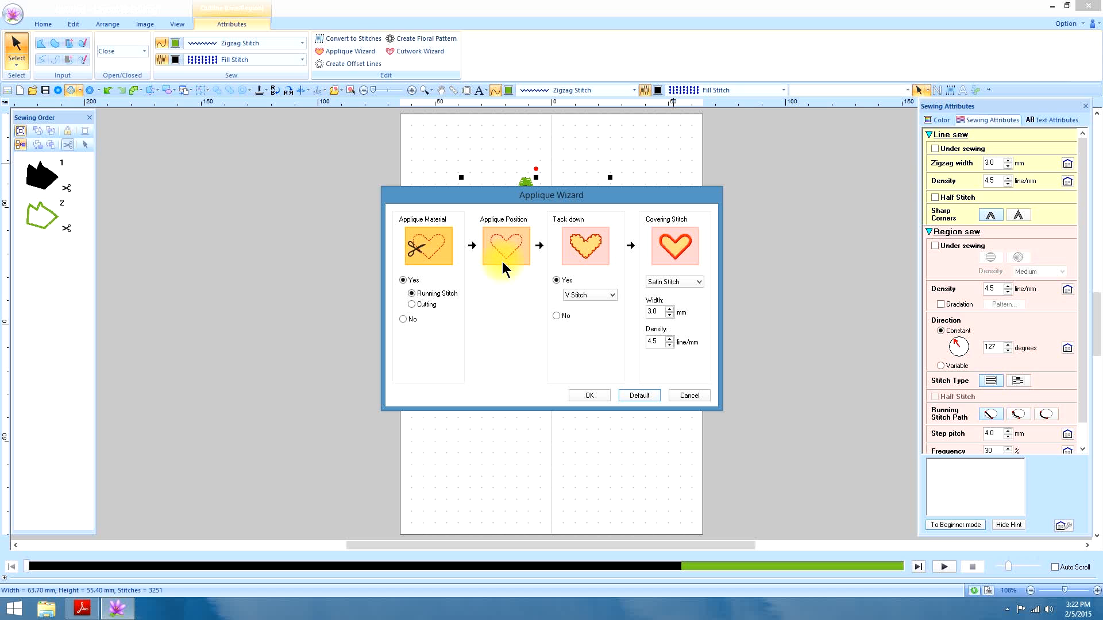
mouse_move(500, 236)
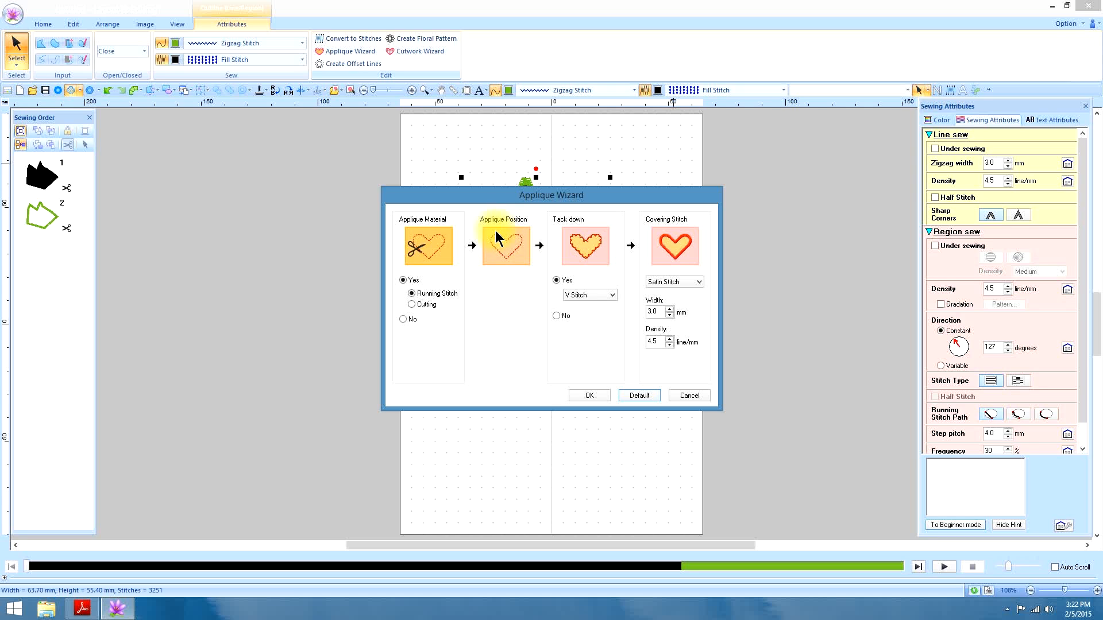
mouse_move(505, 276)
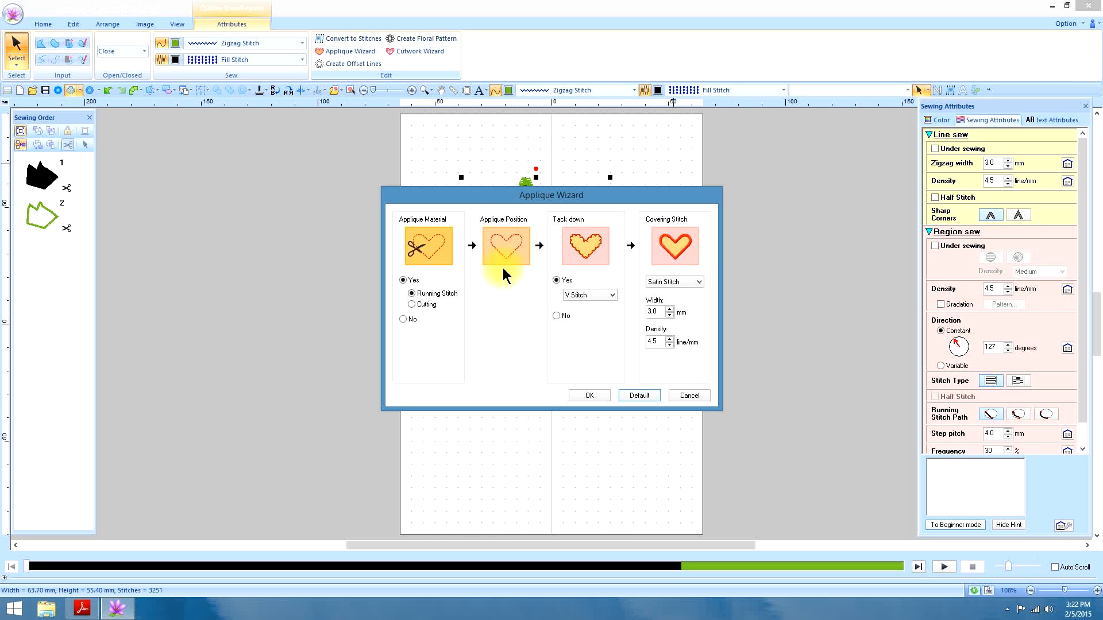
mouse_move(597, 256)
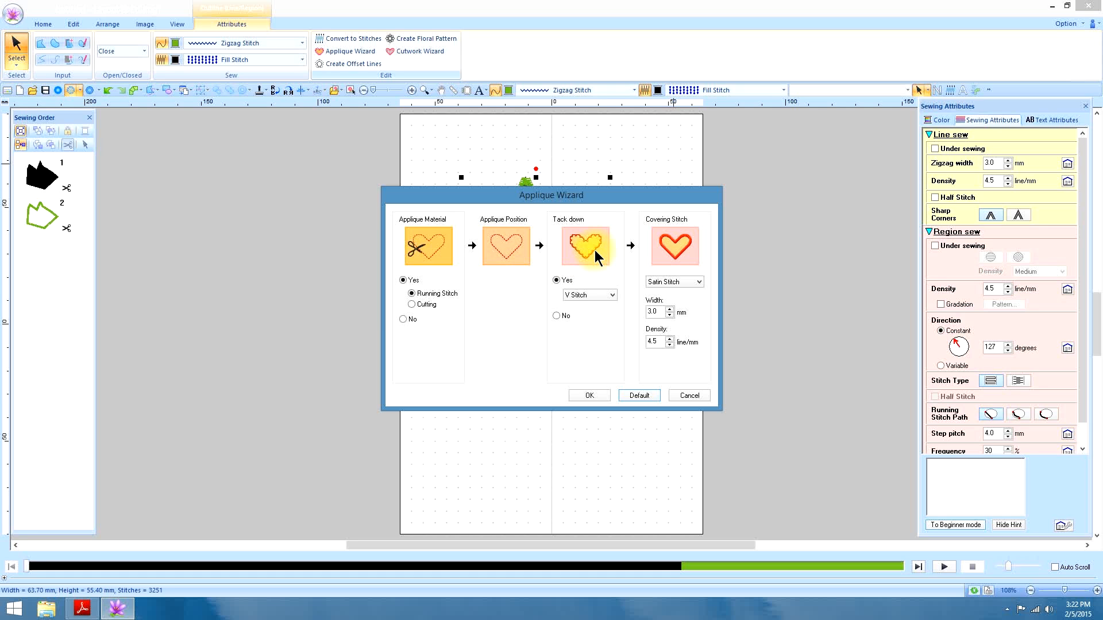
mouse_move(505, 249)
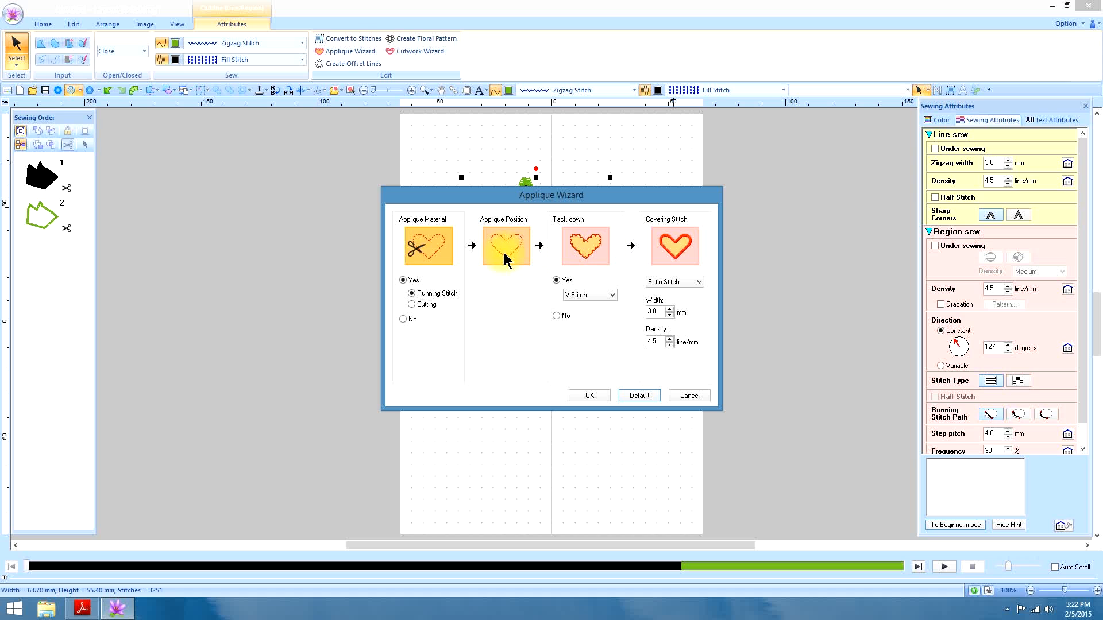
mouse_move(689, 248)
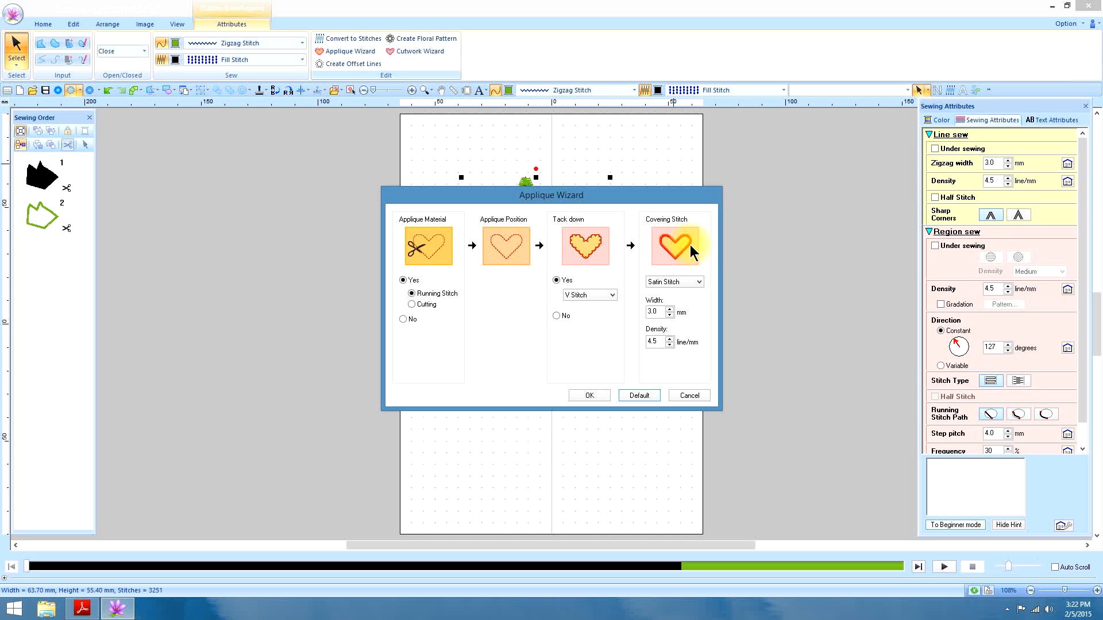
mouse_move(563, 323)
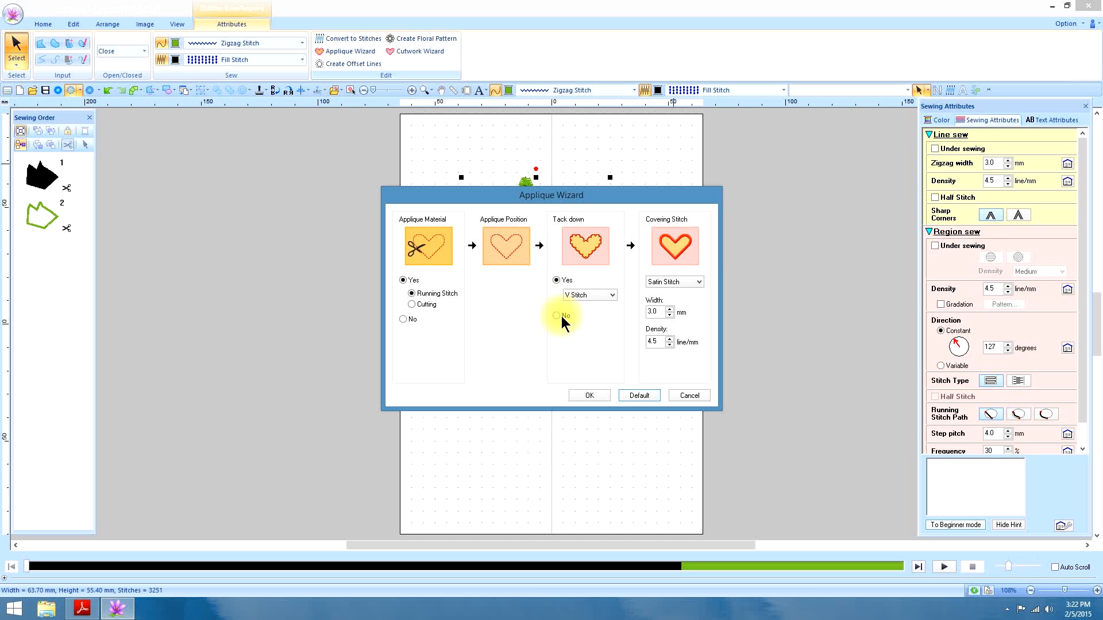
Apply the appliqué with Tack down No and Applique Material No, leaving satin covering only
click(556, 314)
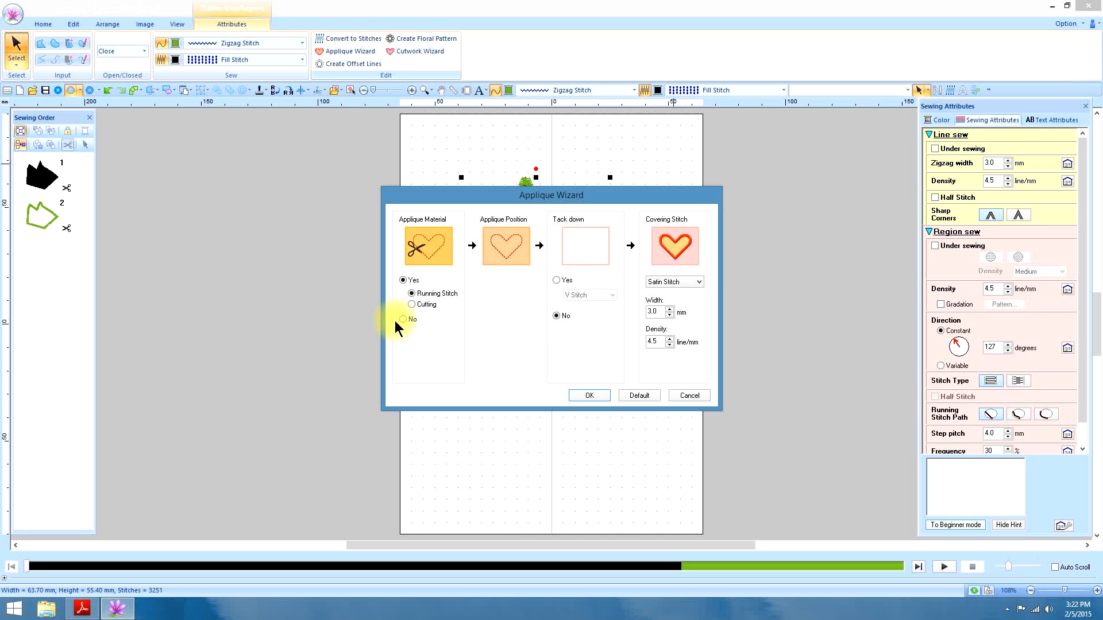
click(403, 319)
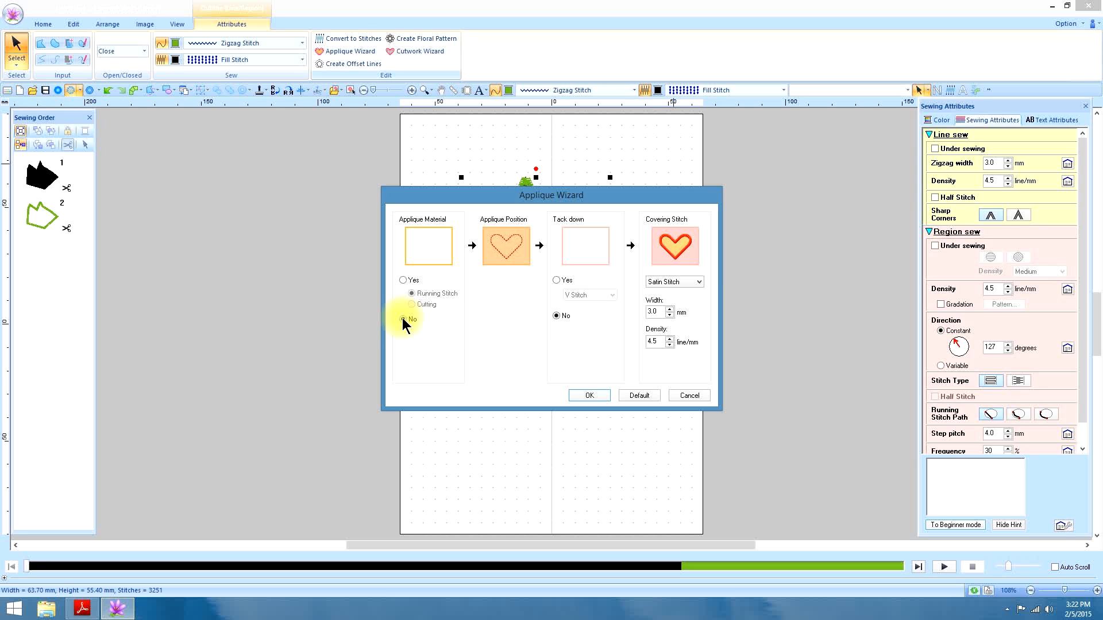
click(589, 396)
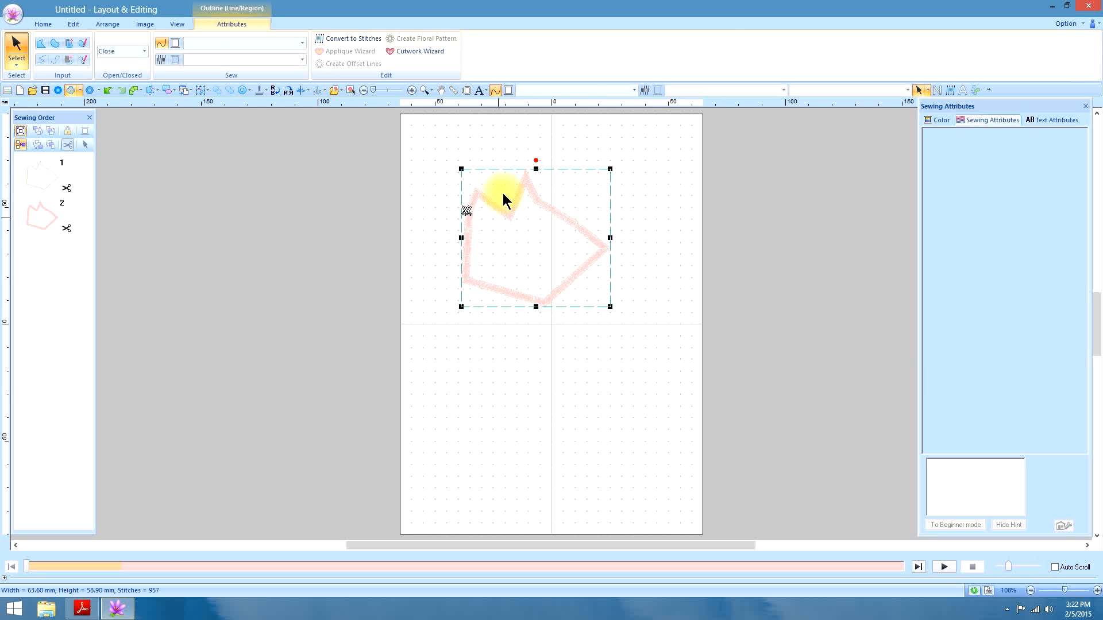
click(40, 174)
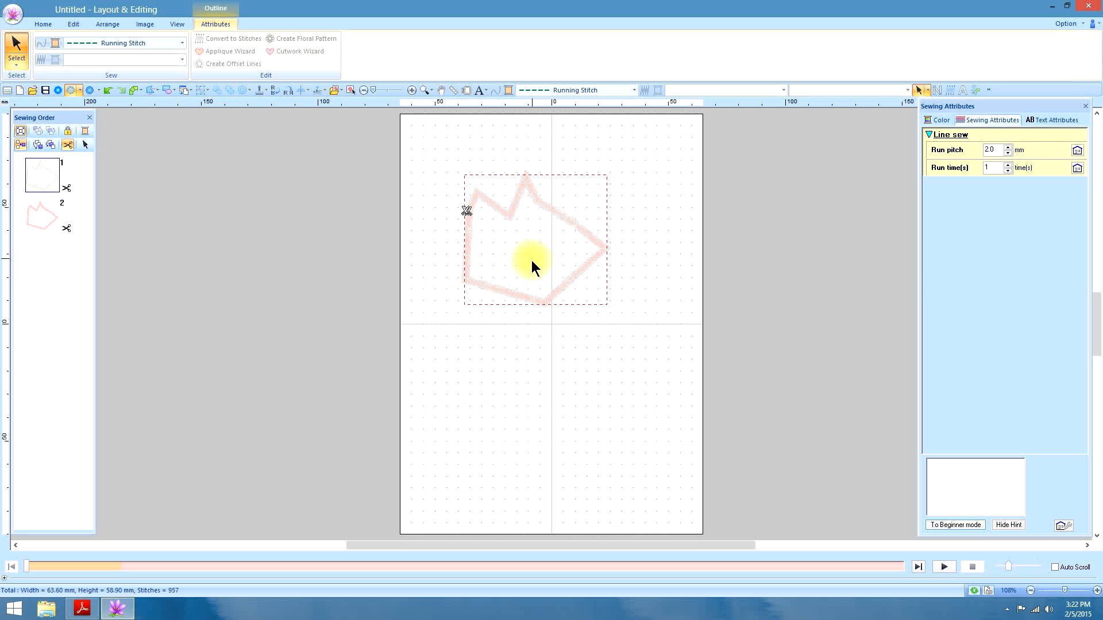
mouse_move(609, 248)
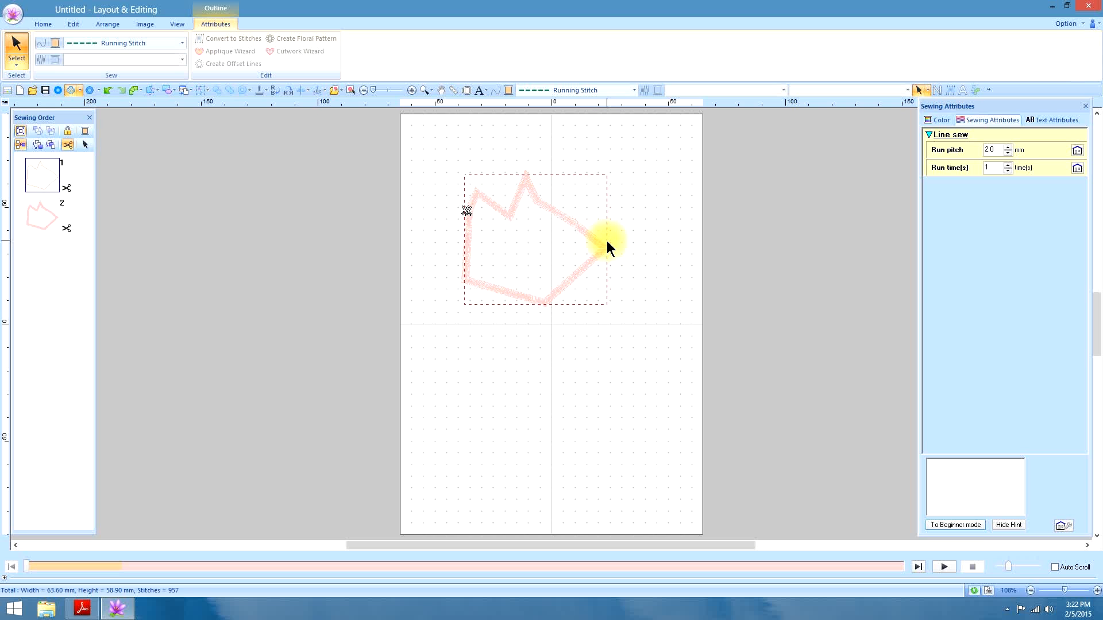
mouse_move(490, 307)
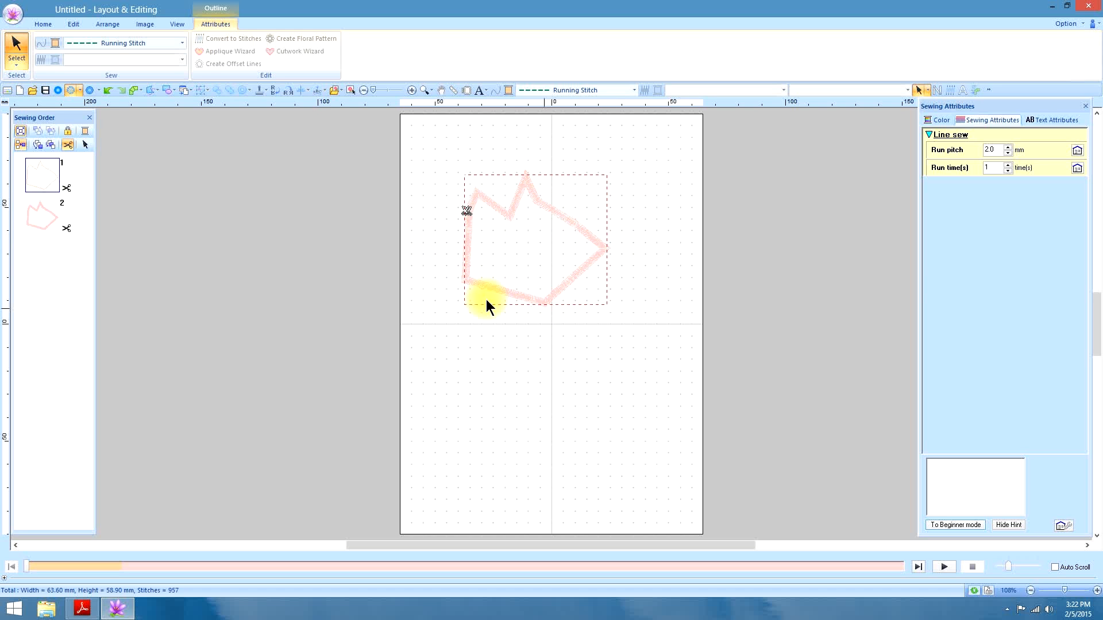
mouse_move(422, 249)
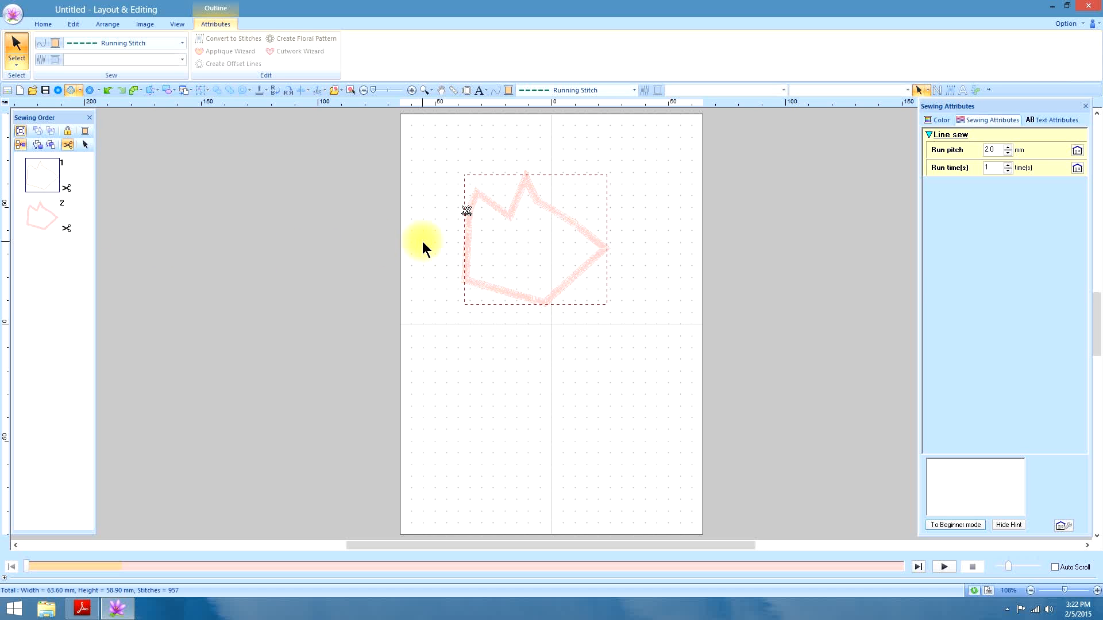
mouse_move(475, 238)
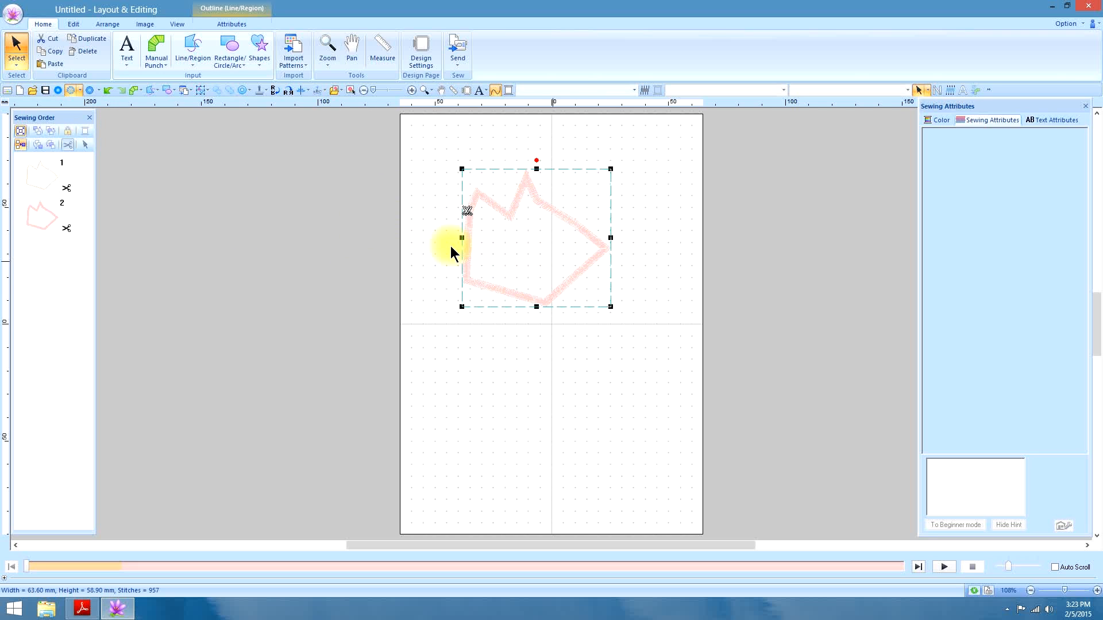
mouse_move(415, 195)
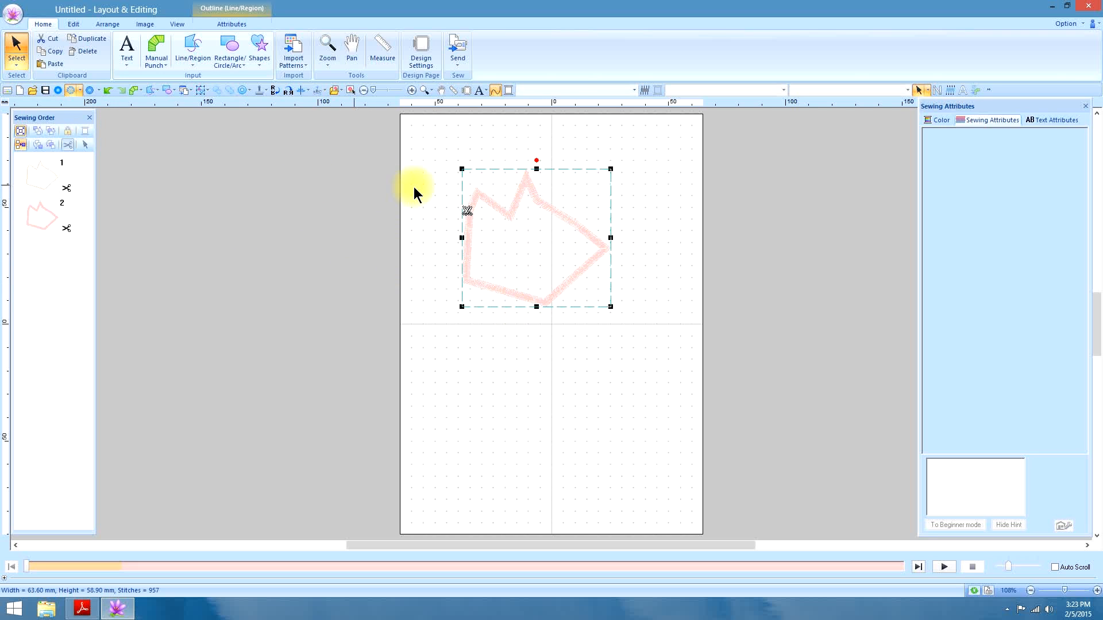
mouse_move(631, 271)
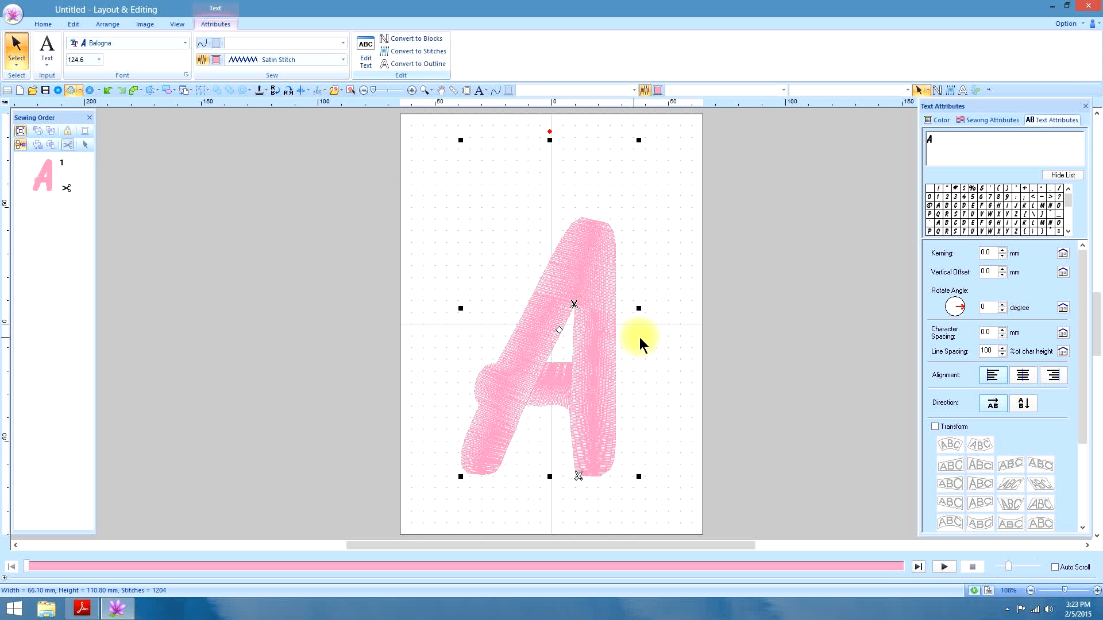
mouse_move(657, 364)
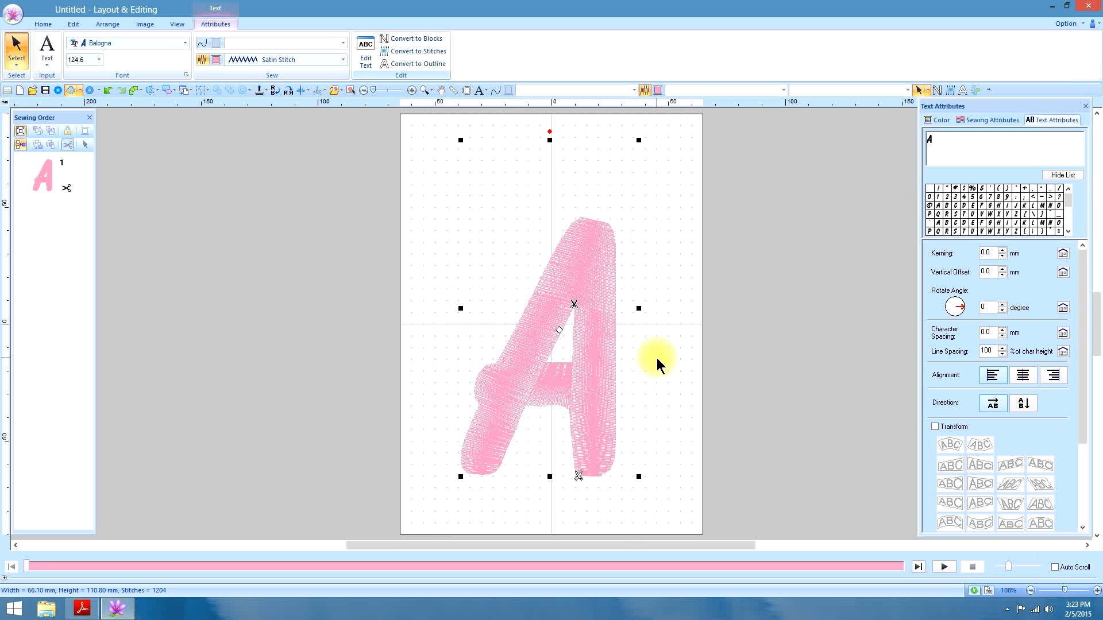
mouse_move(593, 285)
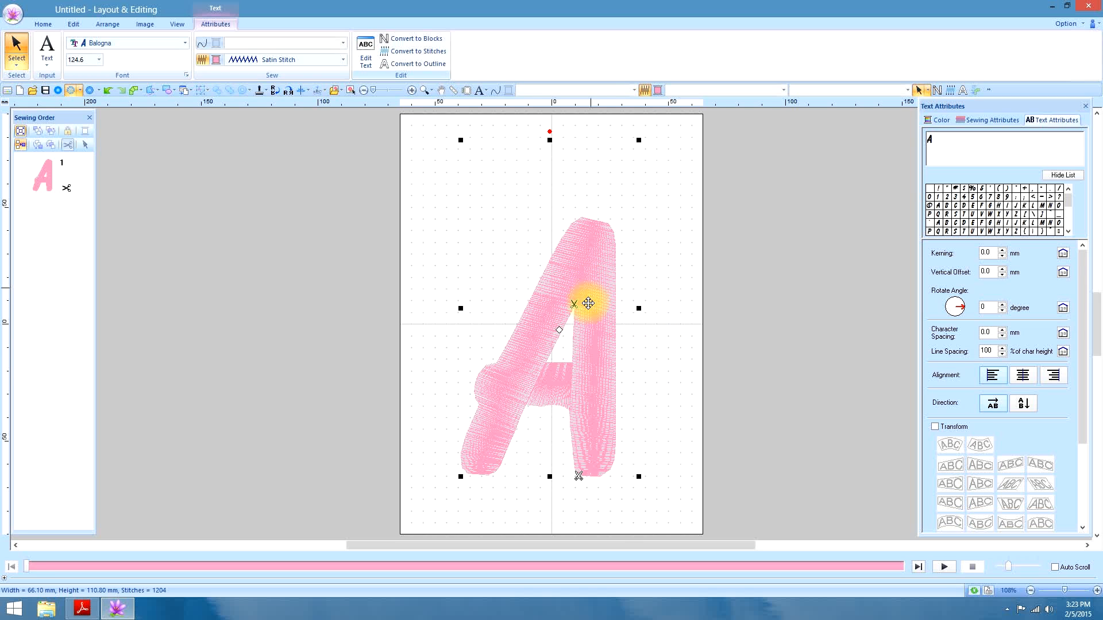
mouse_move(550, 420)
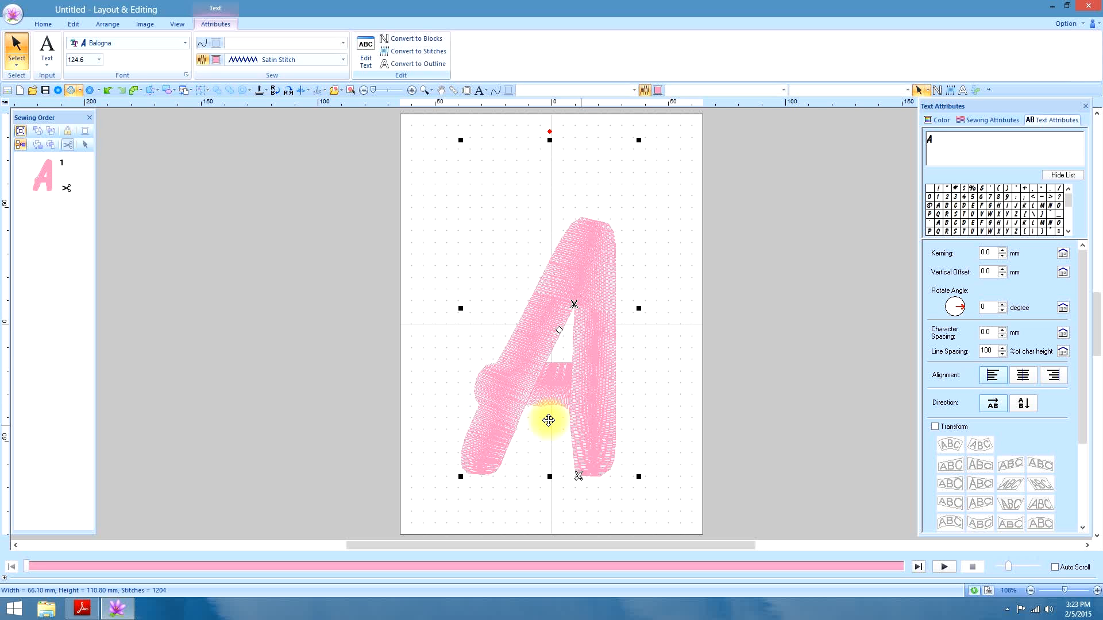
mouse_move(416, 64)
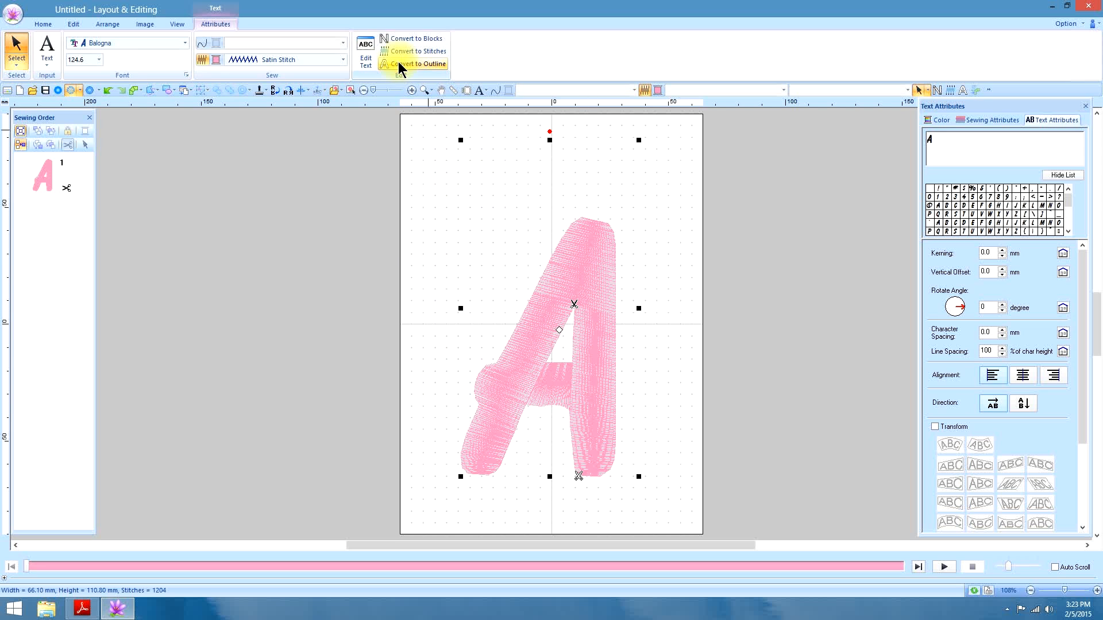
mouse_move(416, 64)
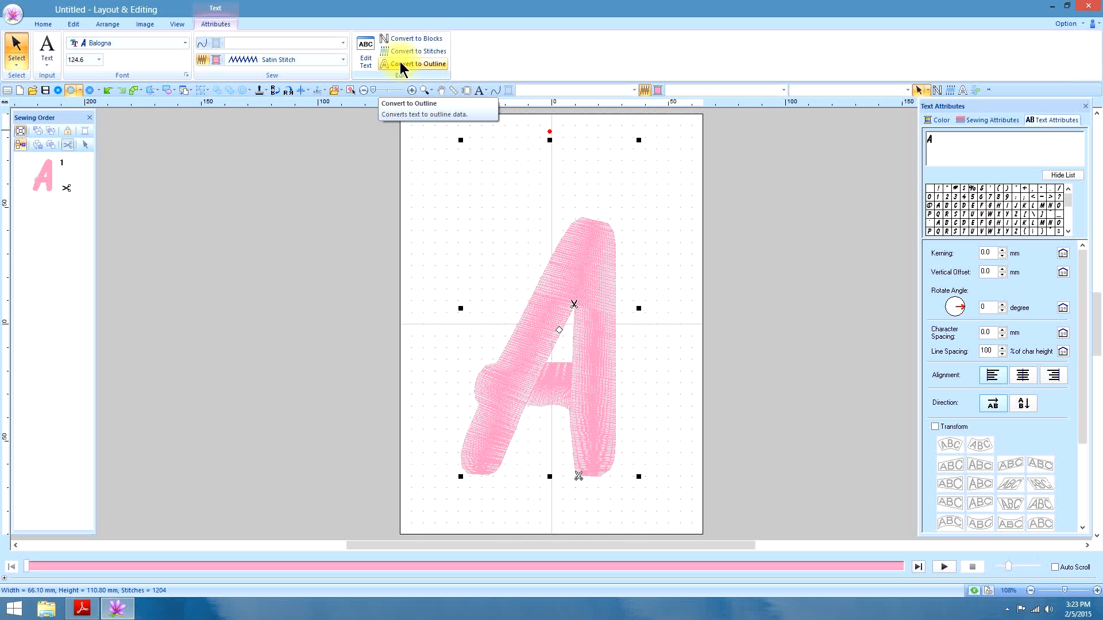
Convert the selected pink satin letter A into outline data
click(420, 64)
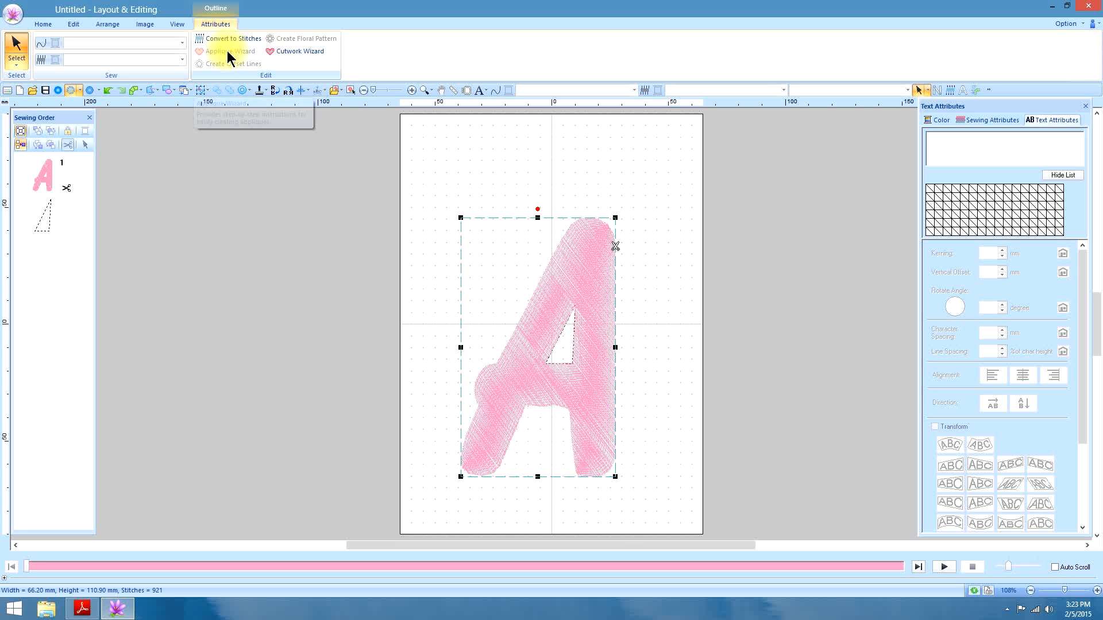
mouse_move(500, 222)
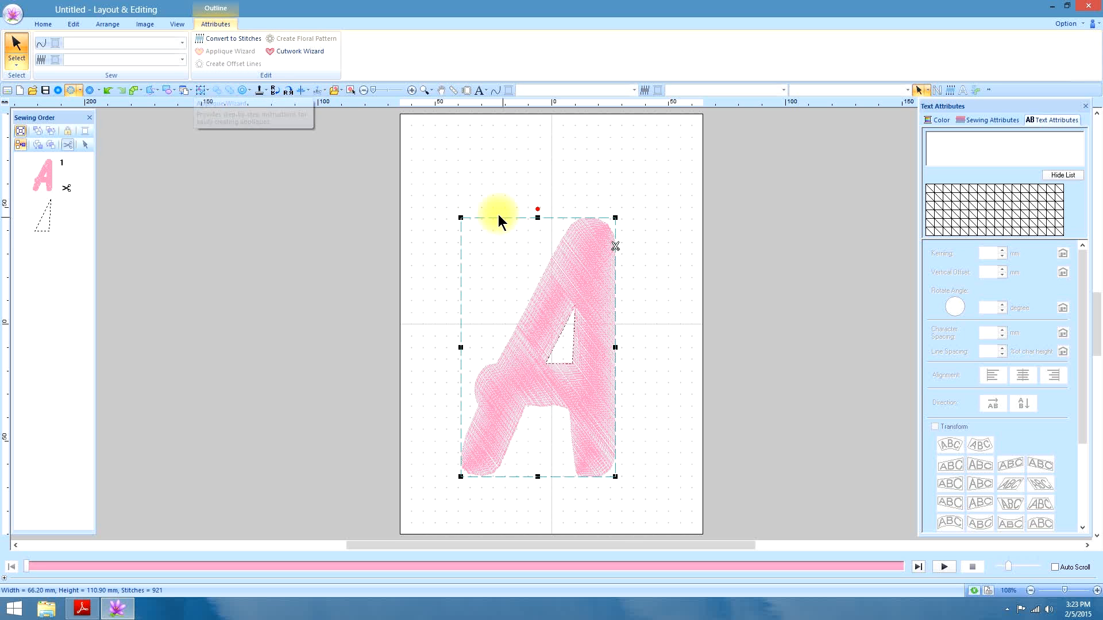
mouse_move(470, 447)
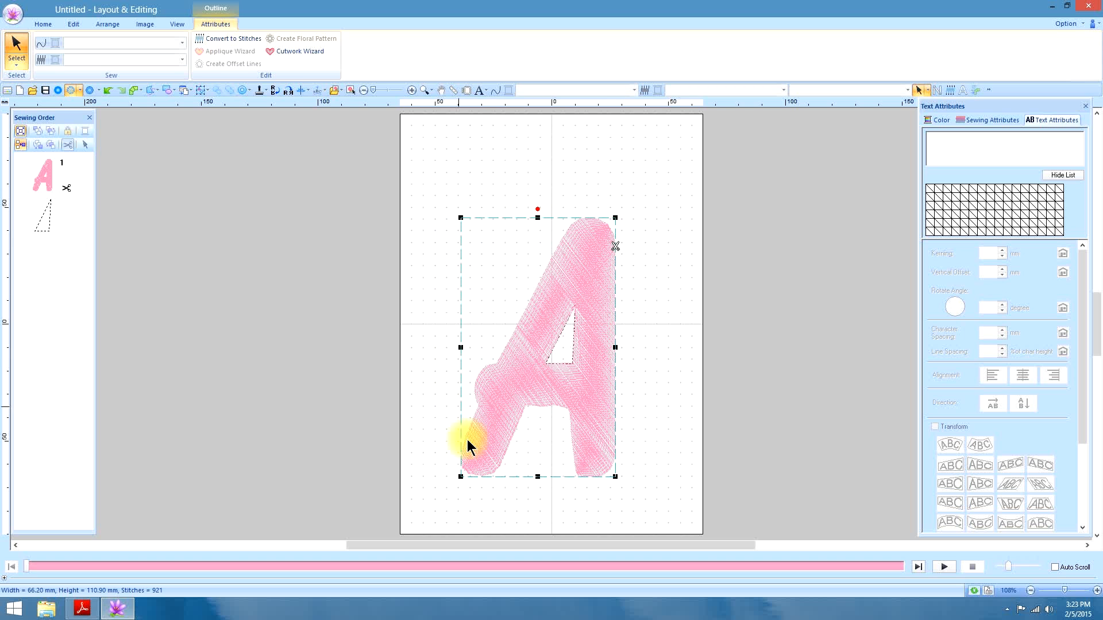
mouse_move(218, 113)
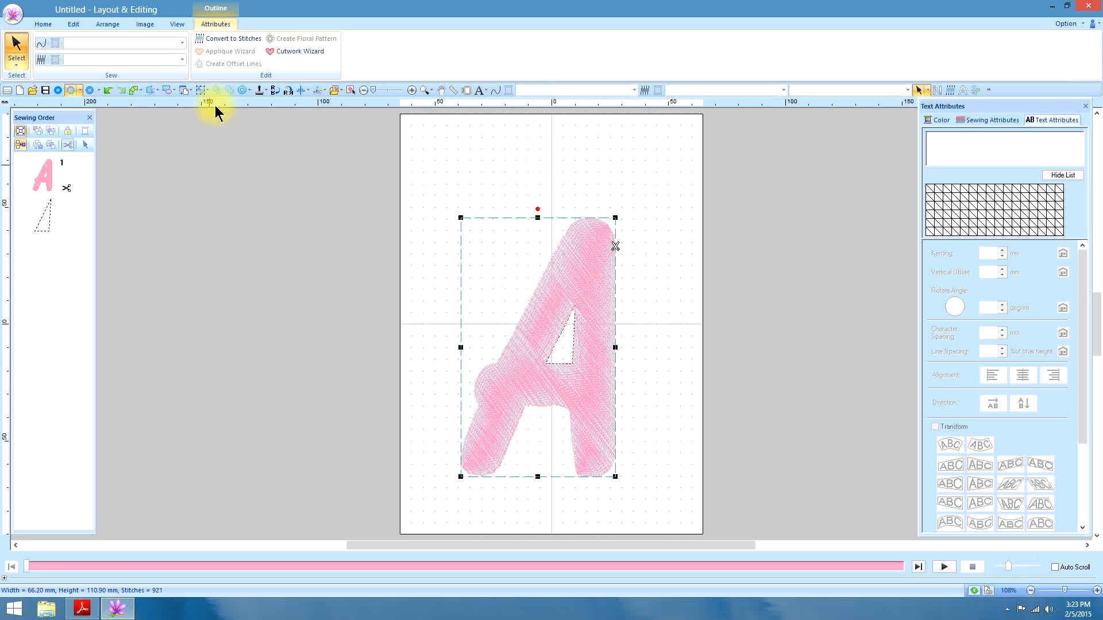
Ungroup the outlined letter A and reselect it alone
click(202, 90)
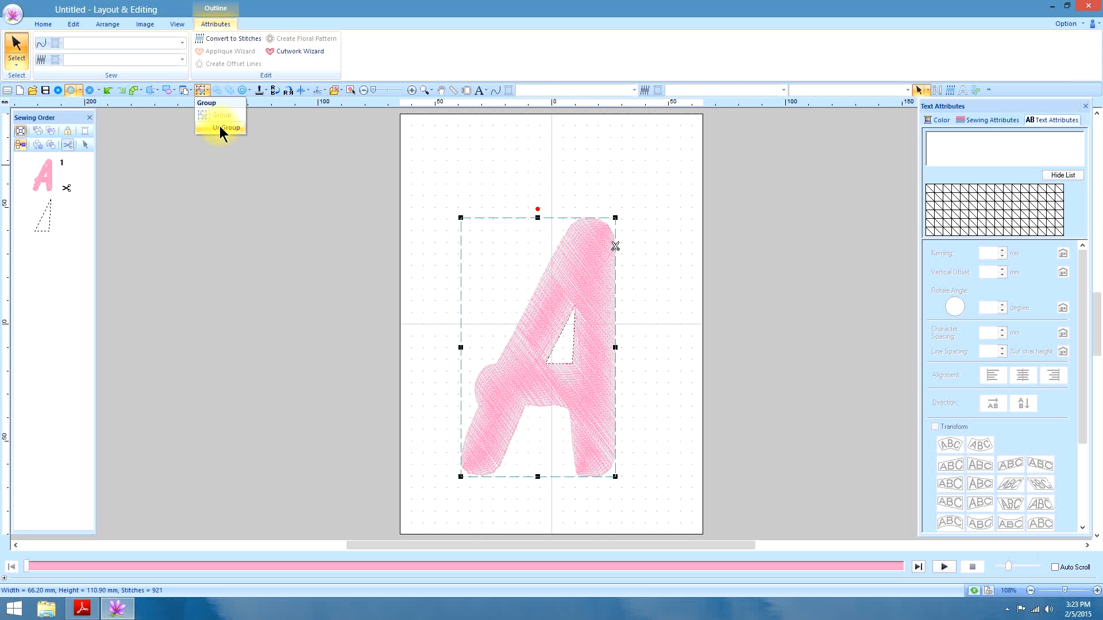
click(226, 127)
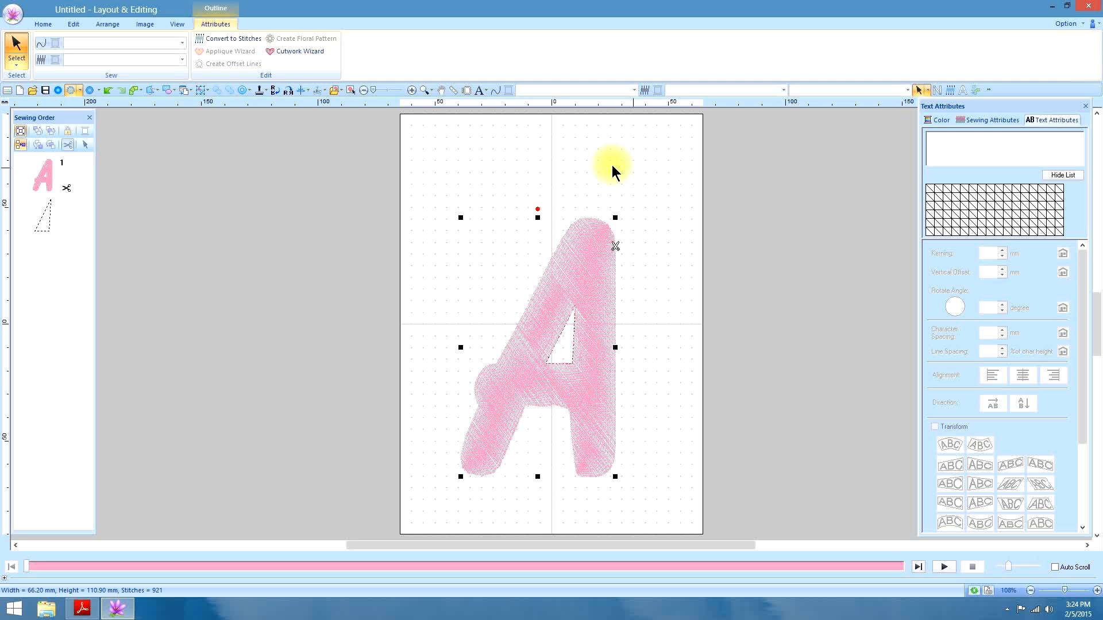
mouse_move(639, 180)
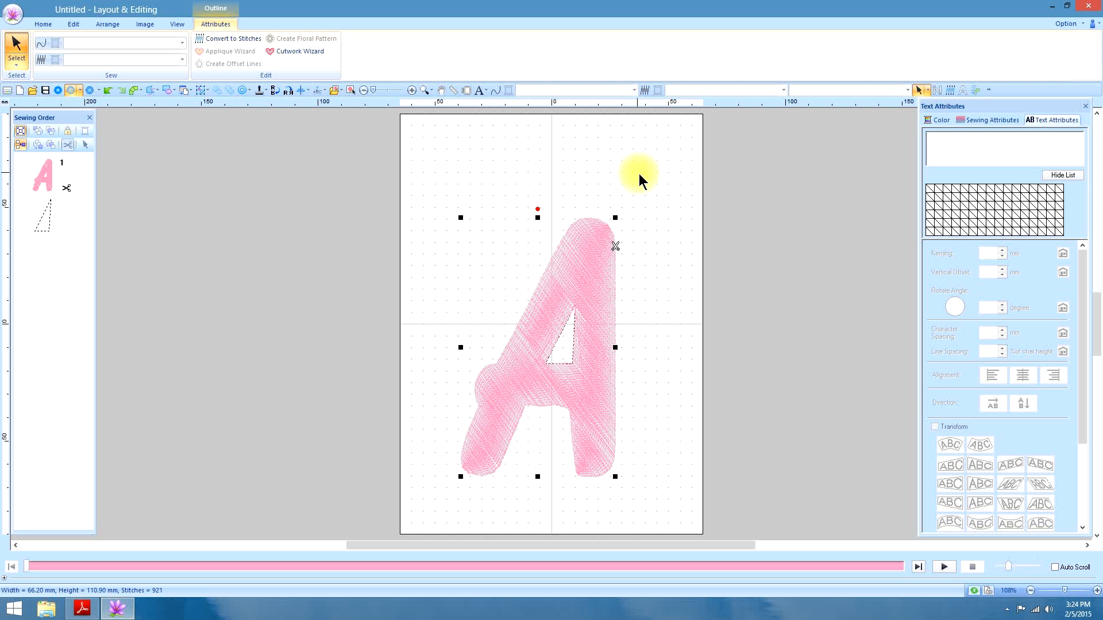
click(43, 24)
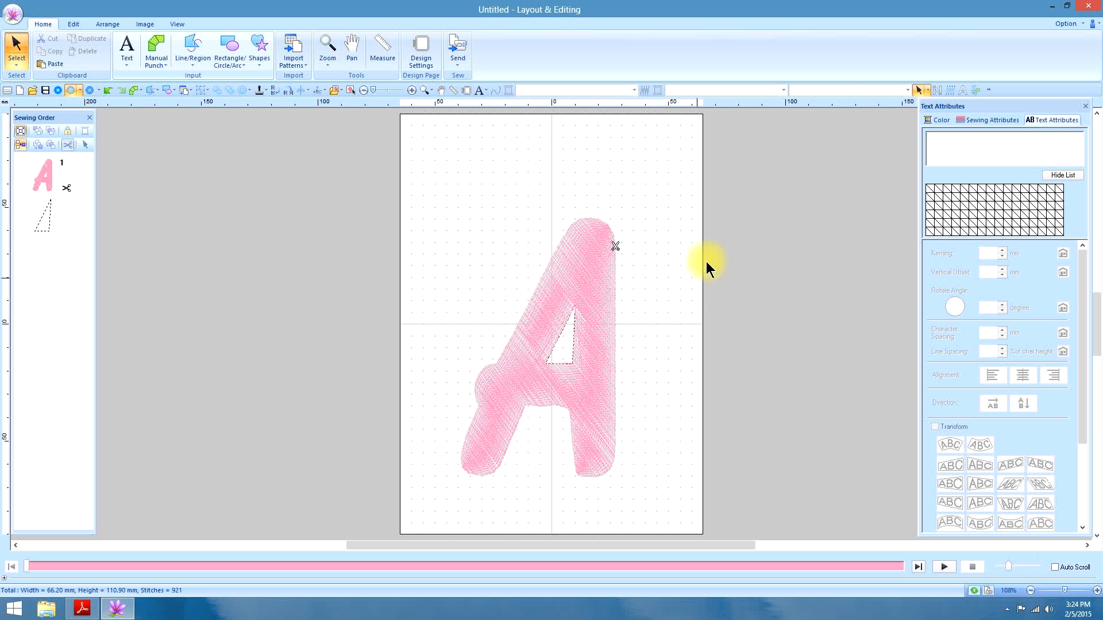
click(590, 279)
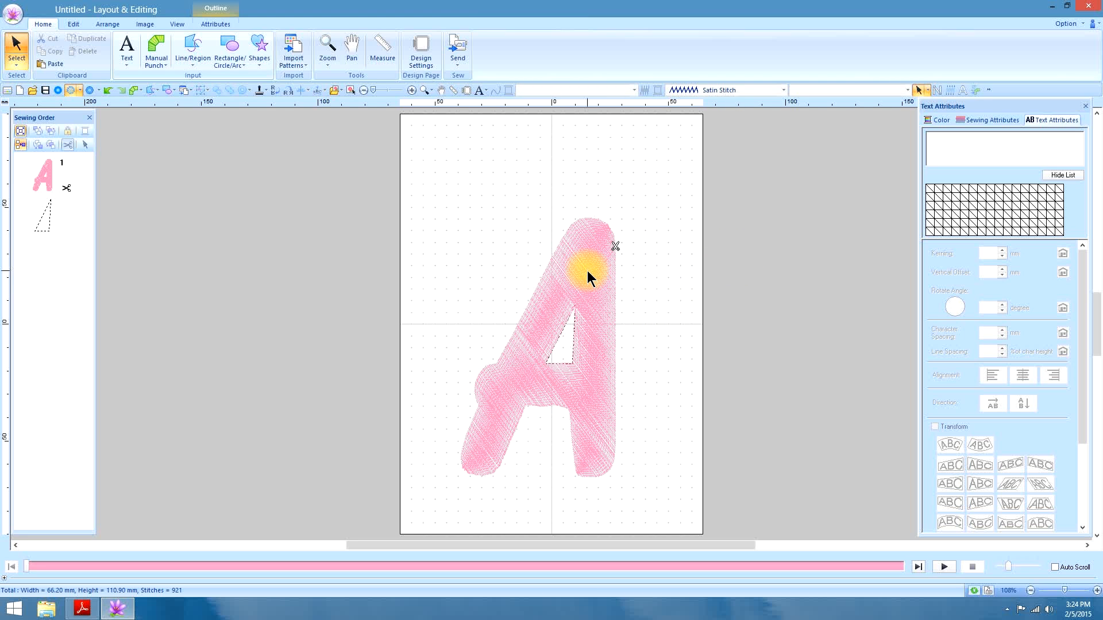
click(587, 275)
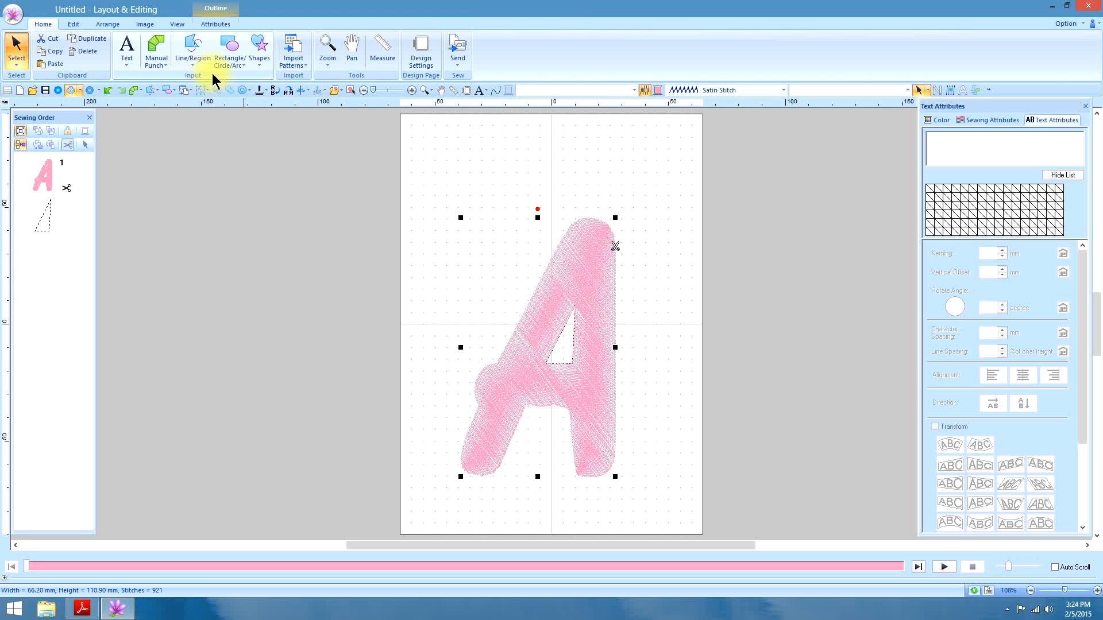
Start the Applique Wizard for the outlined letter A from Attributes
click(215, 23)
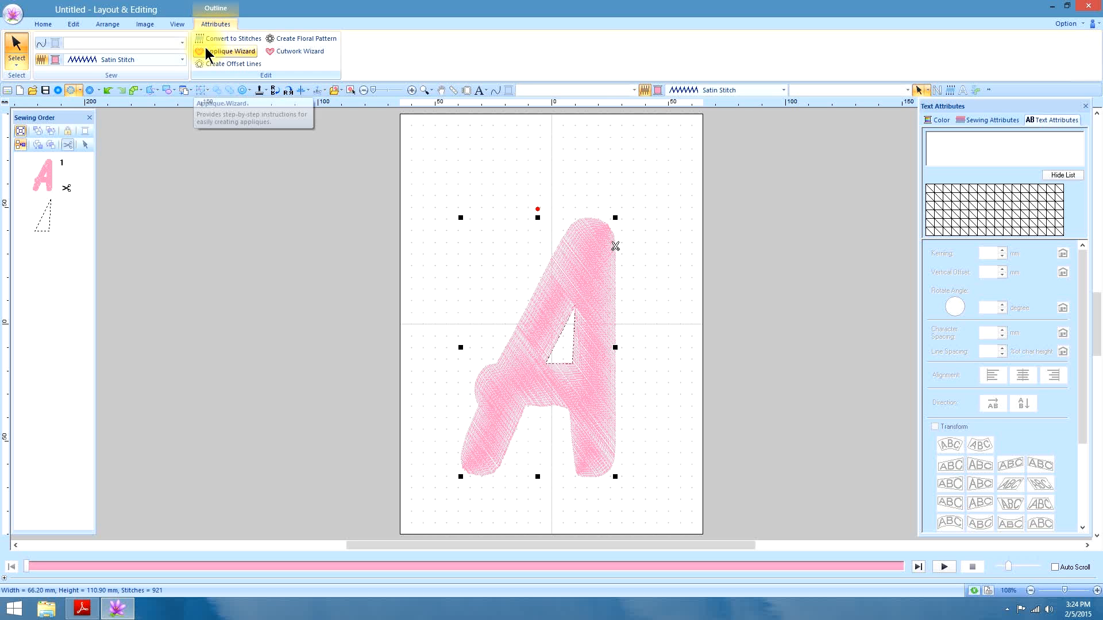
click(230, 51)
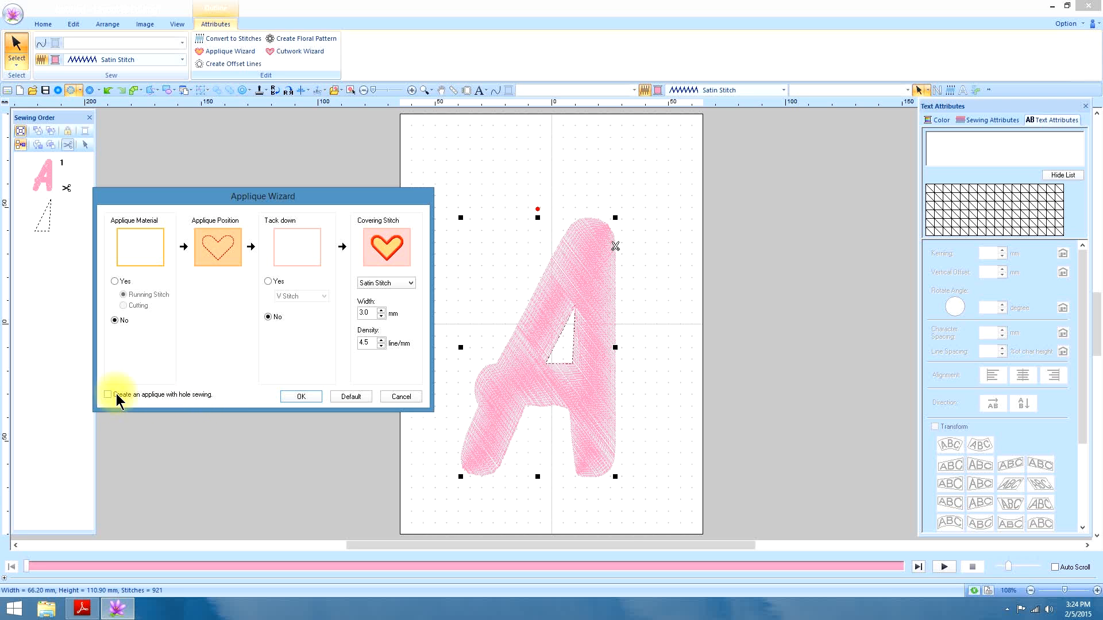
Create the letter-A appliqué with hole sewing on, V-stitch tack-down and satin covering
click(108, 394)
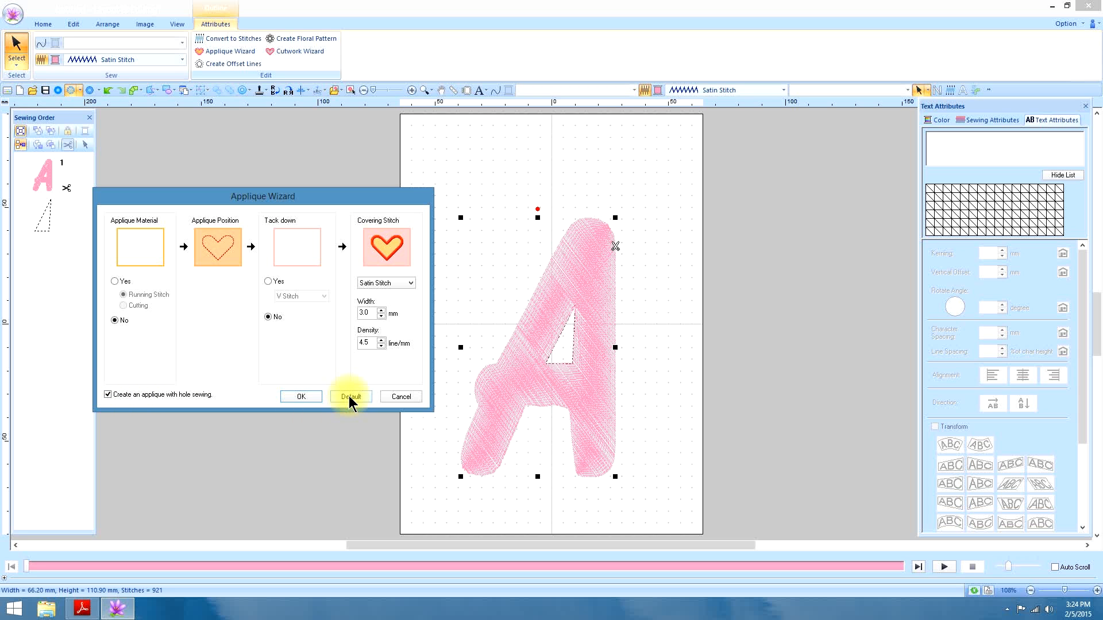
click(350, 397)
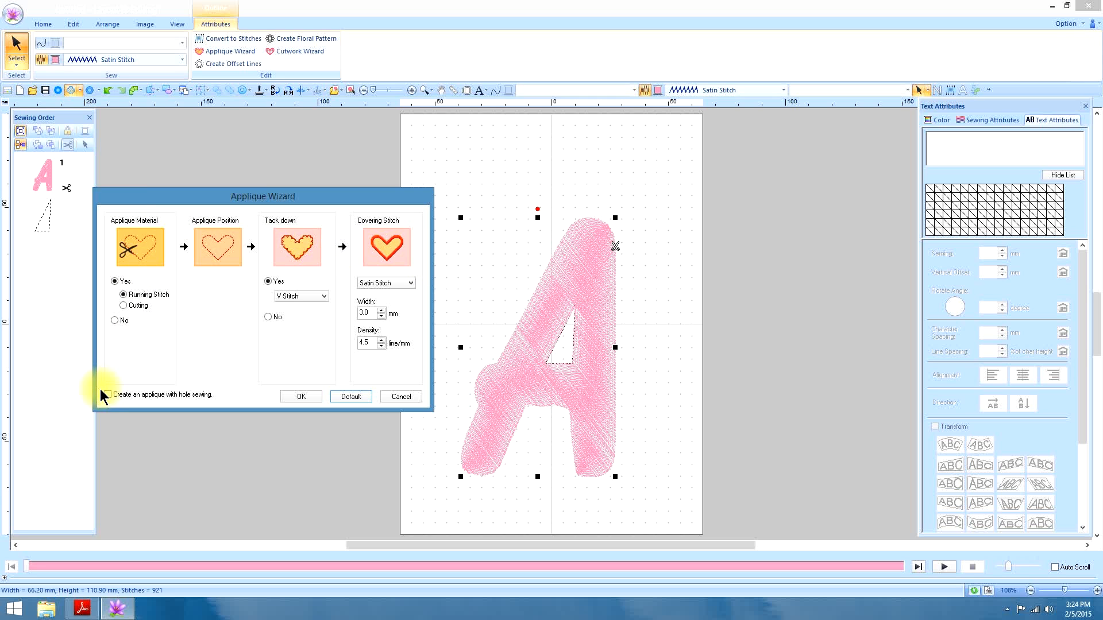
click(108, 394)
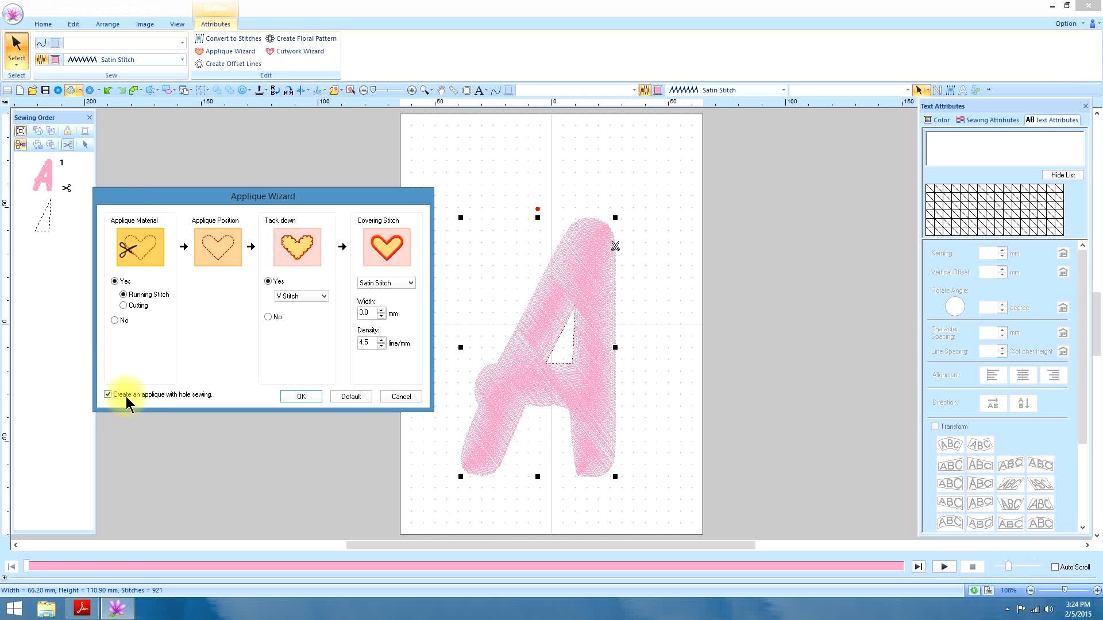
mouse_move(226, 406)
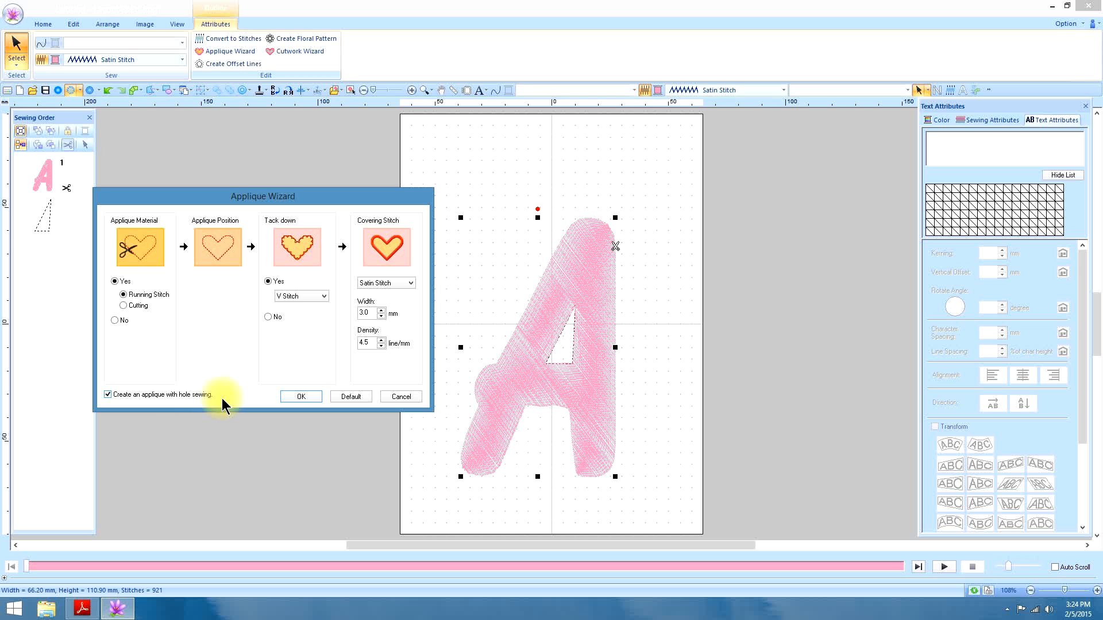
mouse_move(199, 325)
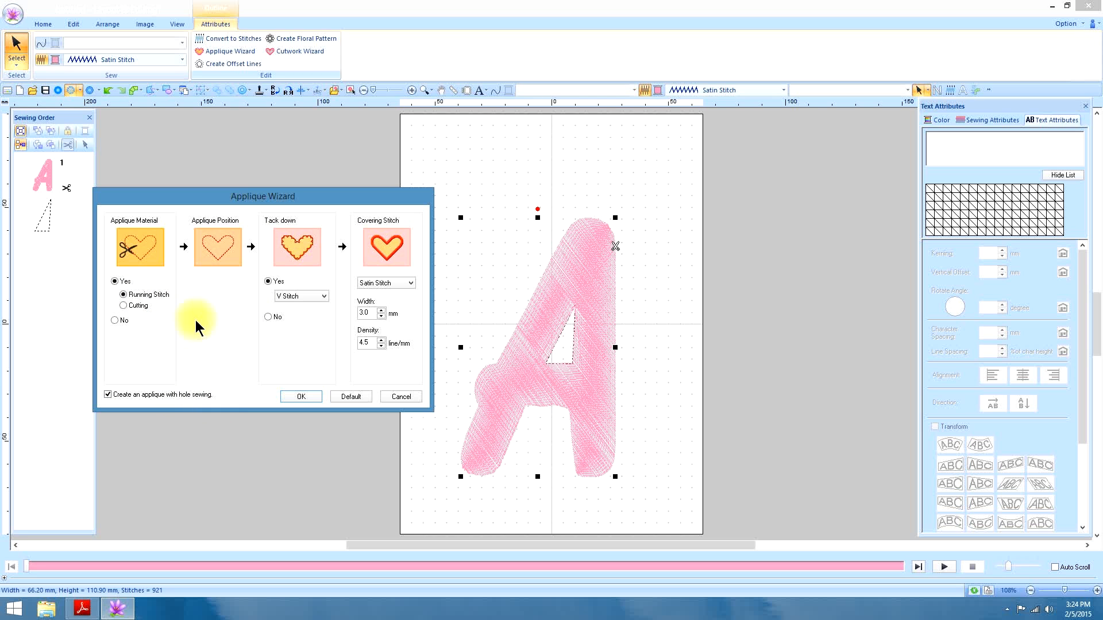
mouse_move(274, 262)
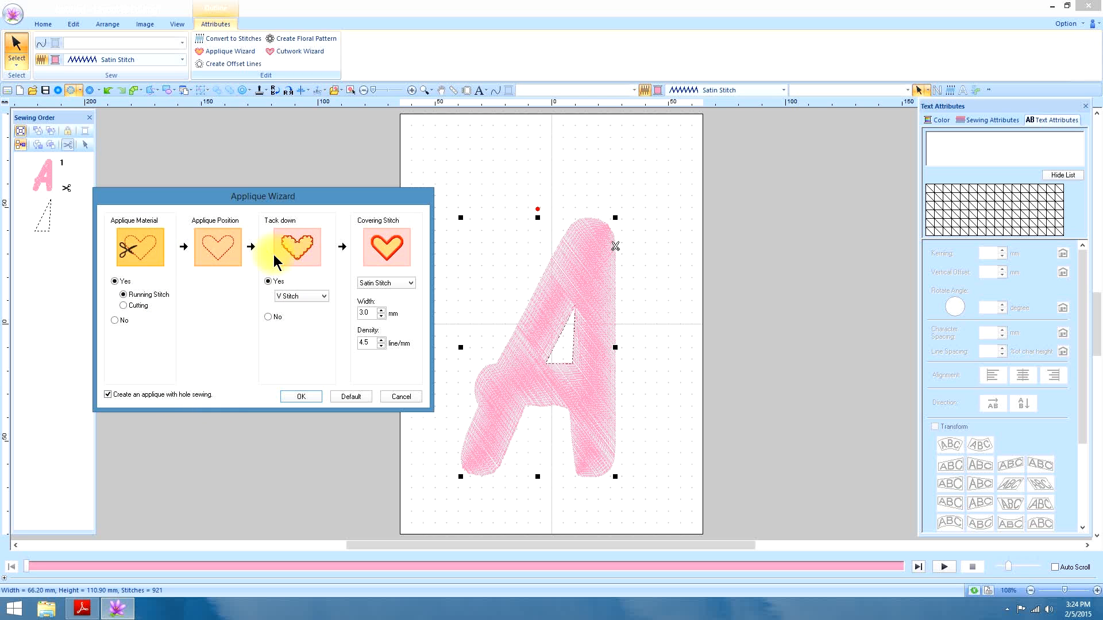
mouse_move(246, 273)
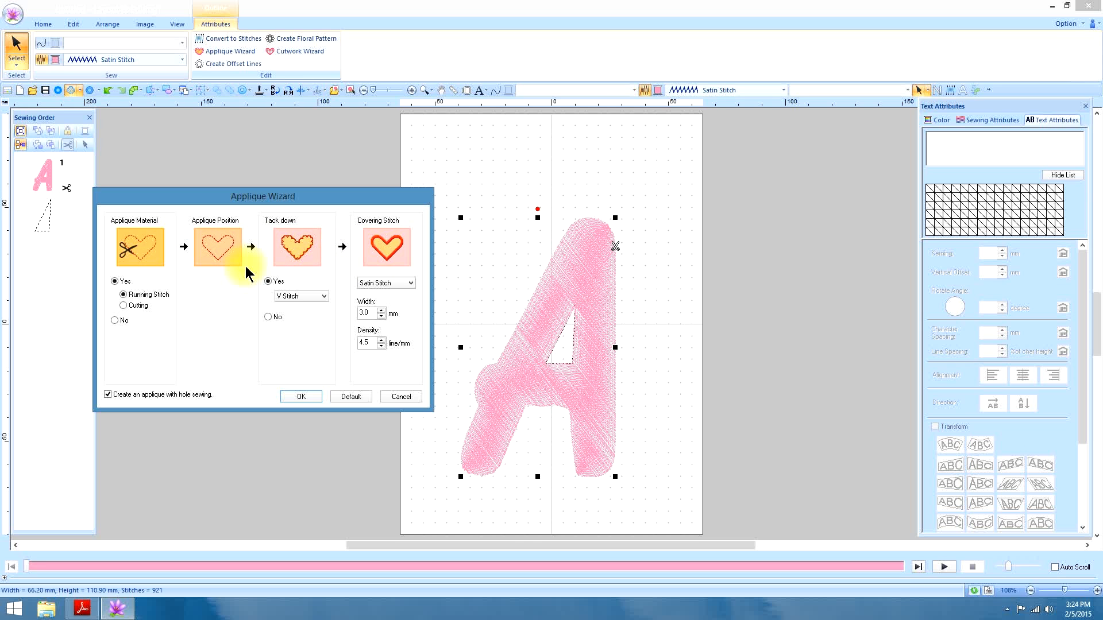
click(300, 395)
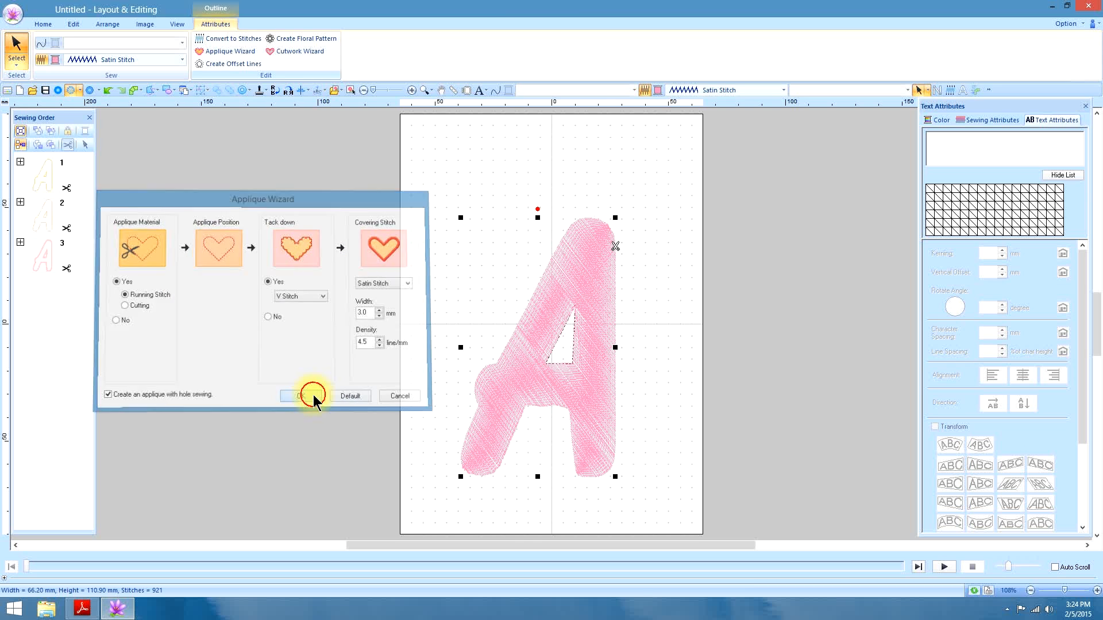
click(303, 396)
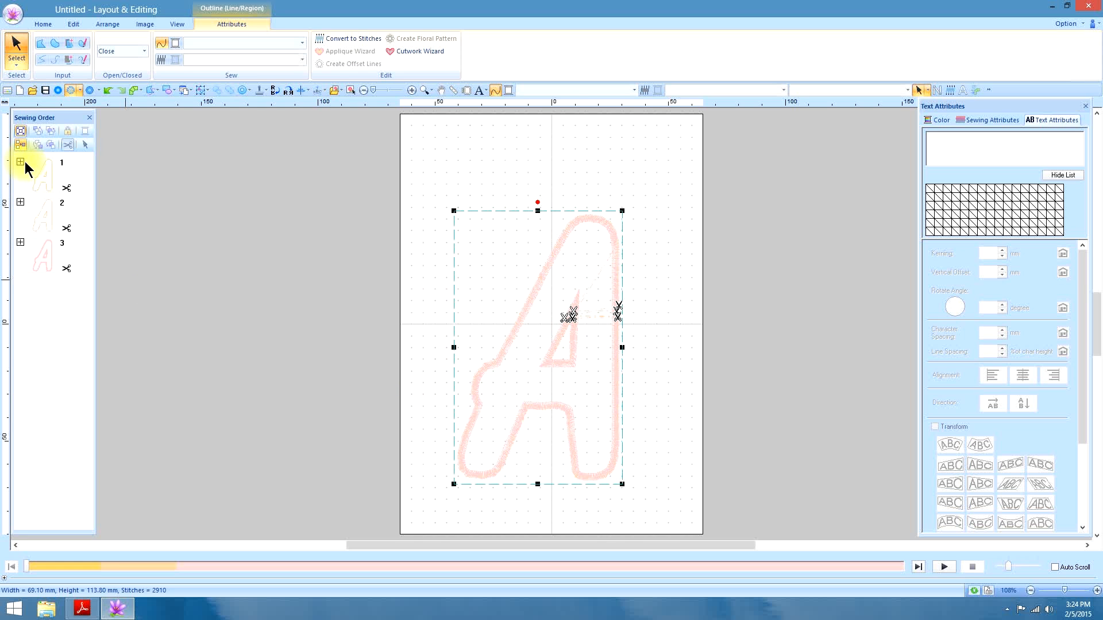
Expand all three appliqué groups in the Sewing Order
click(21, 162)
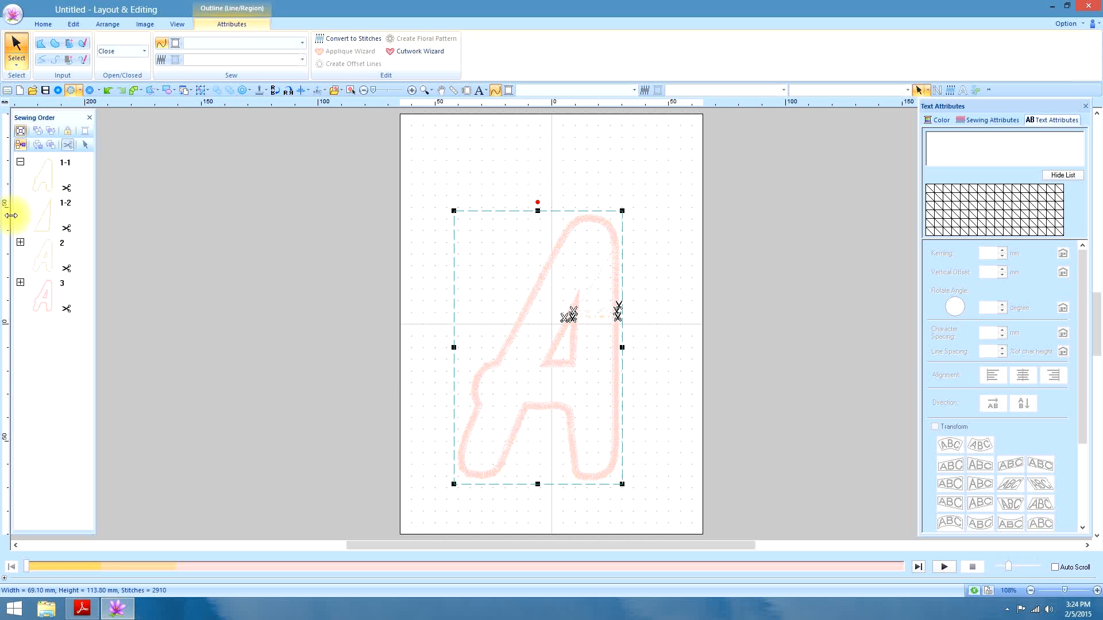
click(21, 243)
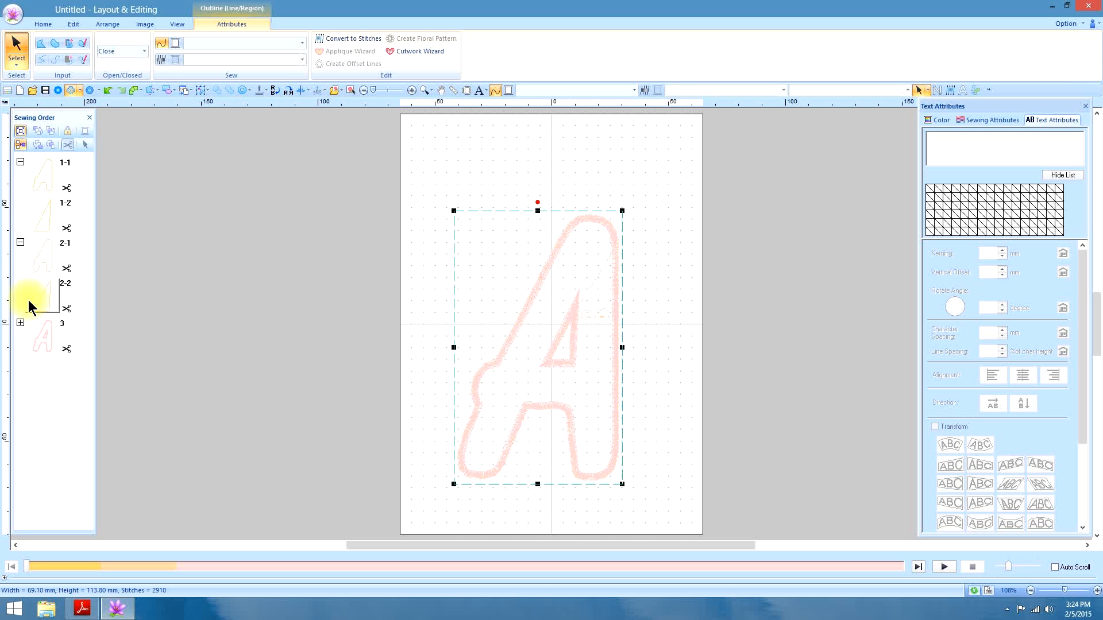
click(21, 322)
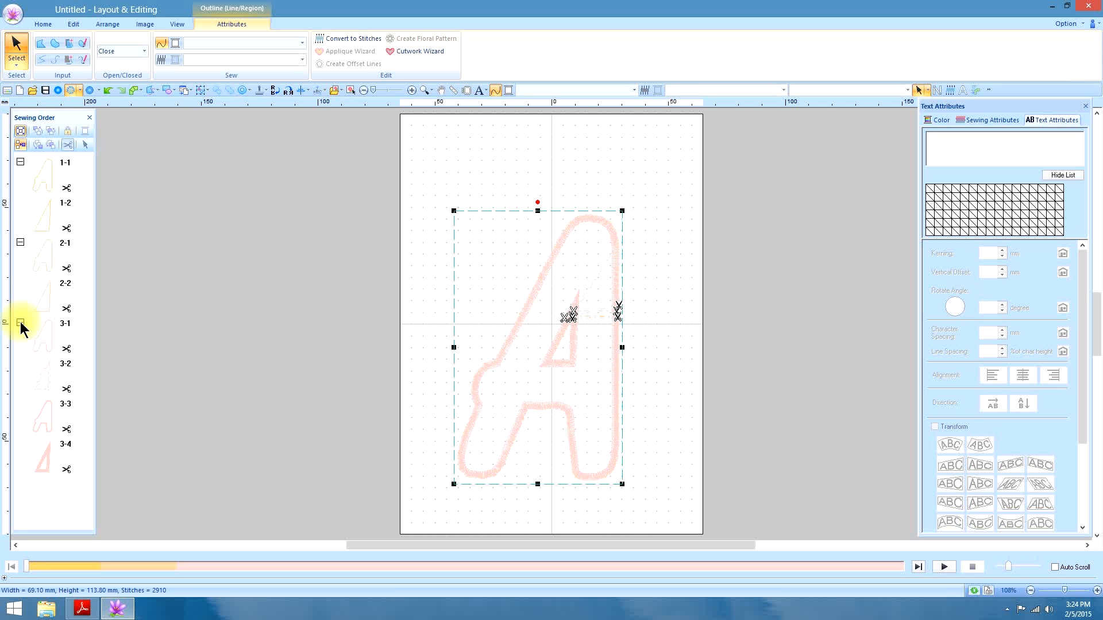
mouse_move(48, 217)
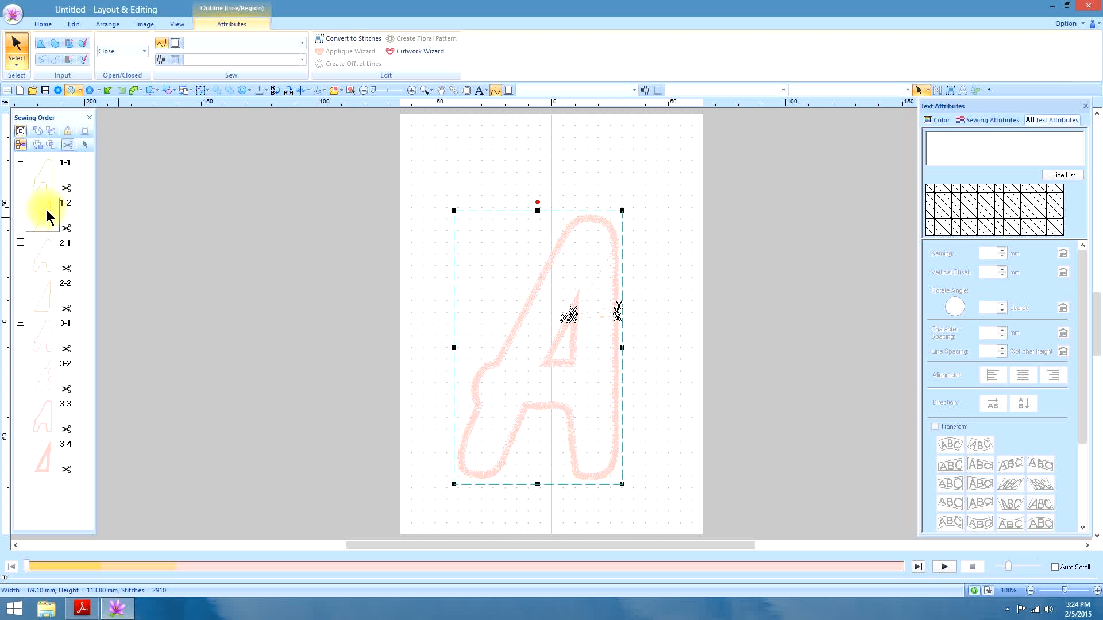
Check the stitch types of the placement and tack-down parts 1-1 through 2-2
click(42, 175)
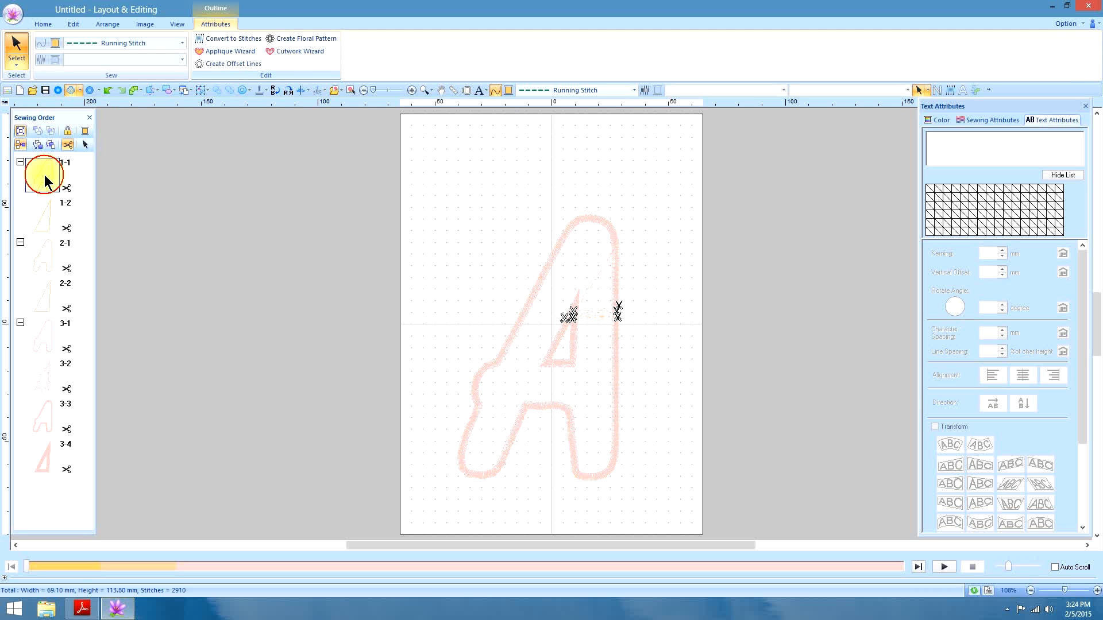
click(42, 217)
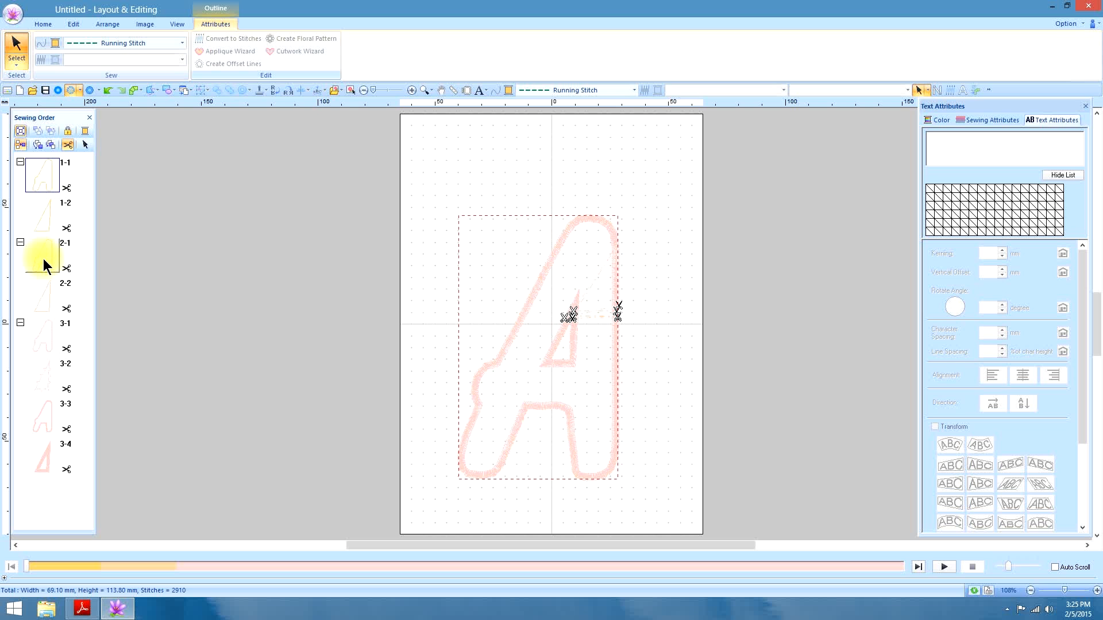
click(41, 255)
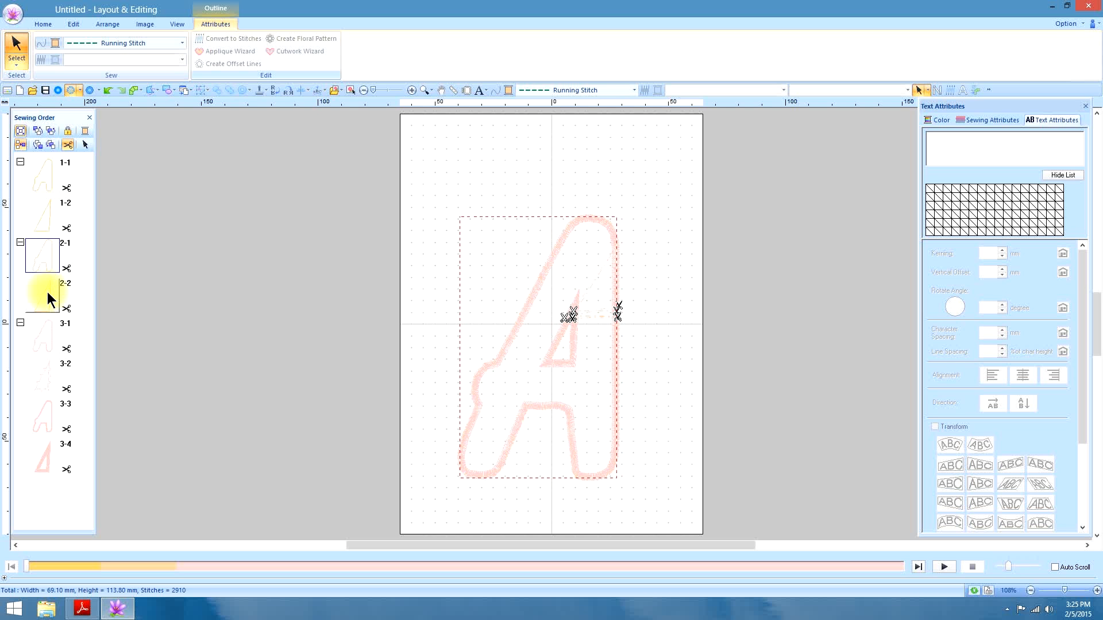
click(41, 294)
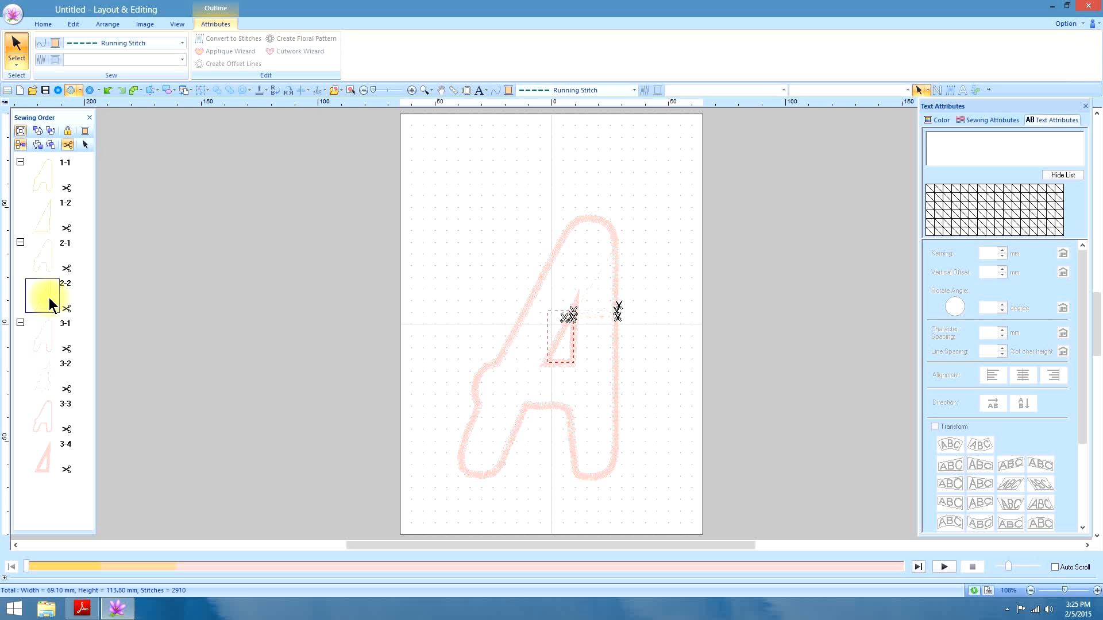
click(41, 339)
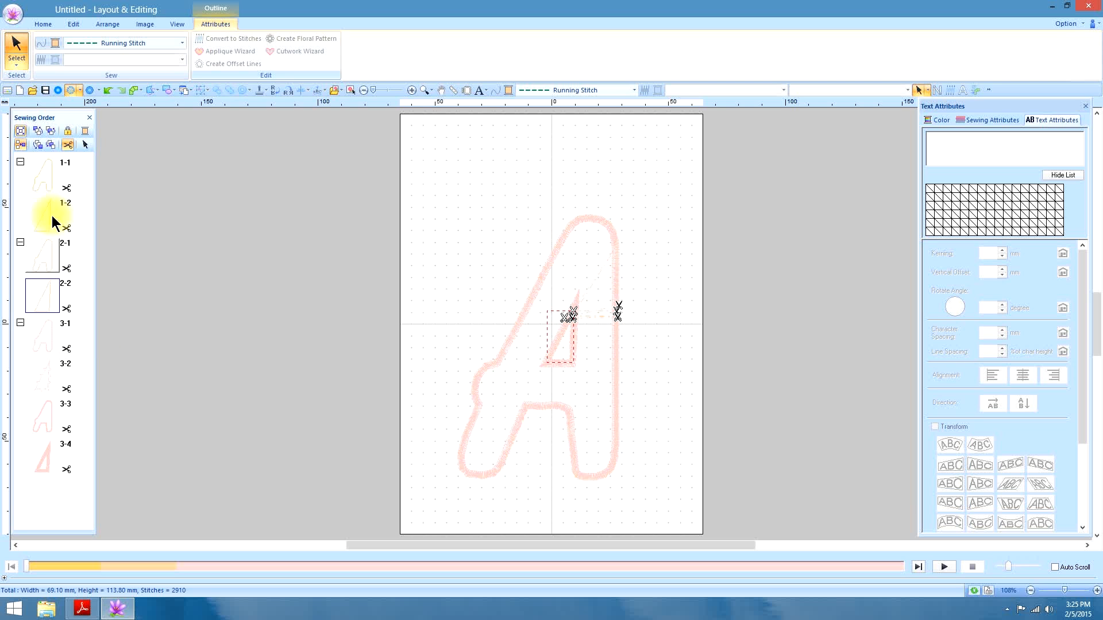
mouse_move(48, 258)
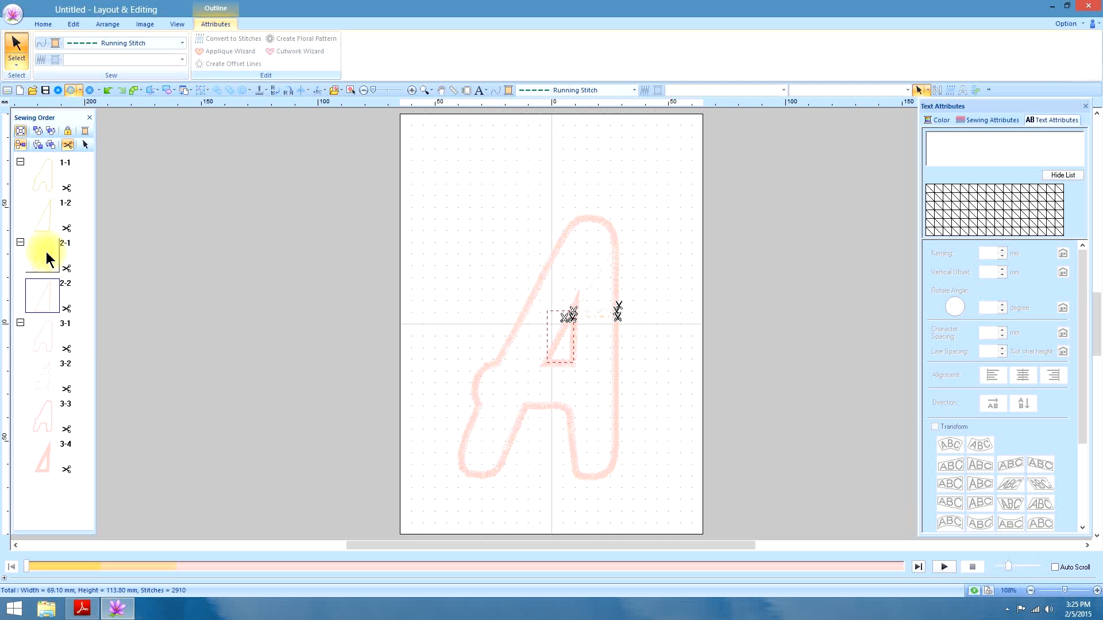
Check the covering group's parts 3-1 to 3-4, including the zigzag outlines
click(41, 337)
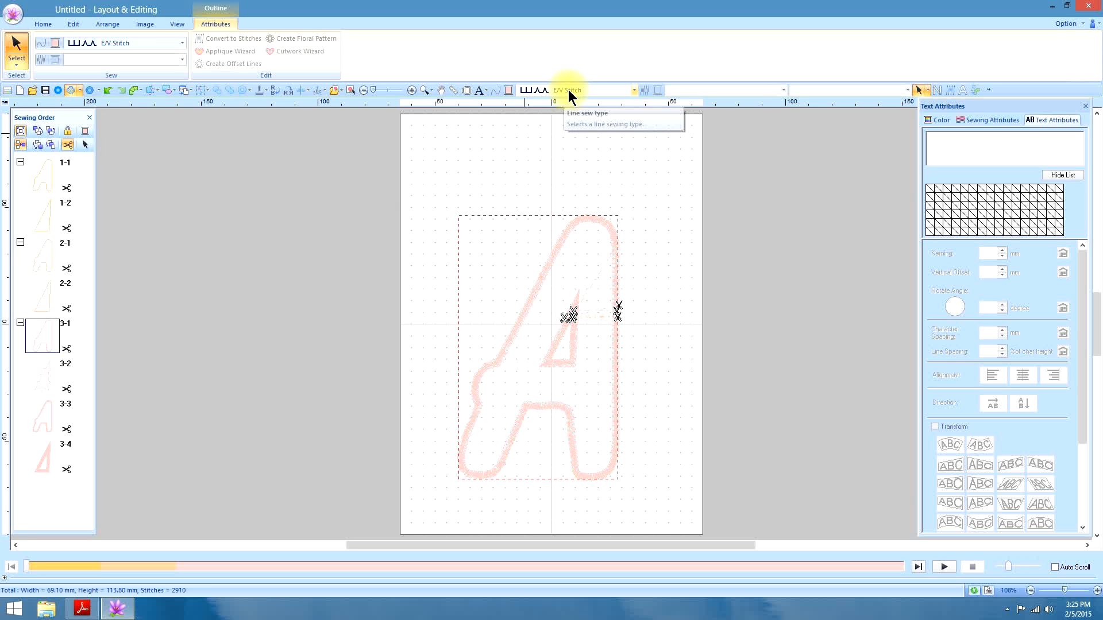
mouse_move(50, 380)
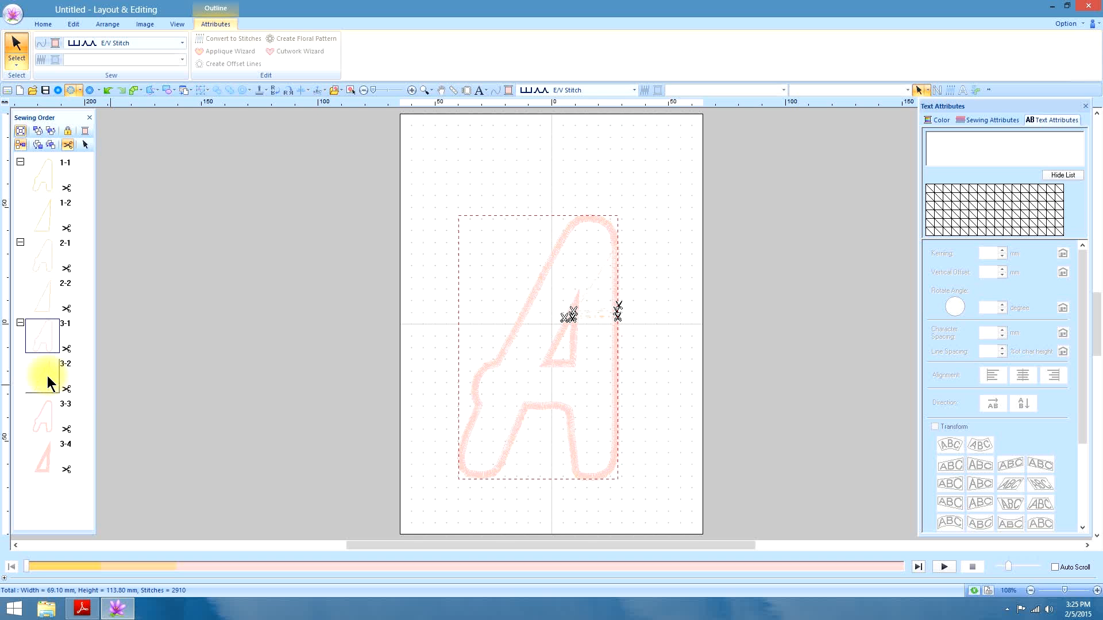
click(43, 415)
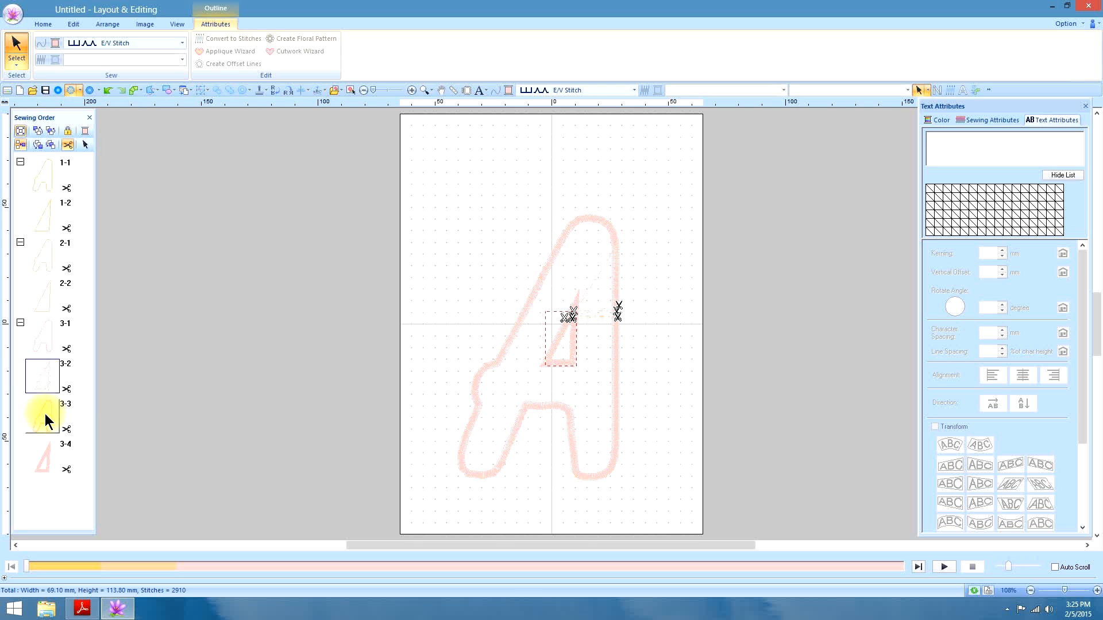
click(42, 456)
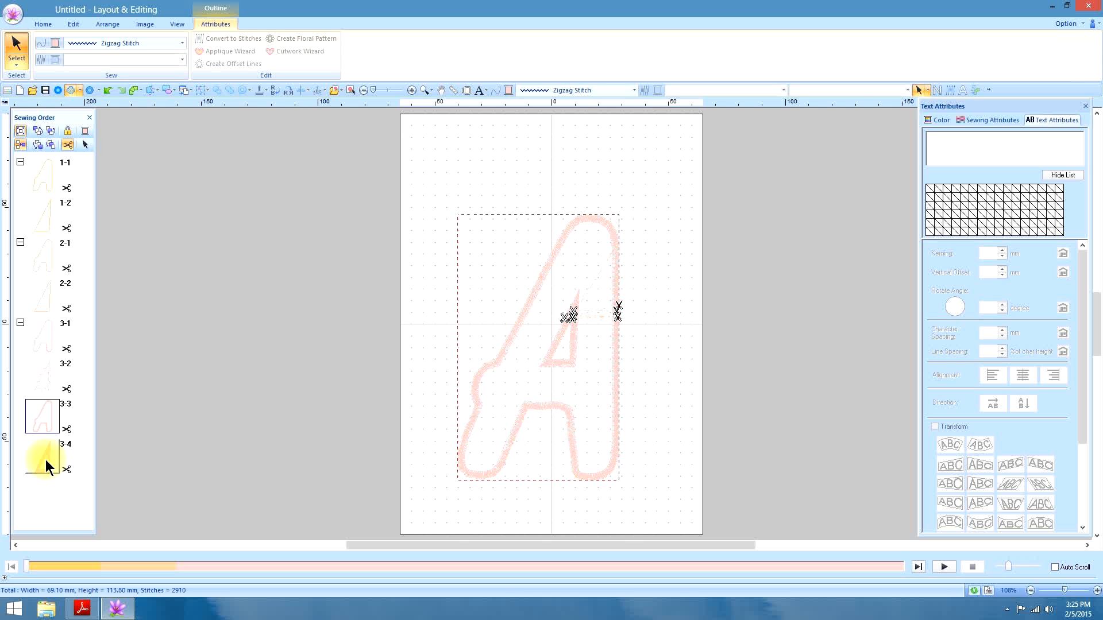
click(42, 457)
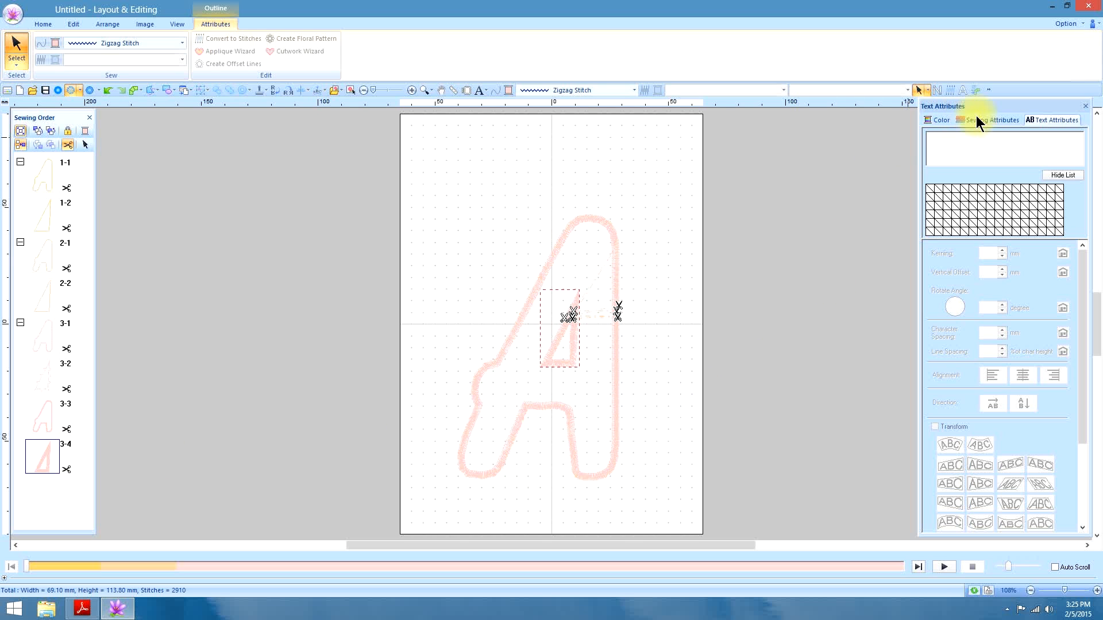
Show Sewing Attributes and select the Zigzag width value for editing
click(992, 120)
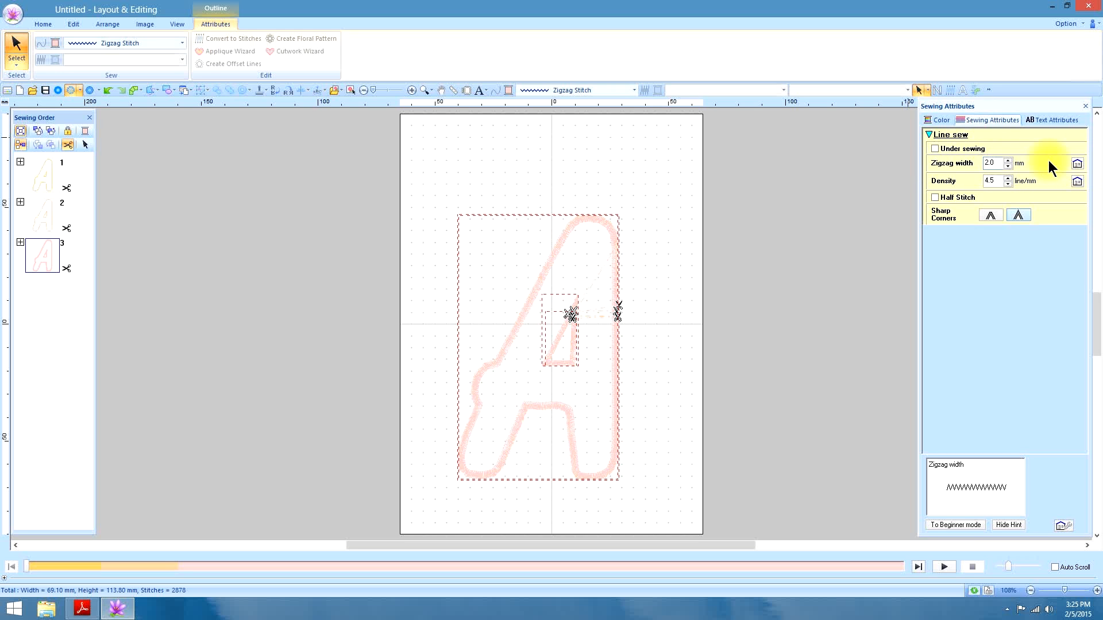
triple_click(991, 163)
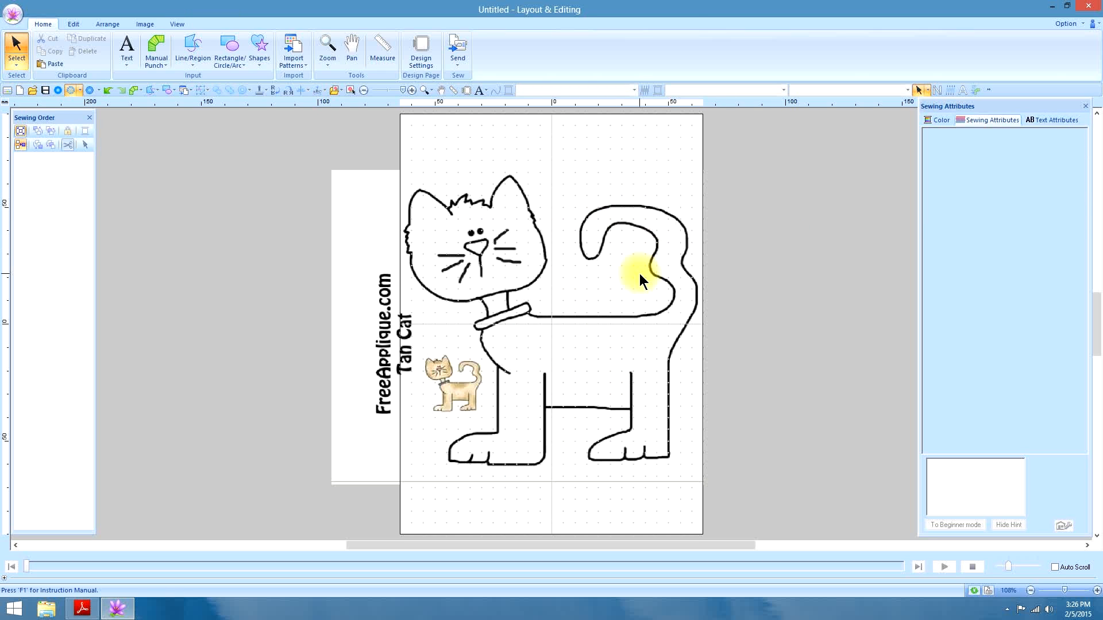
mouse_move(326, 50)
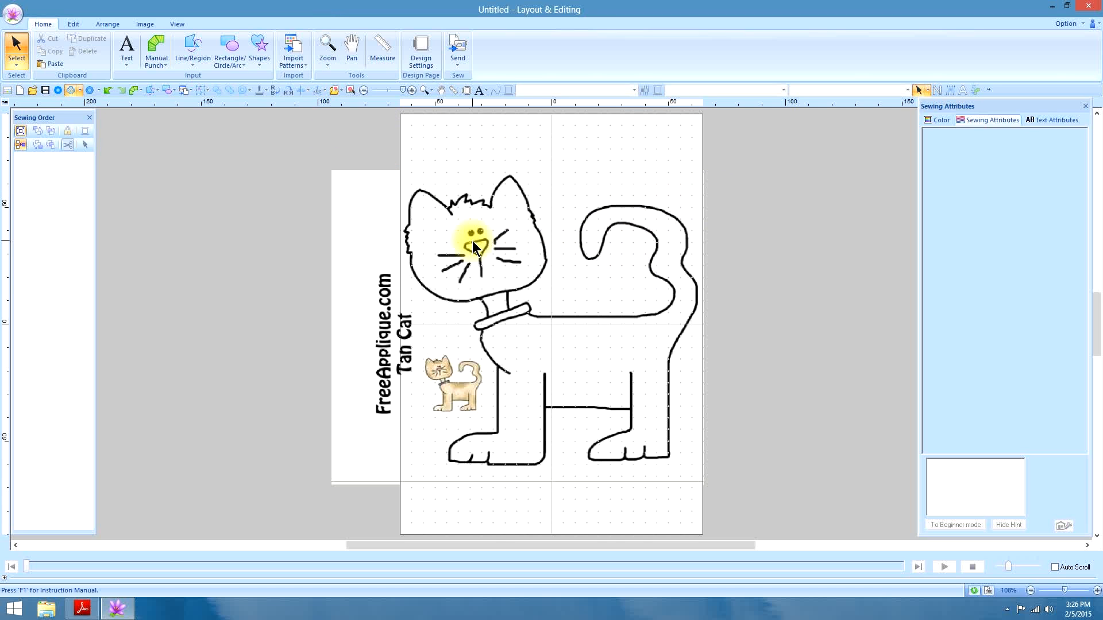
mouse_move(621, 380)
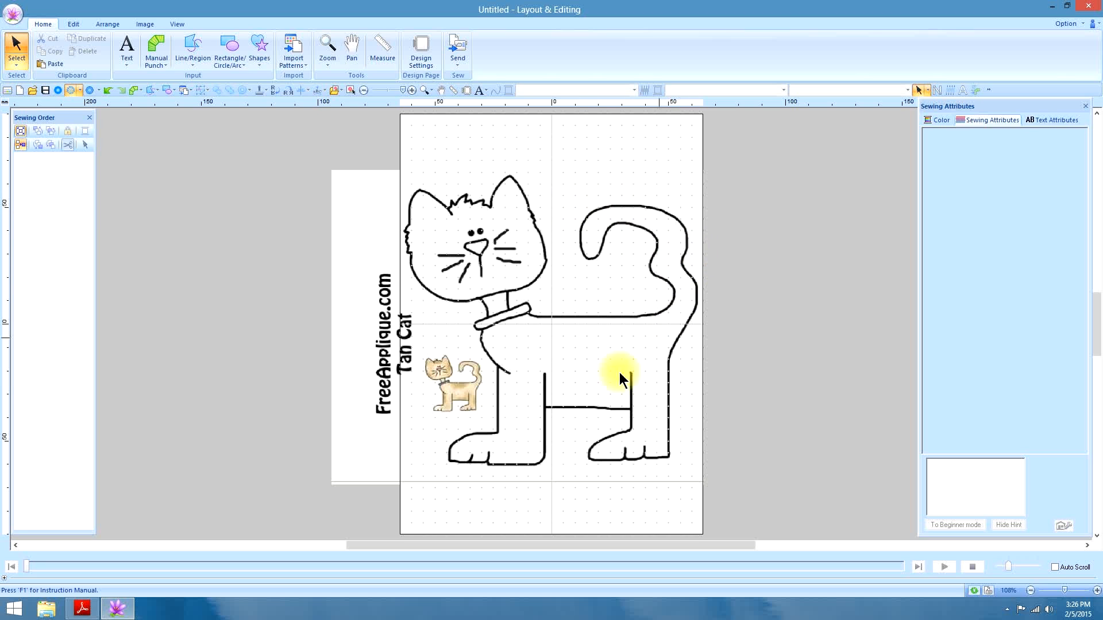
mouse_move(475, 278)
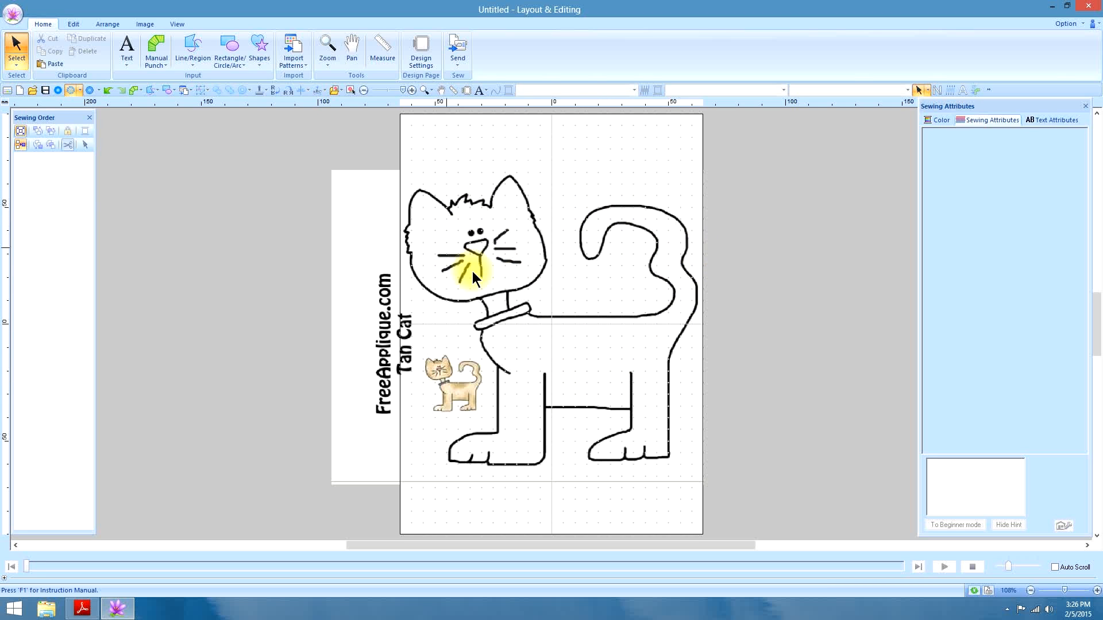
mouse_move(635, 371)
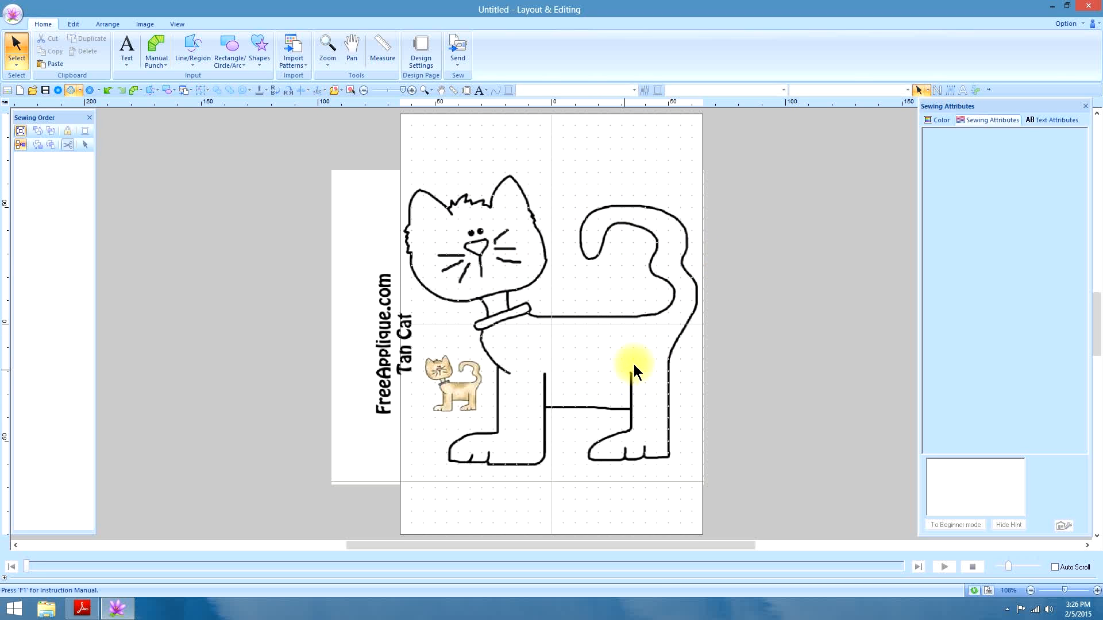
mouse_move(636, 361)
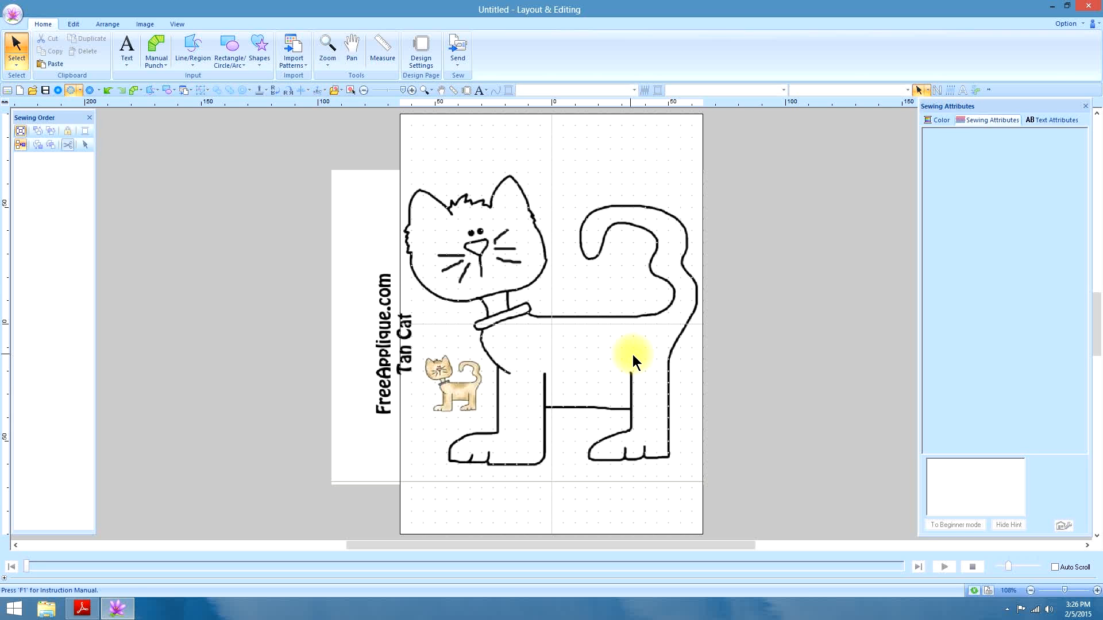
mouse_move(192, 49)
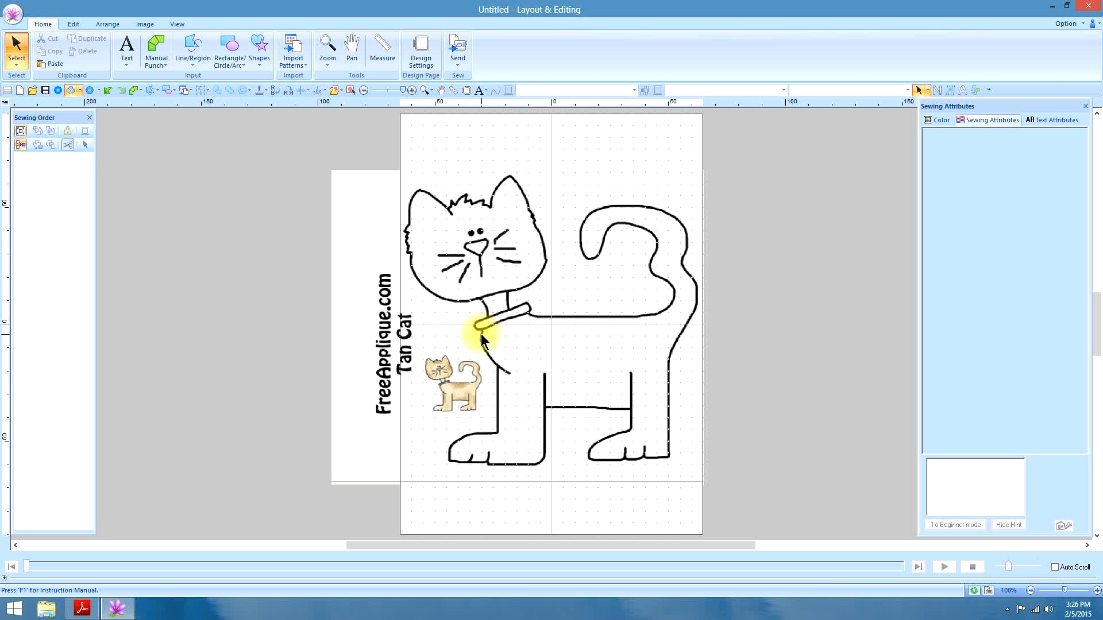
mouse_move(554, 404)
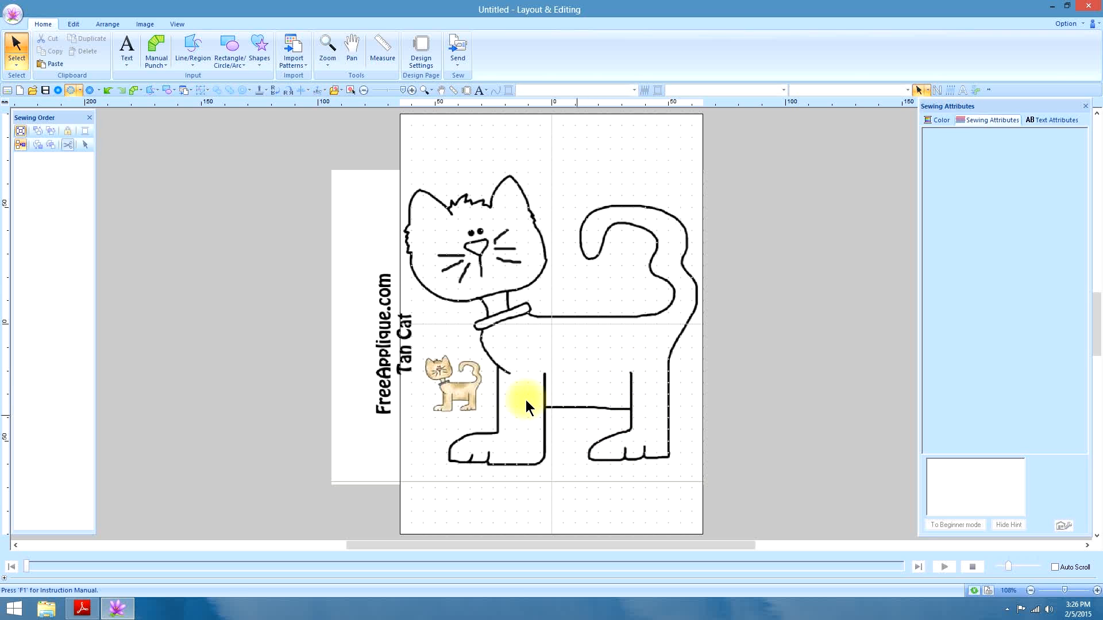
mouse_move(587, 381)
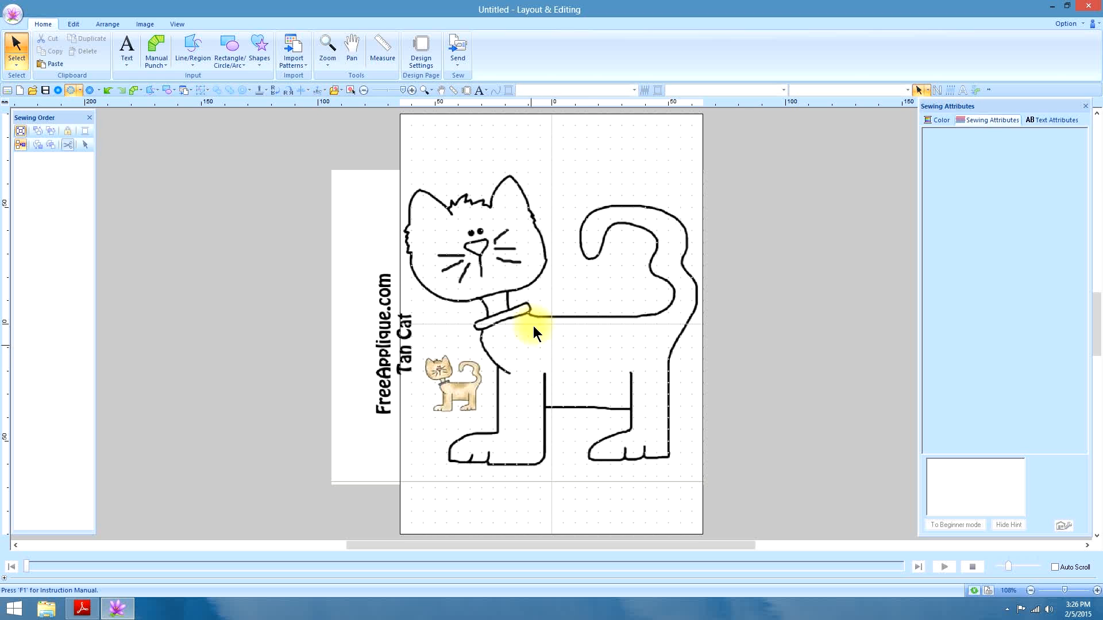
mouse_move(563, 274)
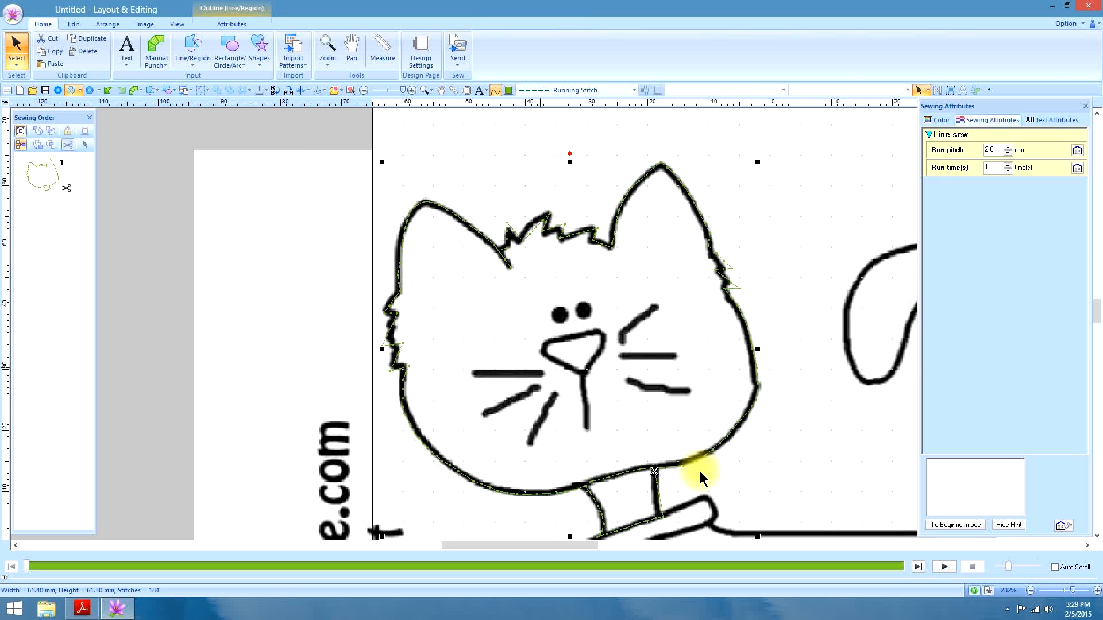
mouse_move(943, 566)
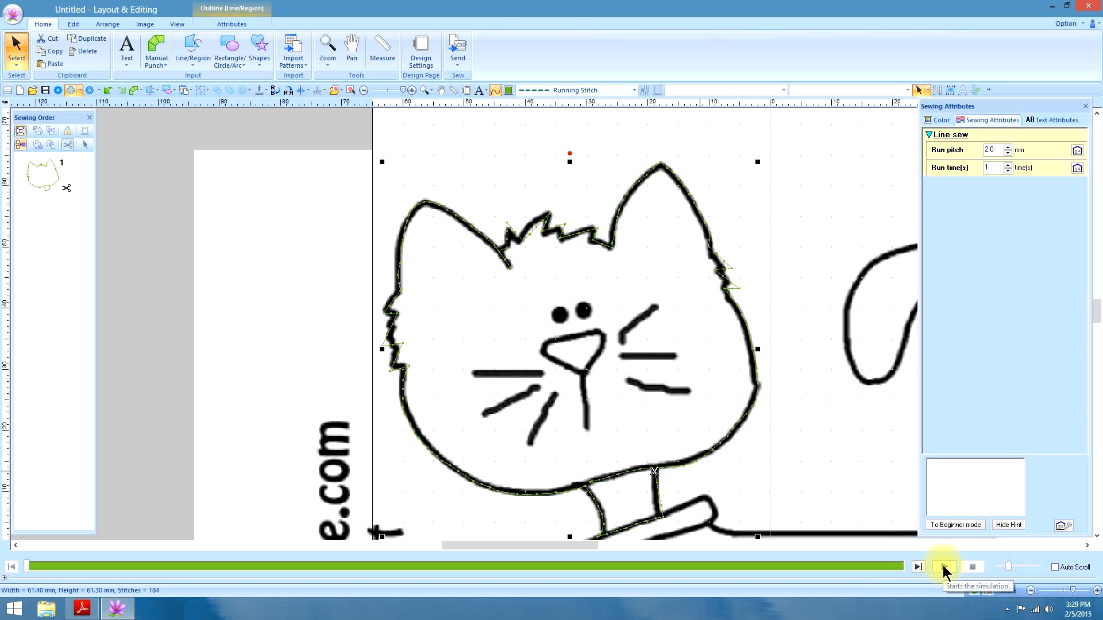
Play the stitch-out simulation of the traced cat-head outline
click(944, 566)
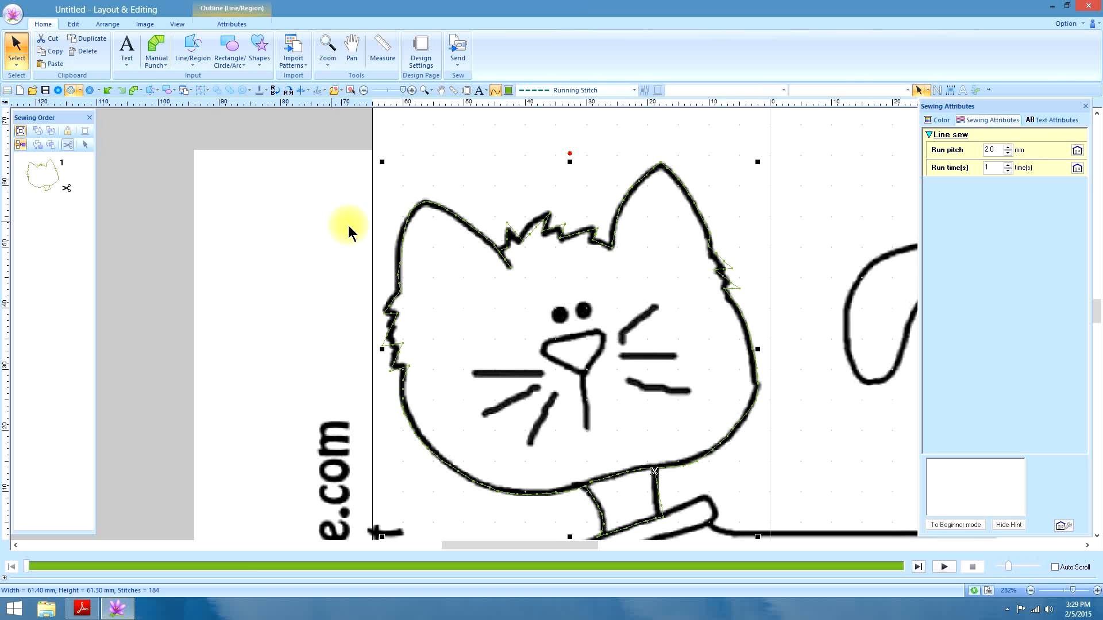
mouse_move(42, 24)
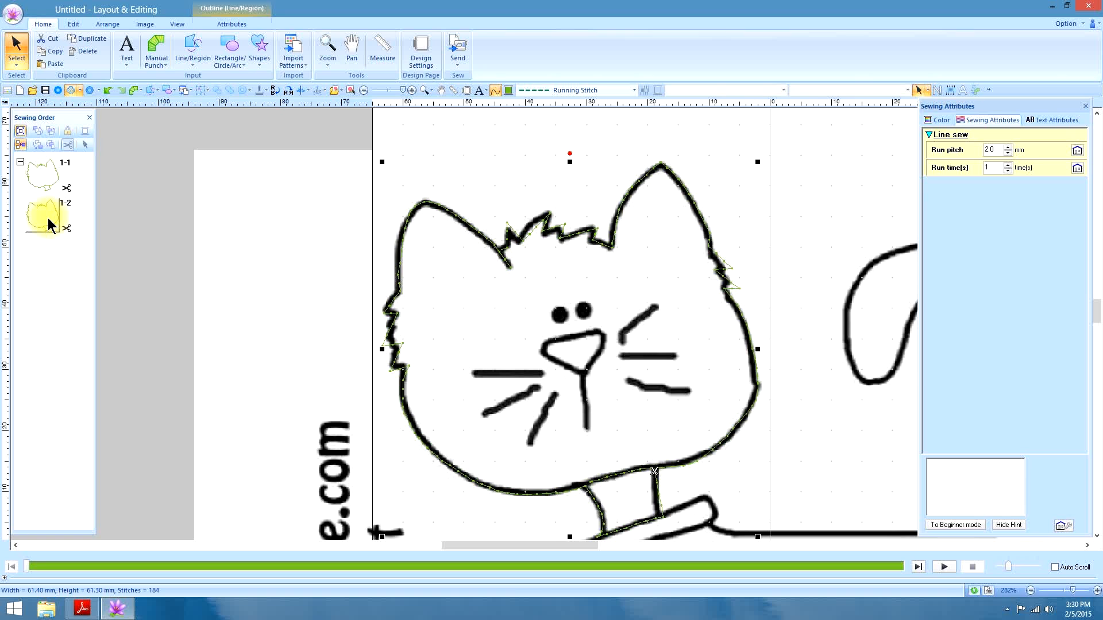
Paste another set of head-outline copies so the sewing order holds entries 1-1 to 1-4
right_click(43, 215)
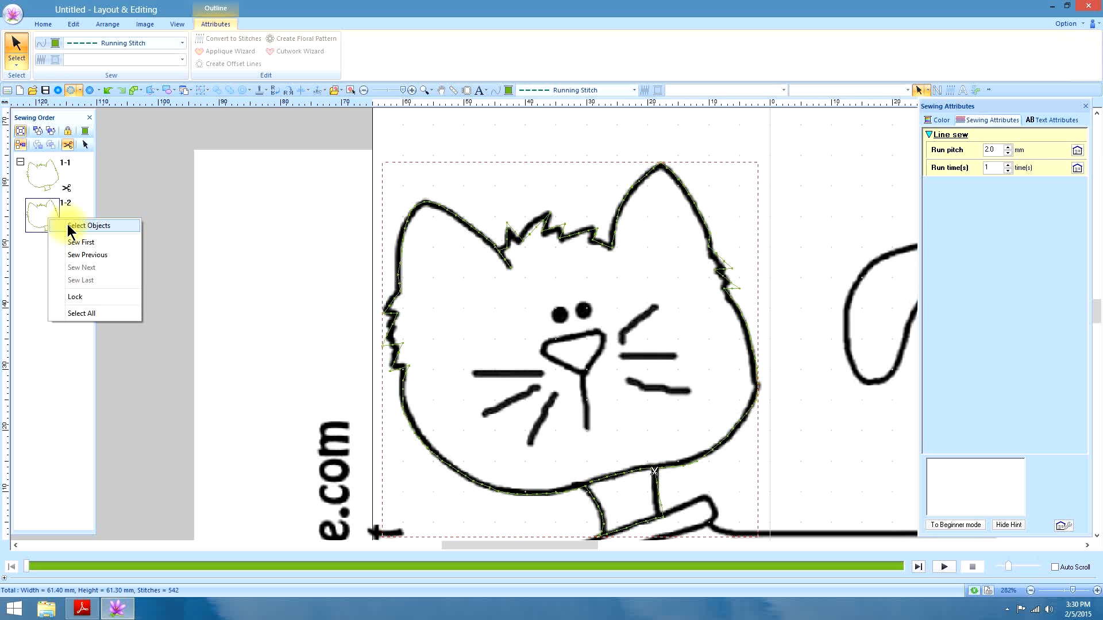
click(89, 225)
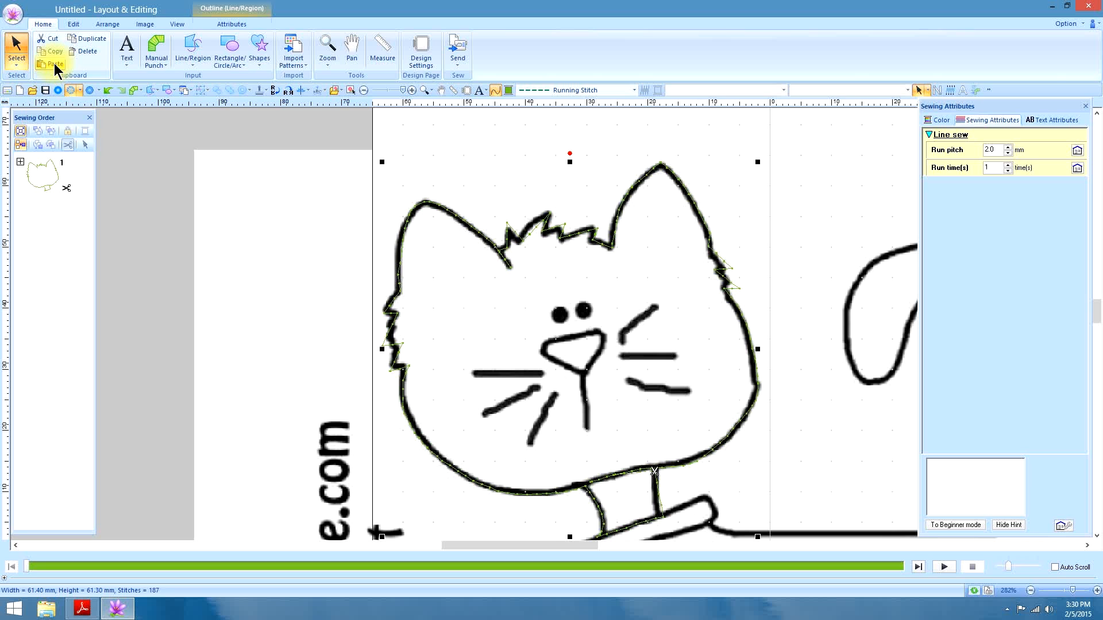
mouse_move(55, 51)
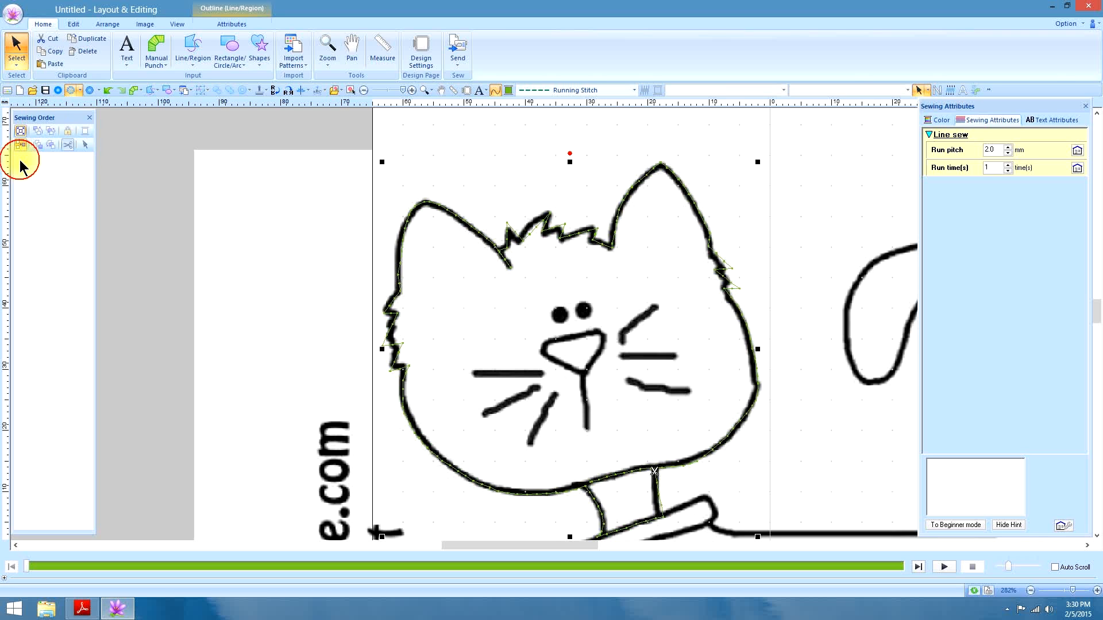
click(21, 145)
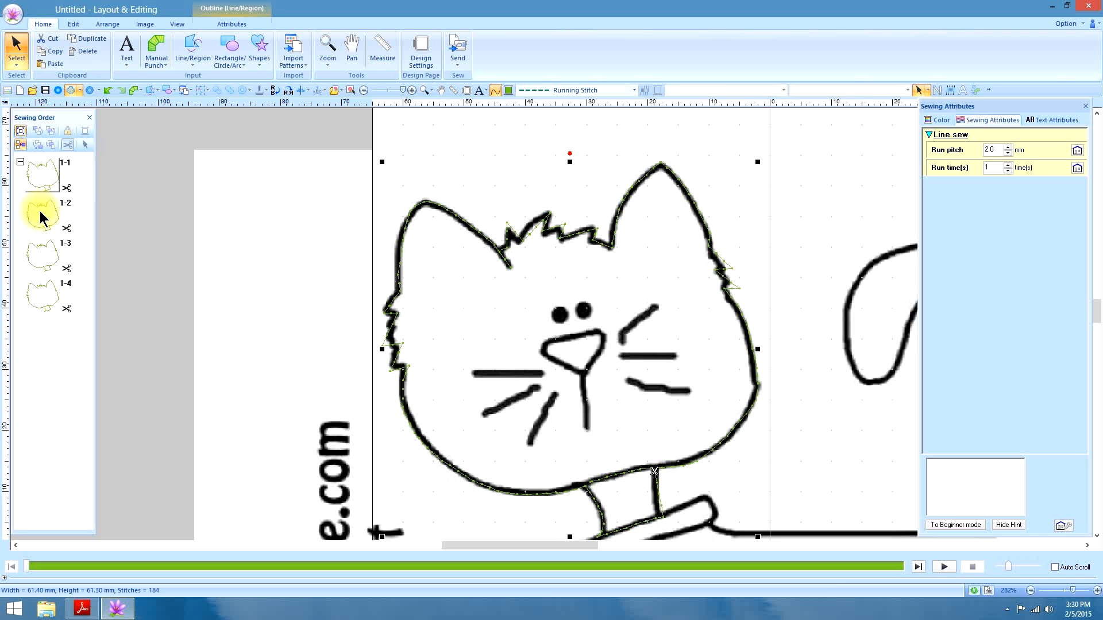
click(43, 175)
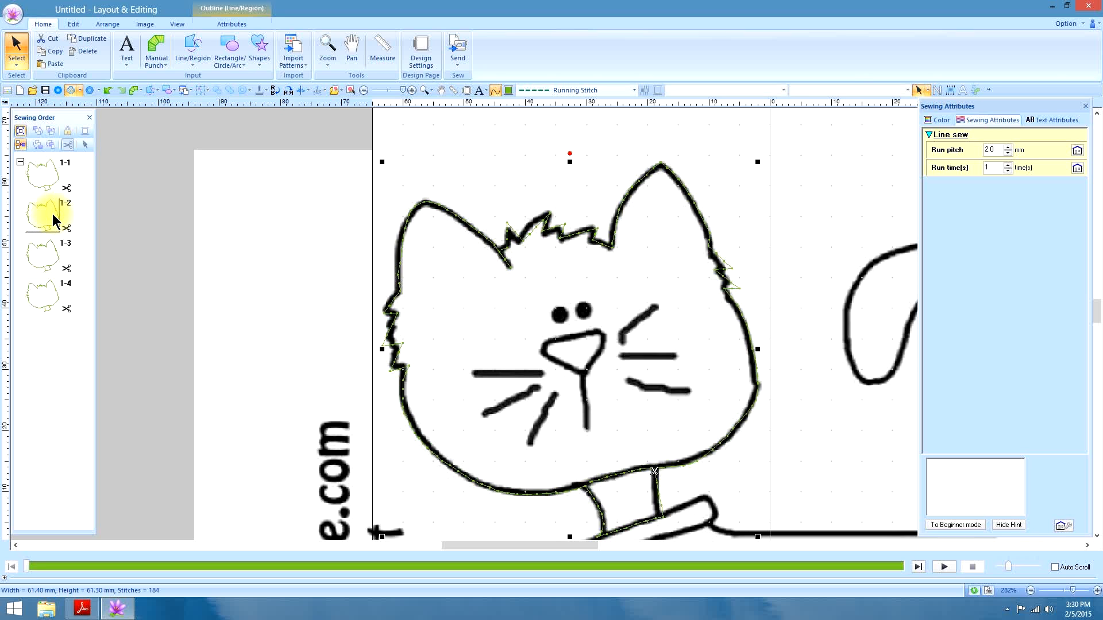
Check each of the four stacked head-outline copies in the sewing order
click(42, 261)
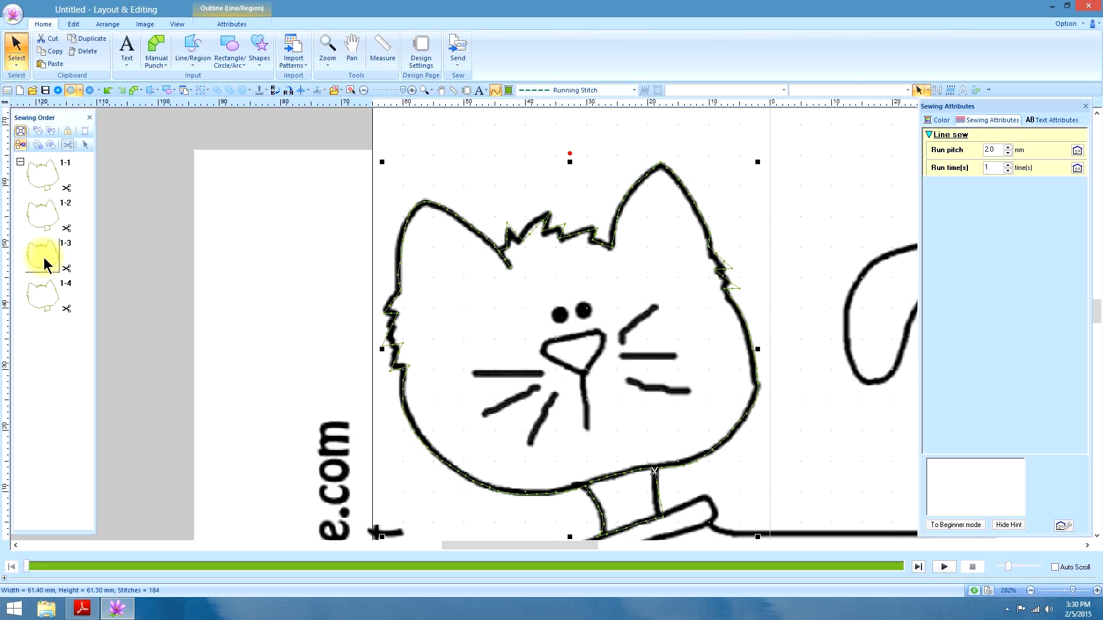
click(40, 294)
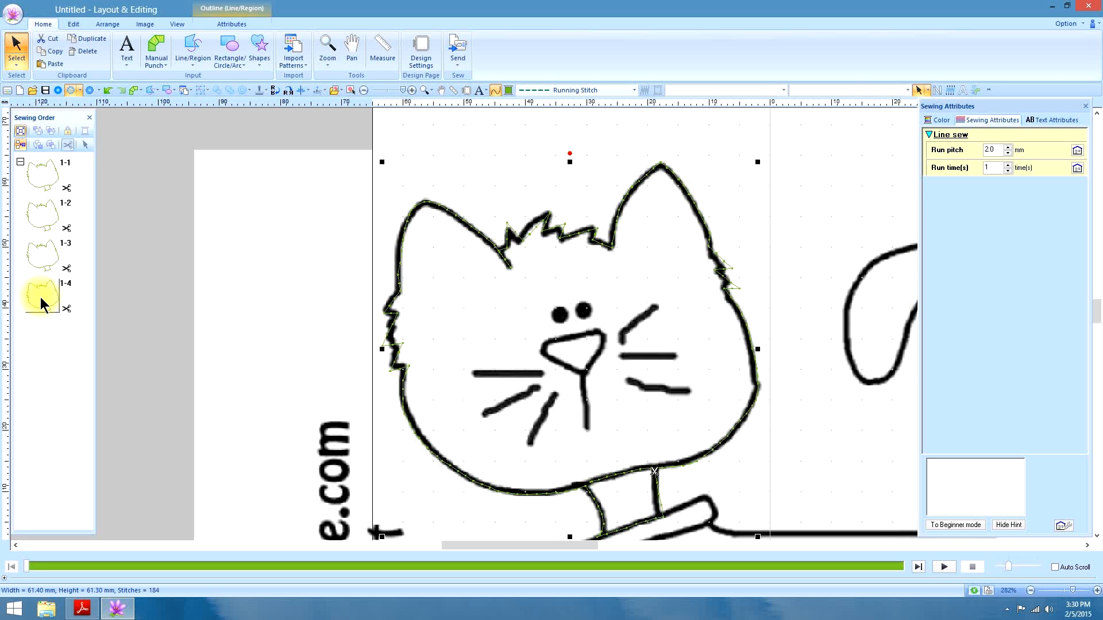
click(41, 217)
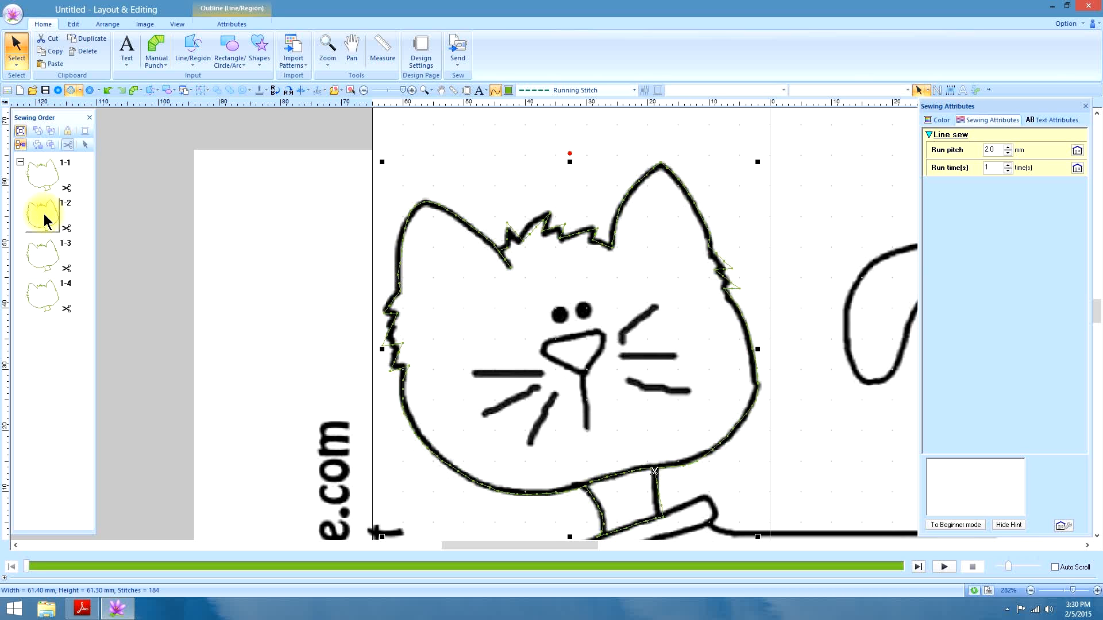
click(42, 175)
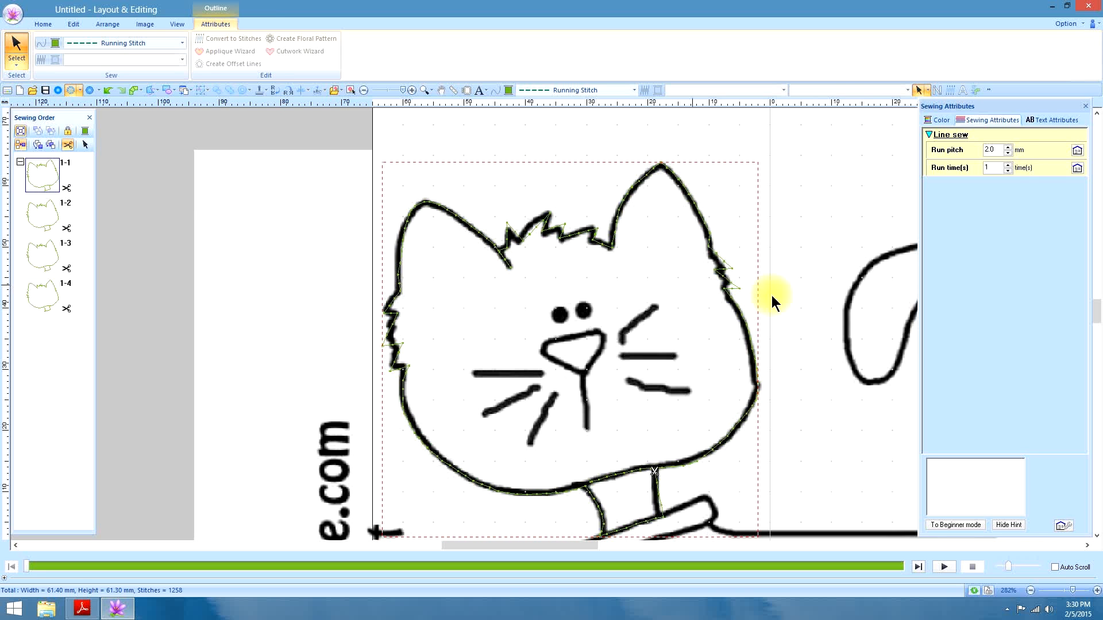
Give the first head outline pink thread and set copy 2-2 to E/V Stitch
click(940, 120)
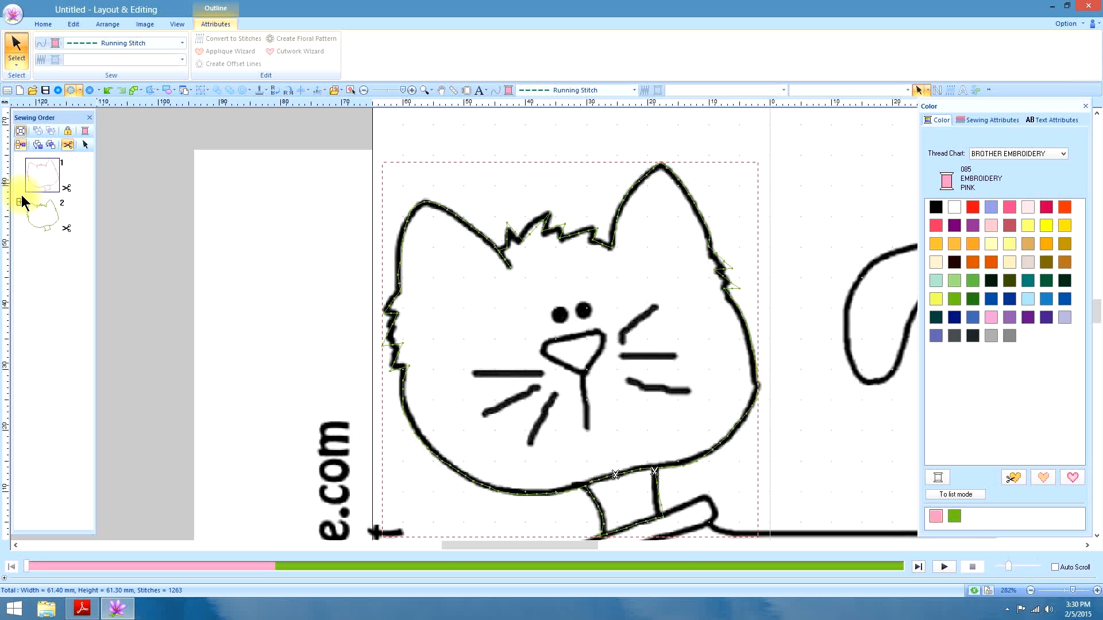
click(20, 202)
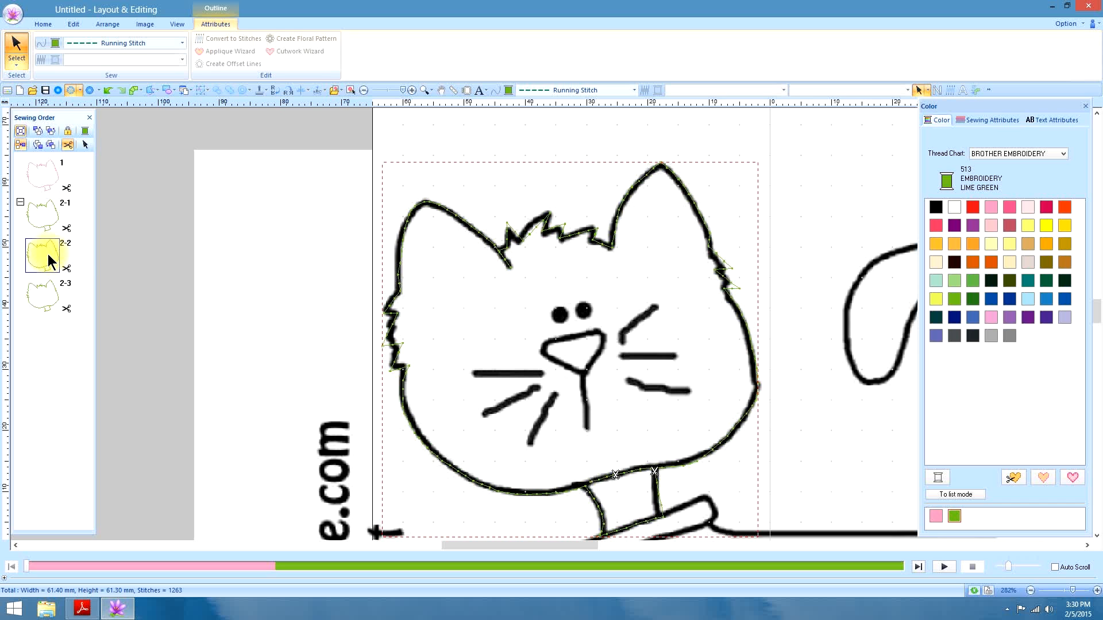
click(632, 89)
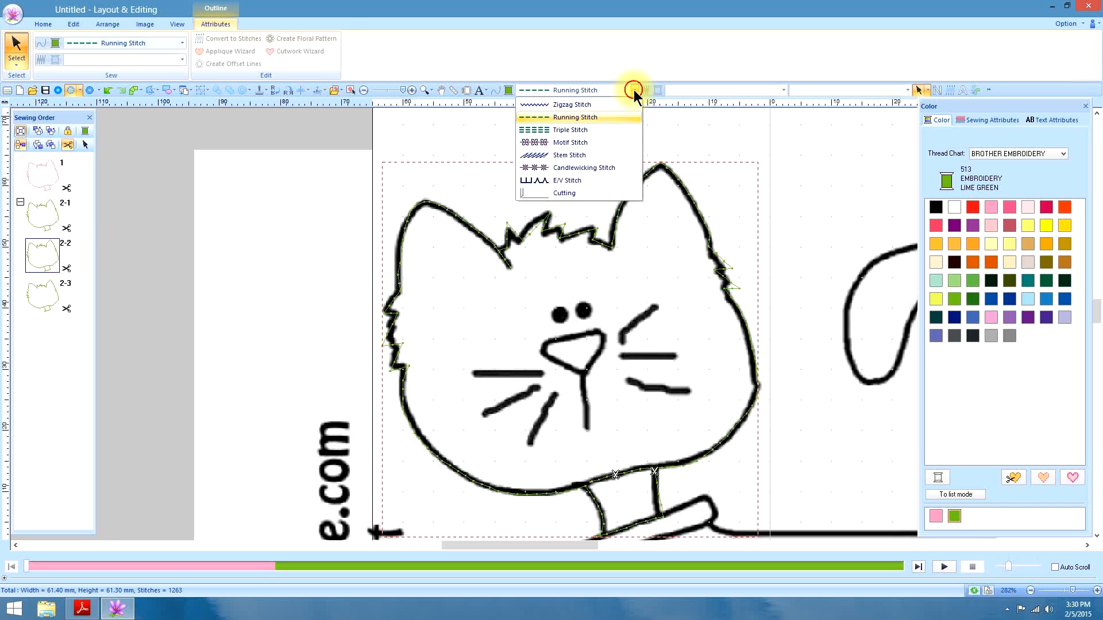
mouse_move(567, 180)
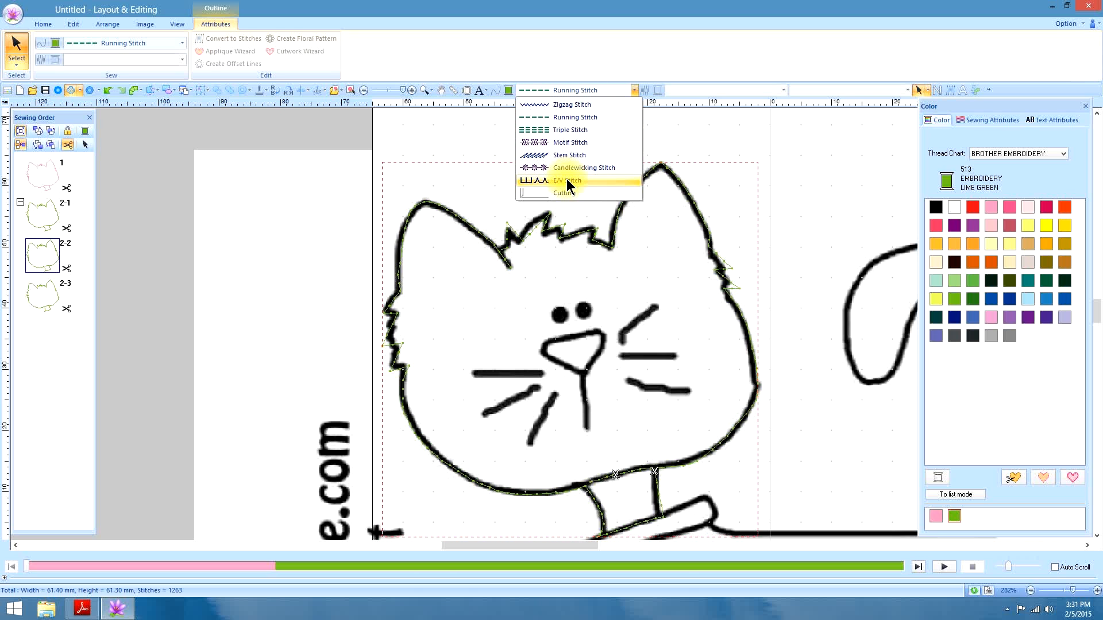
click(567, 180)
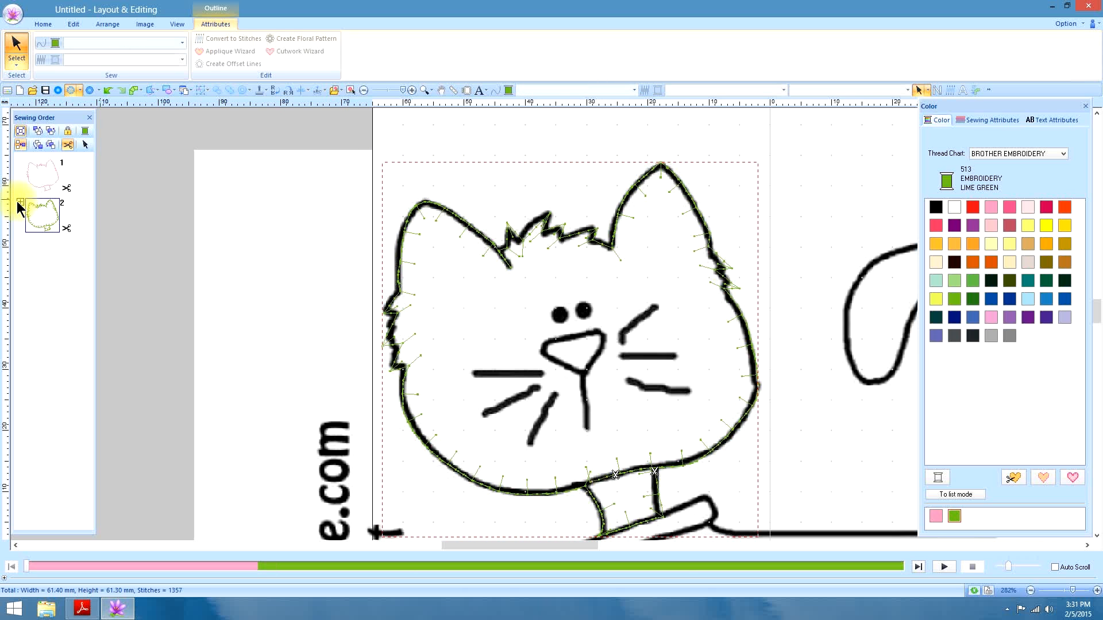
Select the E/V head copy and the next lime-green copy for restyling
click(21, 207)
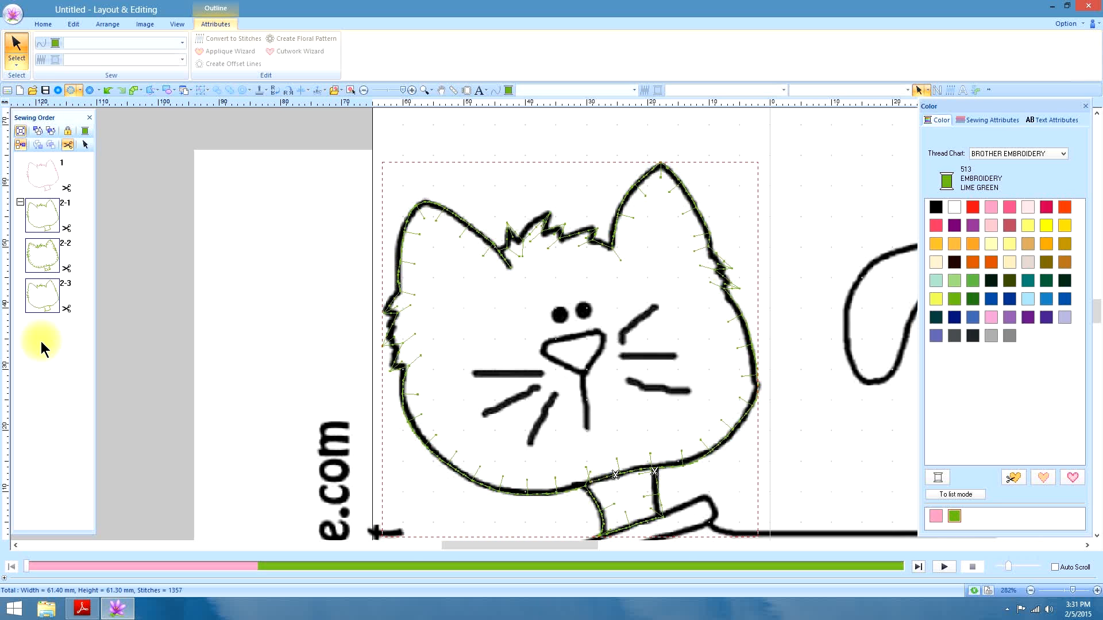
click(41, 255)
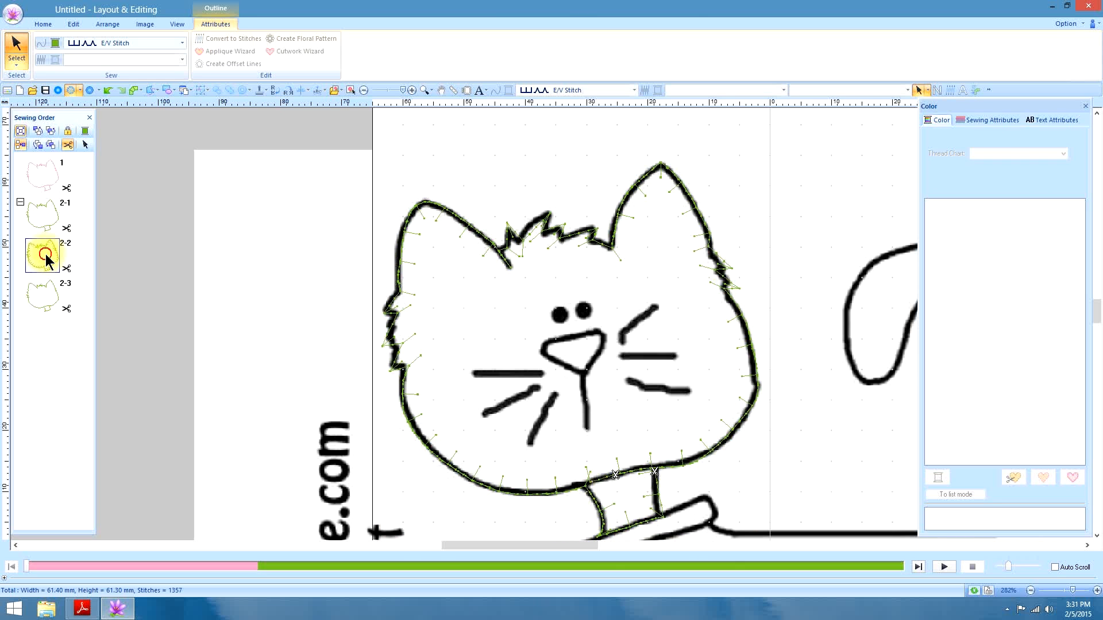
click(42, 298)
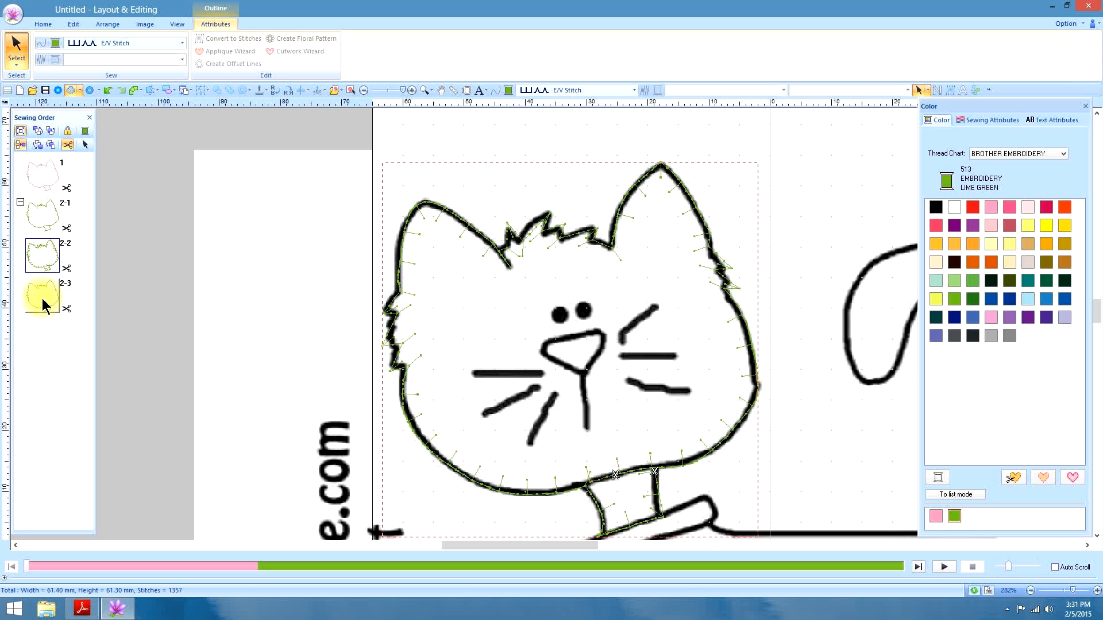
mouse_move(42, 312)
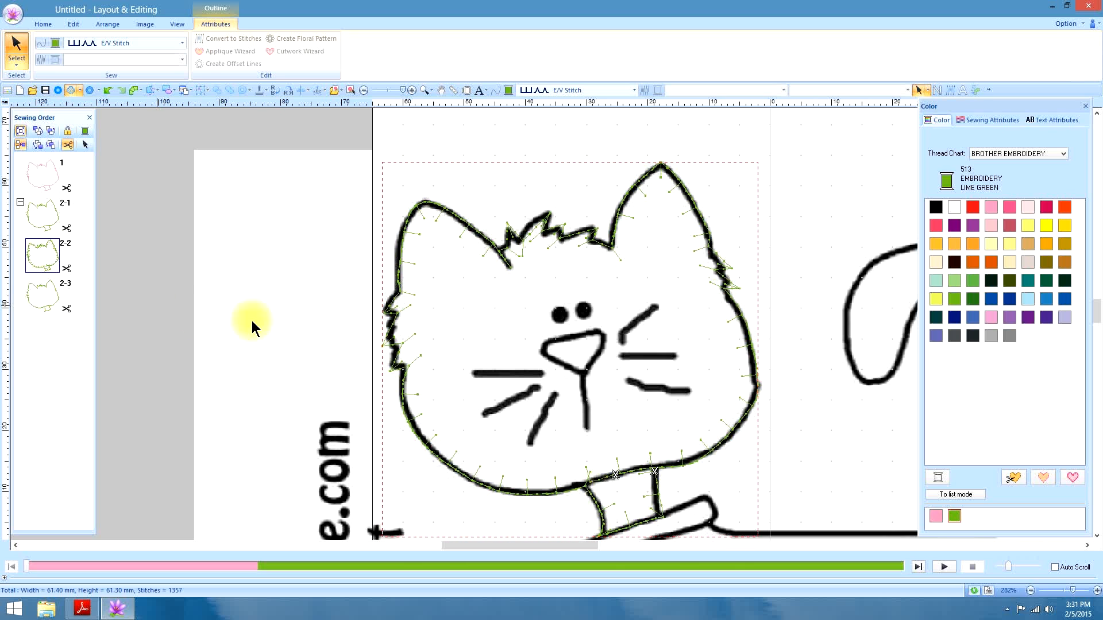
Colour the E/V head copy gray and make the last head copy a gray 3.0 mm zigzag outline
click(1010, 335)
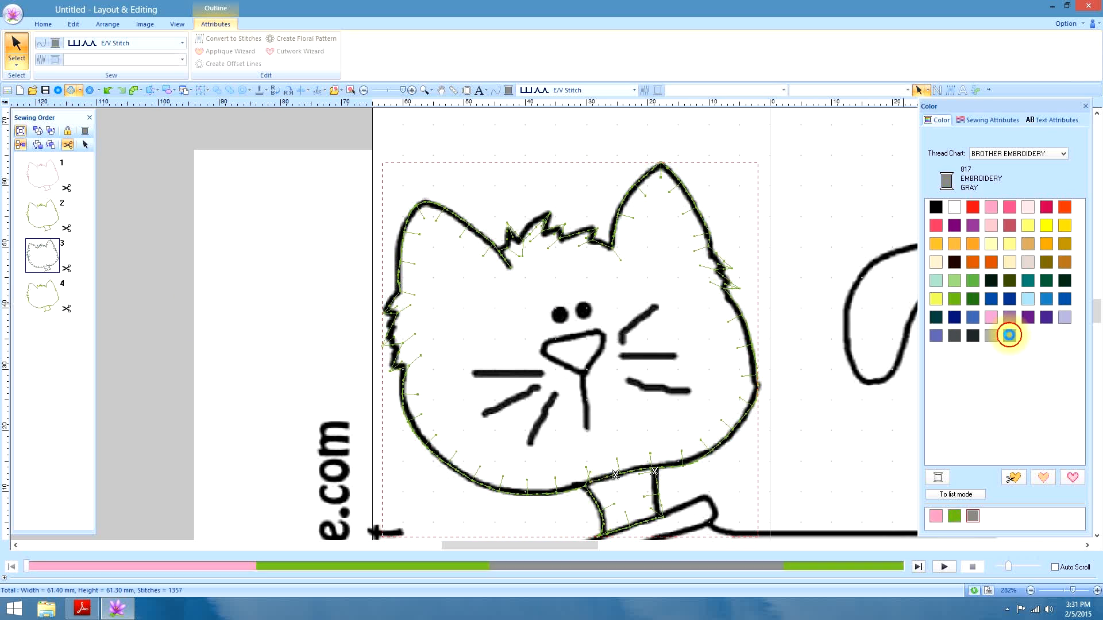
click(43, 294)
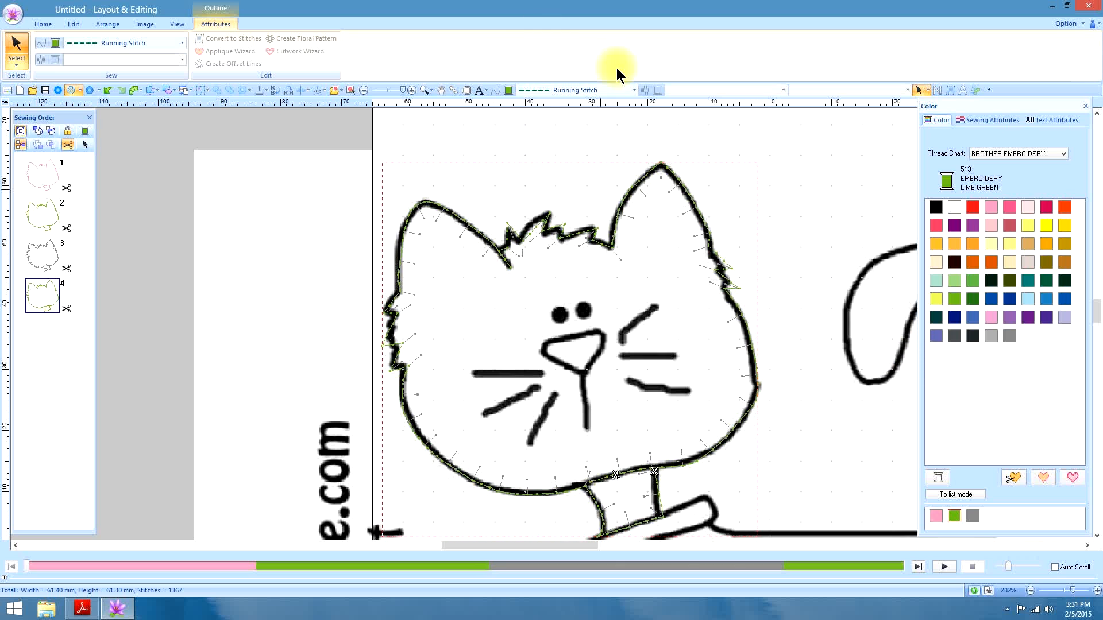
click(635, 89)
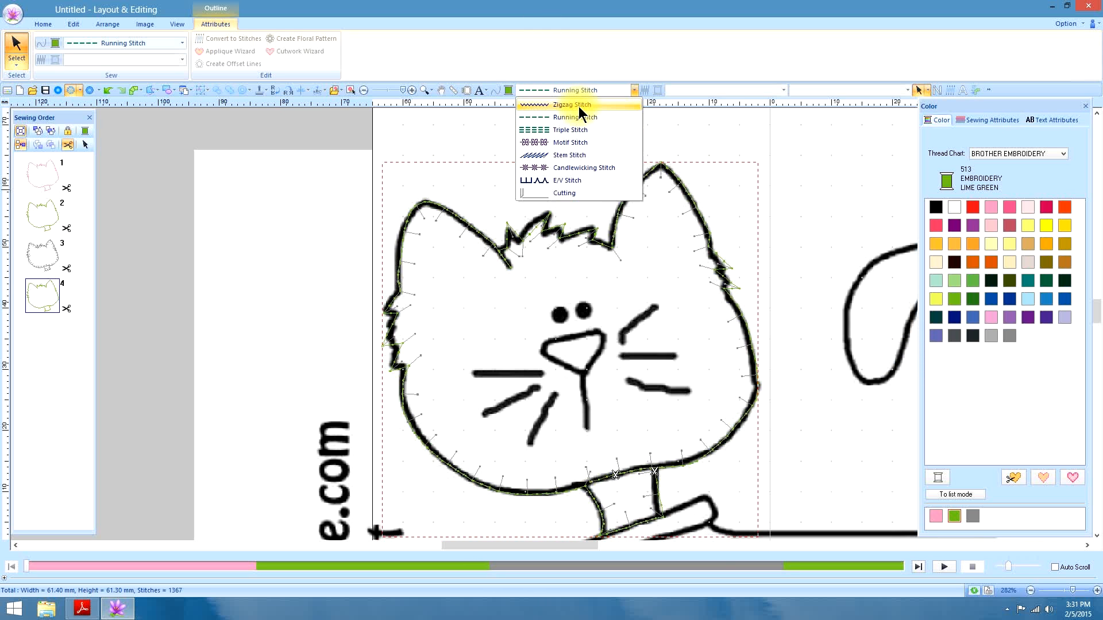
click(570, 104)
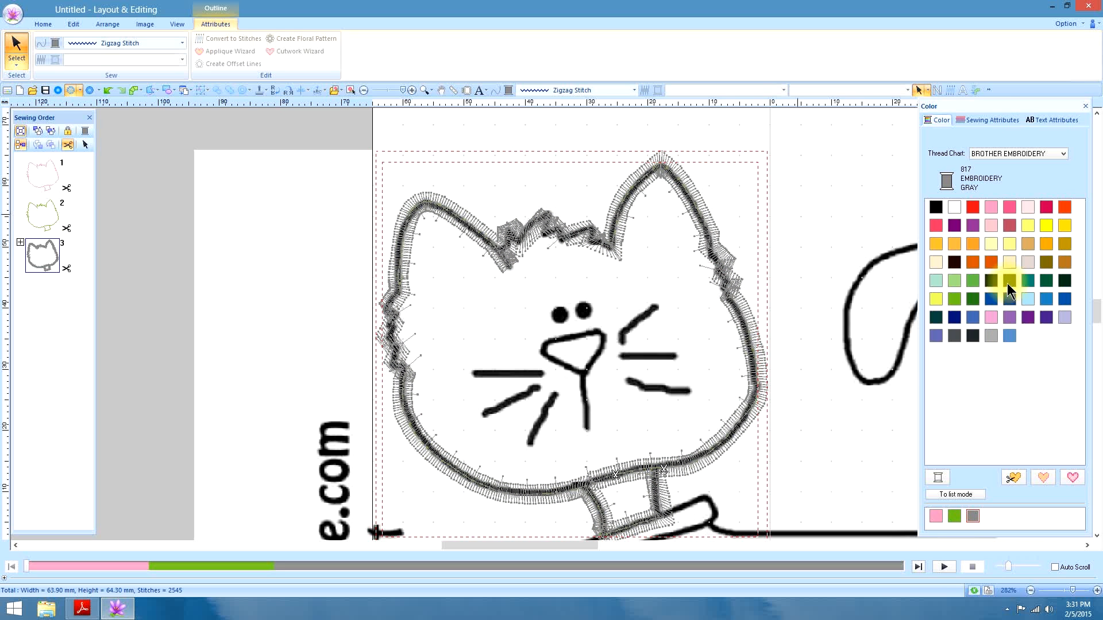
click(991, 120)
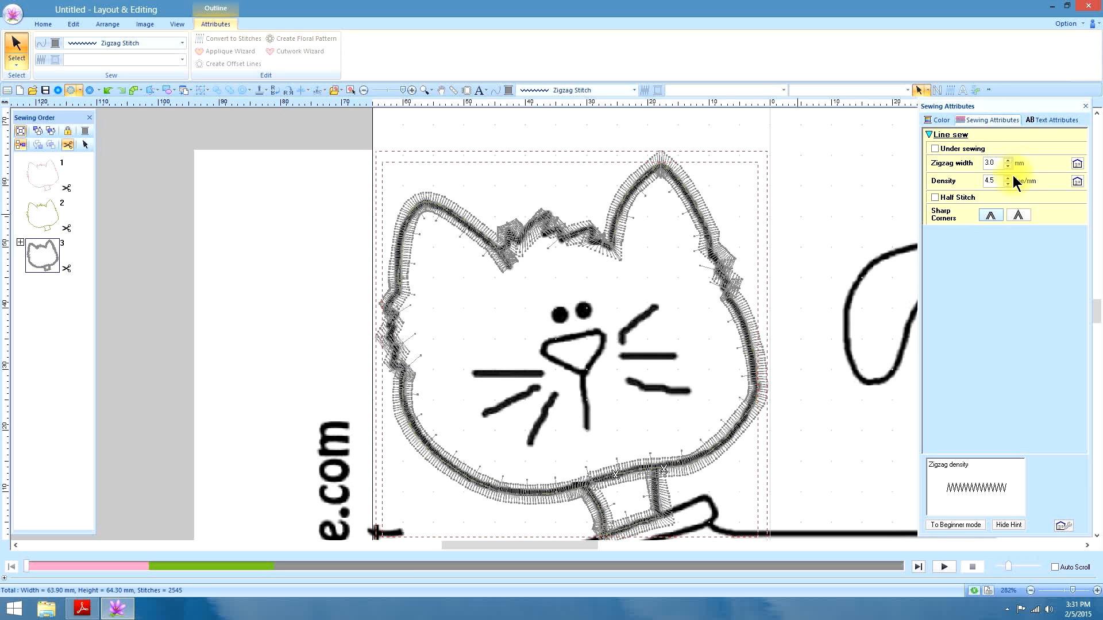
mouse_move(686, 225)
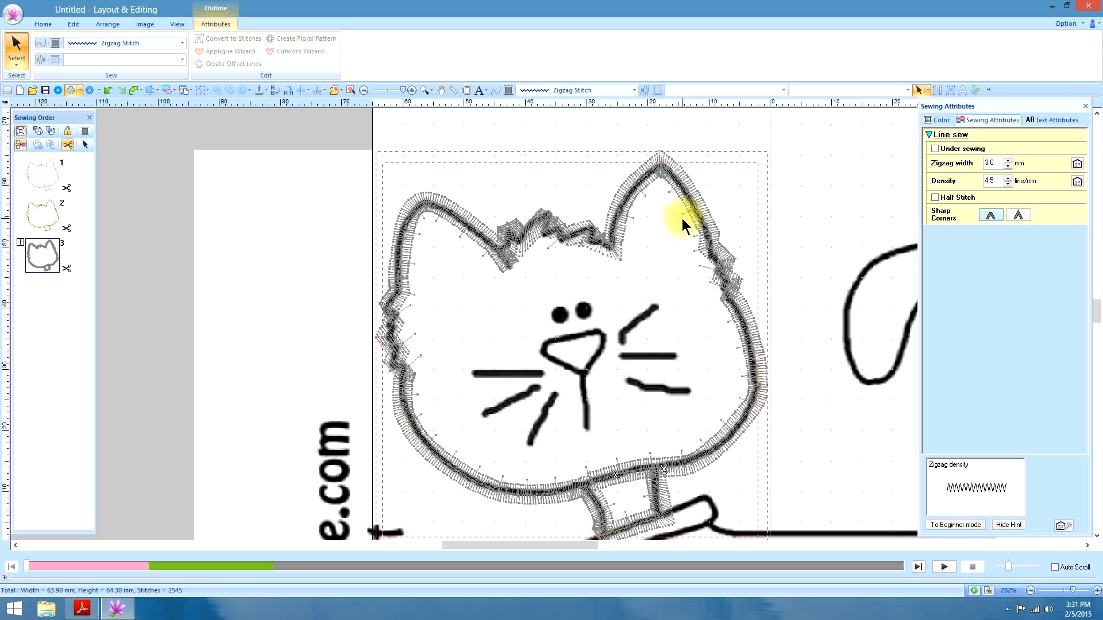
click(43, 24)
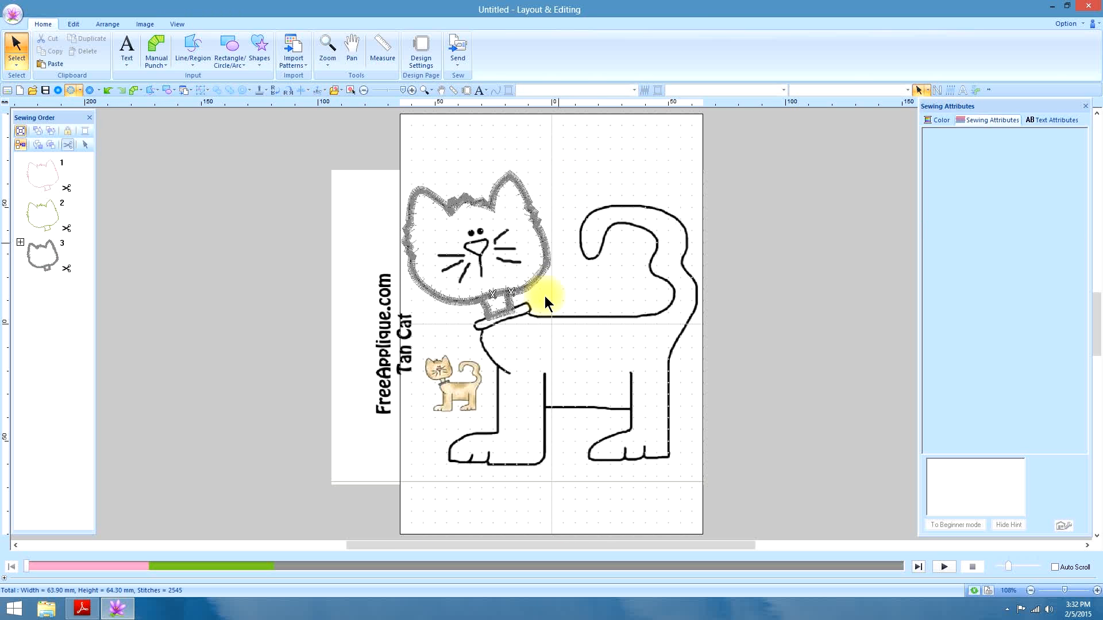
mouse_move(394, 99)
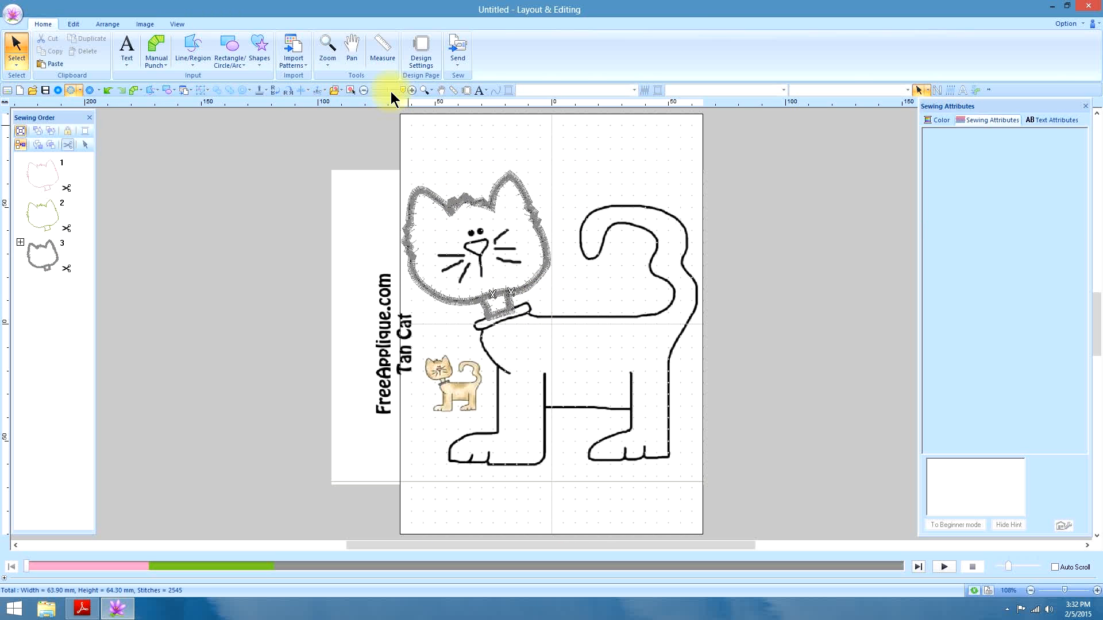
Open the Line/Region line tools to trace the cat's body and tail
click(190, 51)
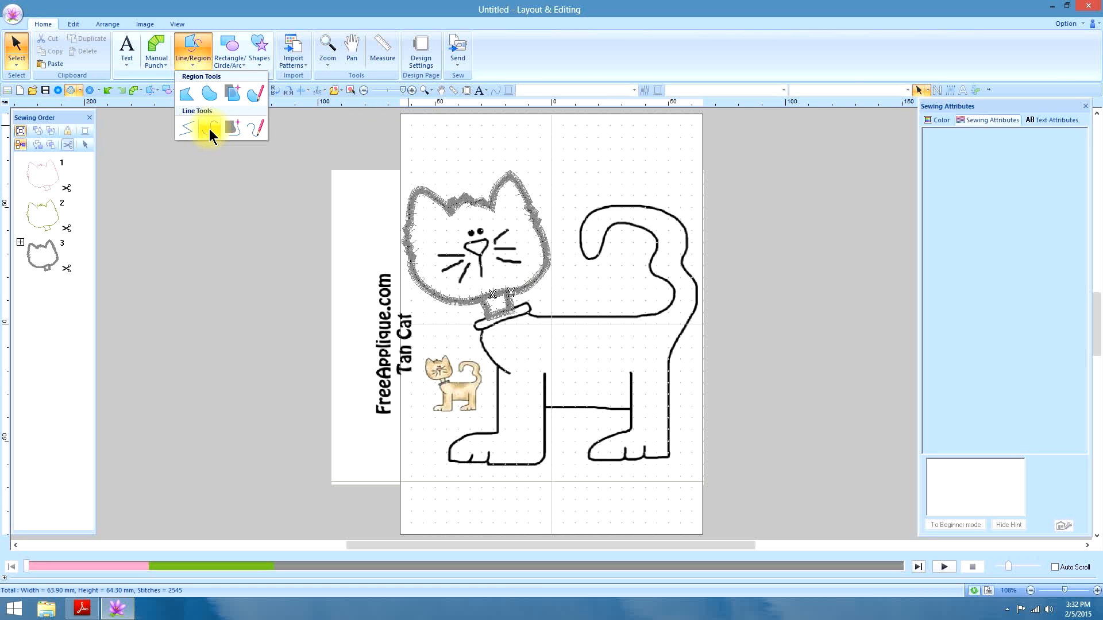
mouse_move(187, 128)
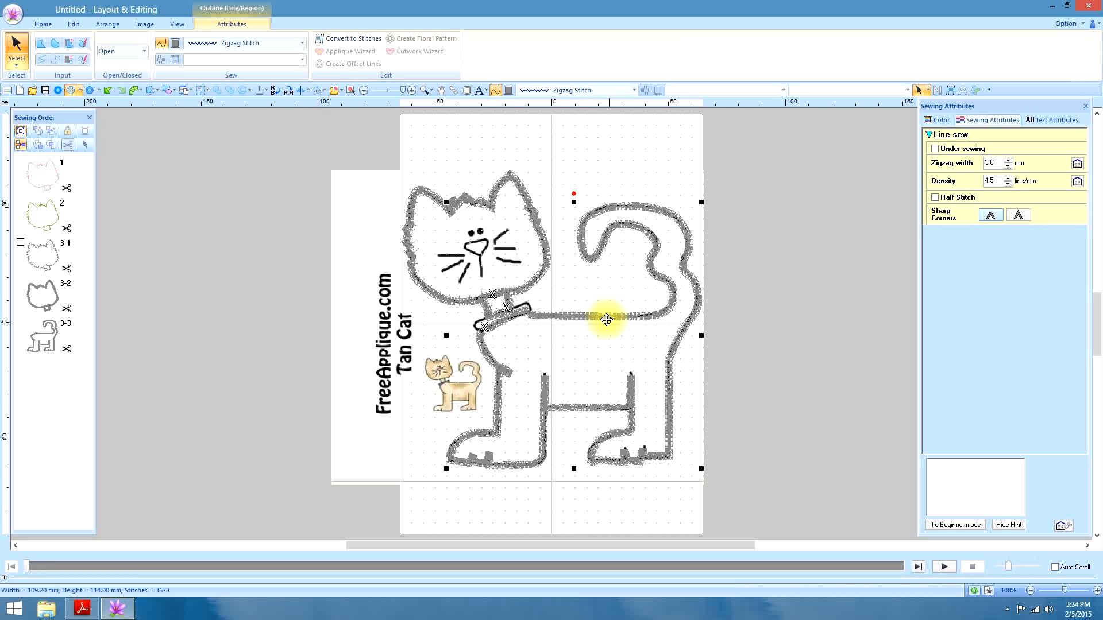
mouse_move(524, 332)
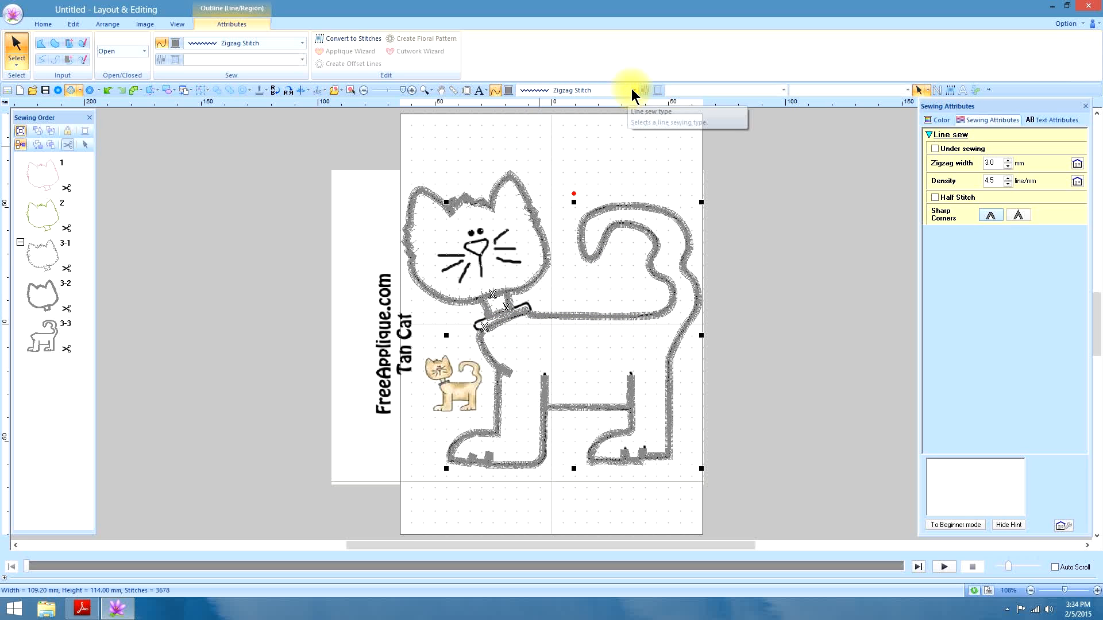
Set the body outline to a pink running stitch as sewing-order entry 4
click(638, 90)
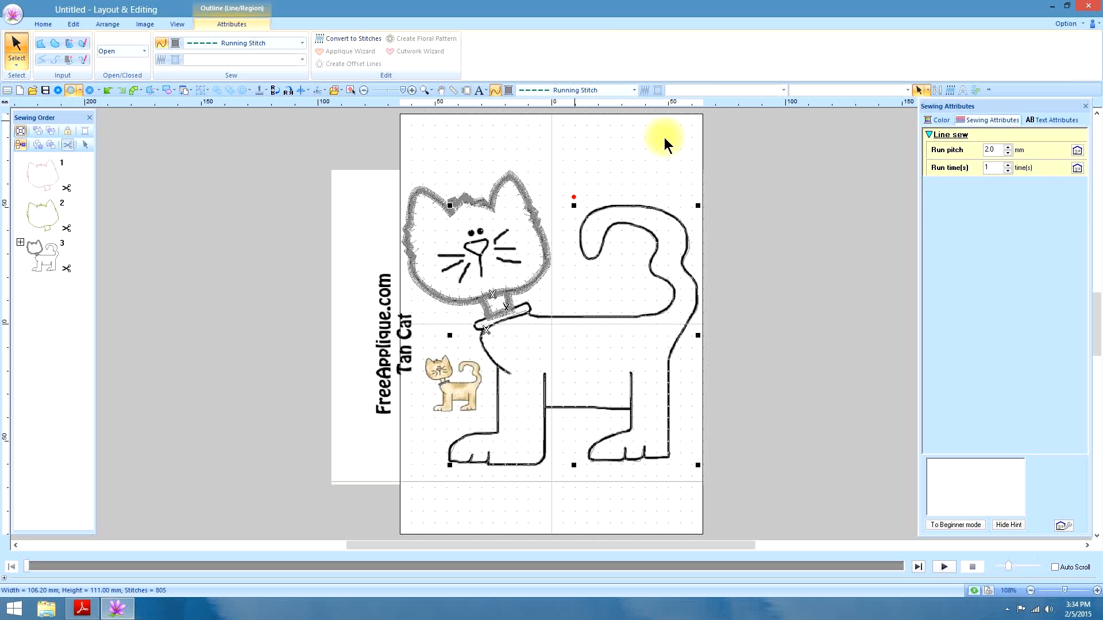
click(941, 120)
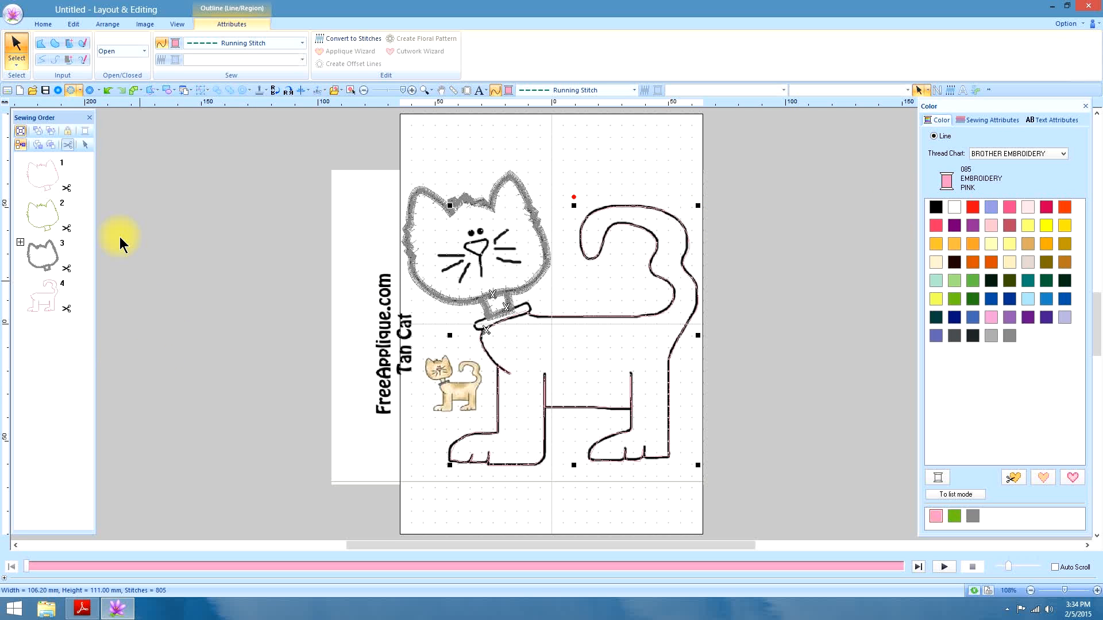
click(42, 24)
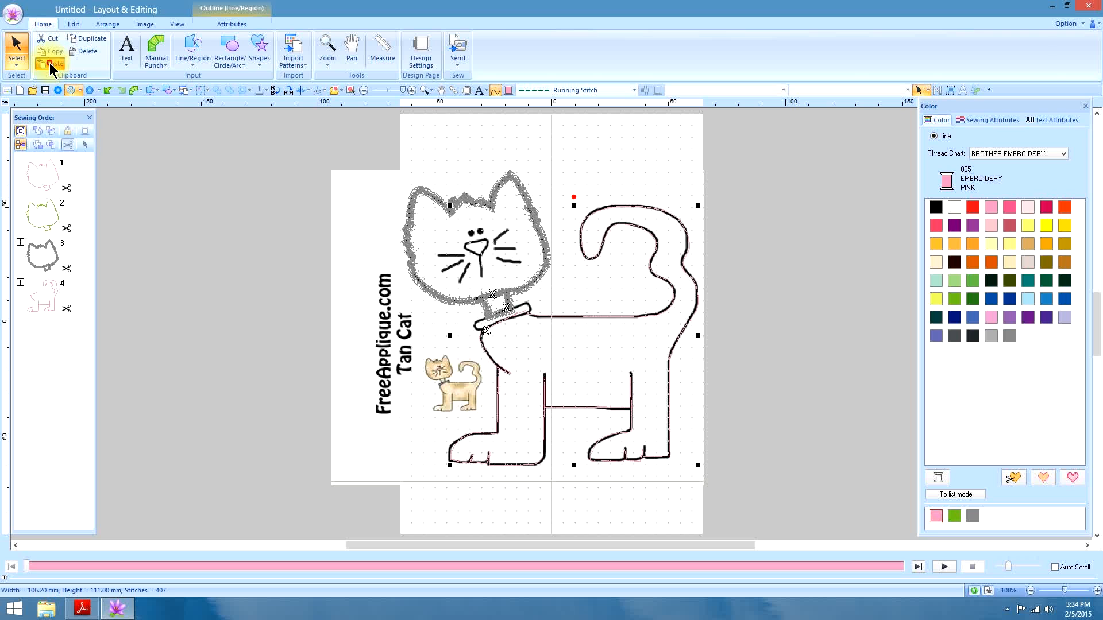
mouse_move(50, 54)
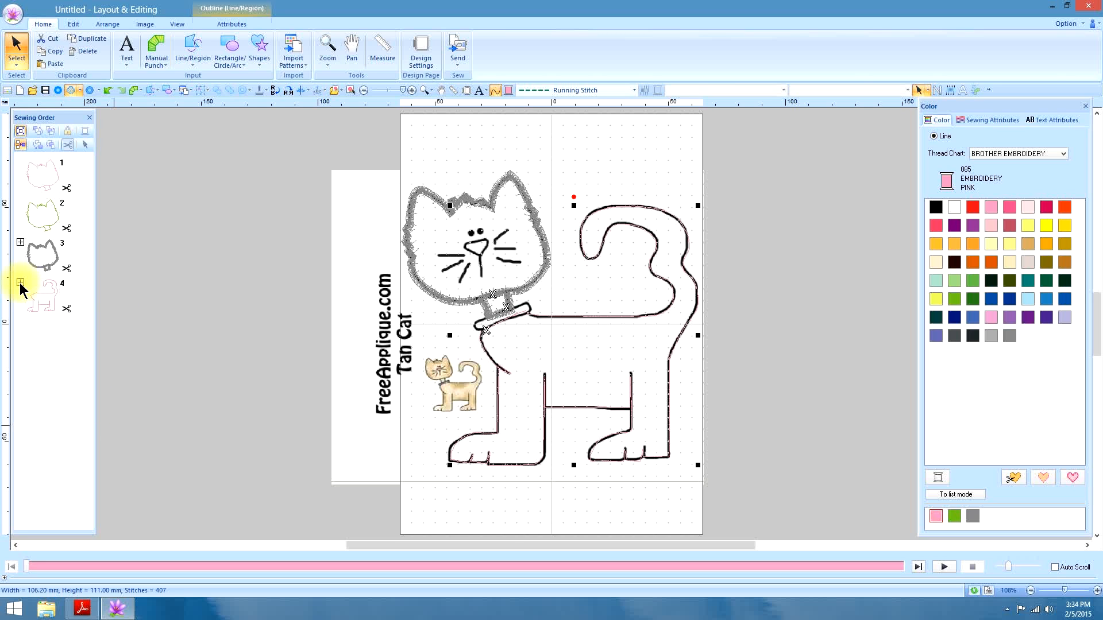
Expand the pasted body-outline copies and colour the E/V stitch copy gray
click(21, 284)
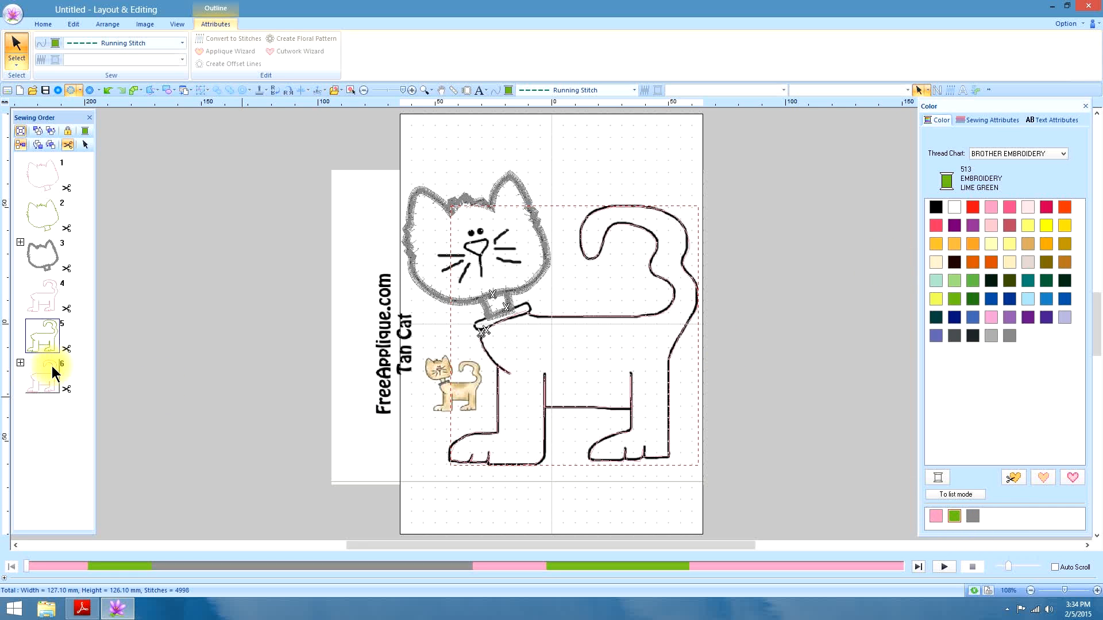
click(42, 336)
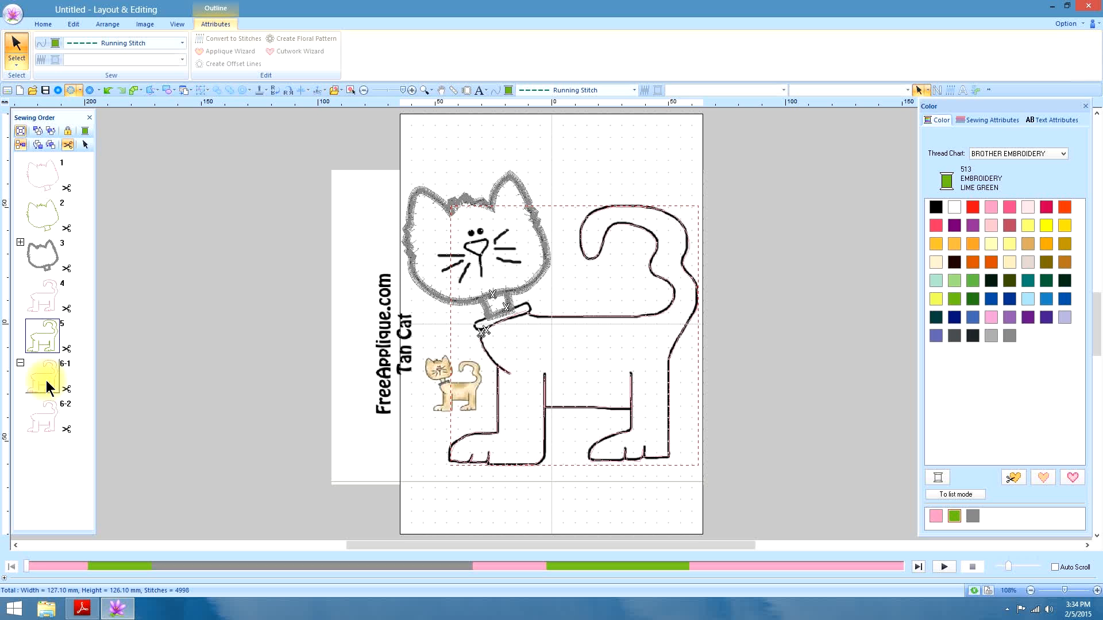
click(42, 378)
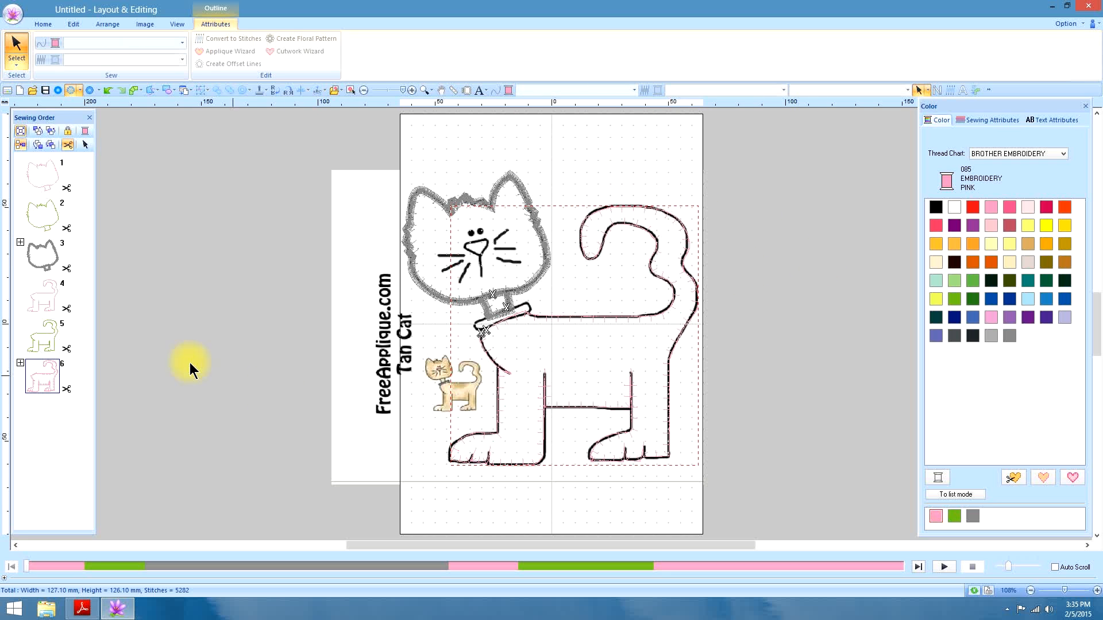
click(21, 364)
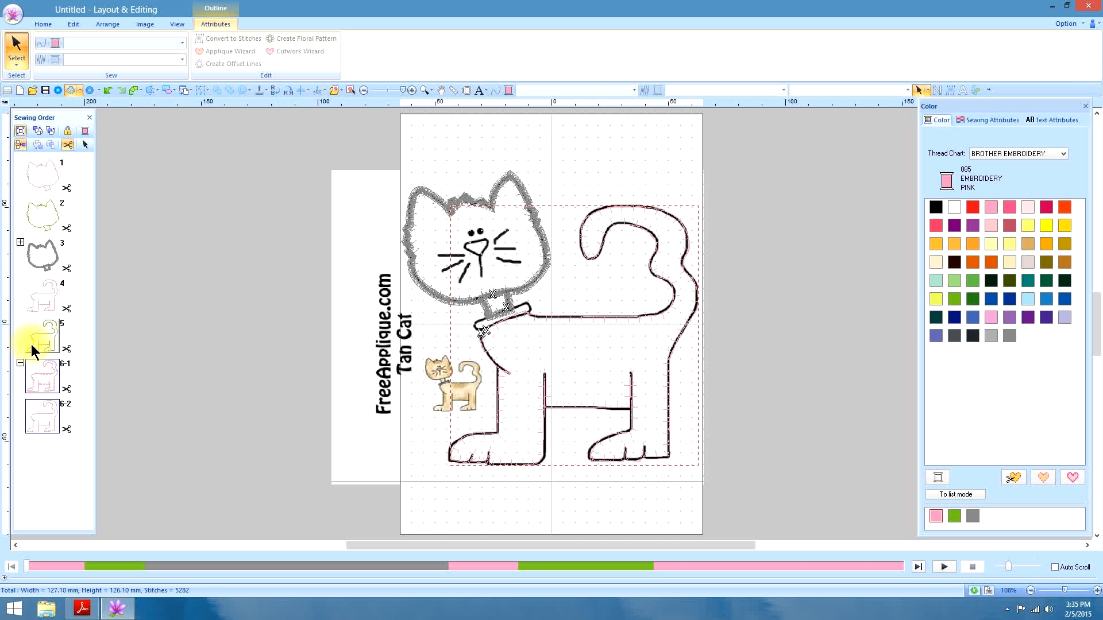
click(41, 378)
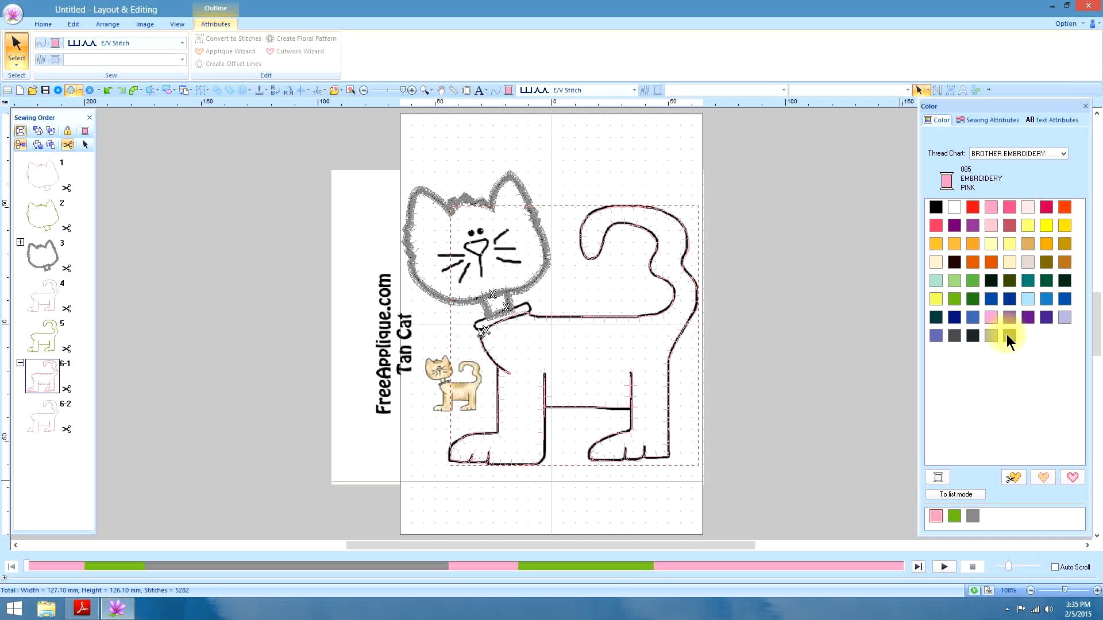
click(990, 336)
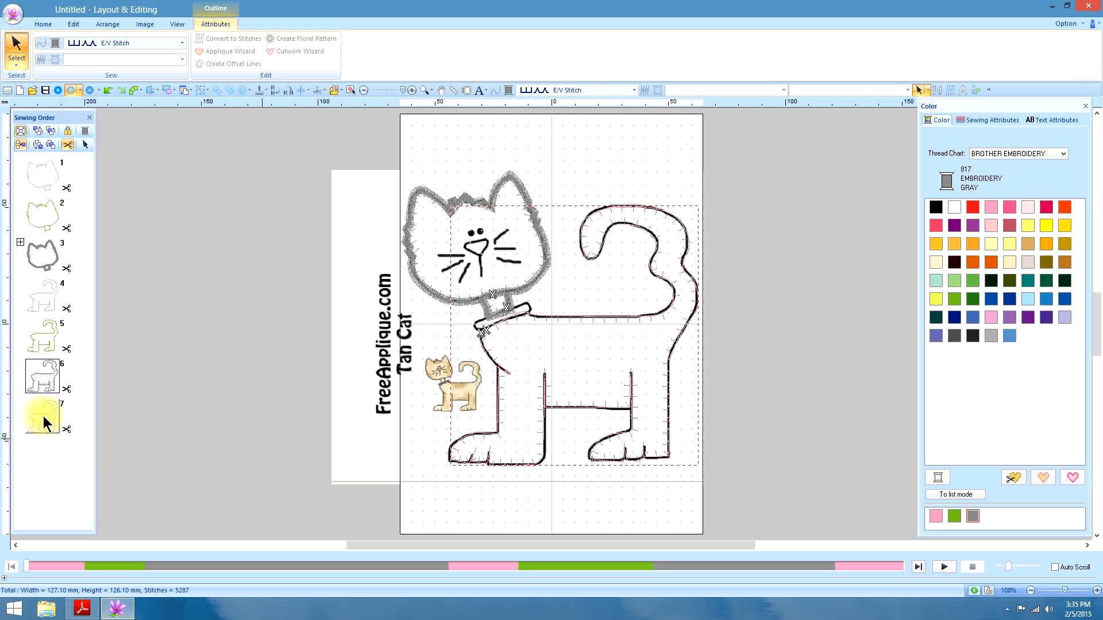
Turn the remaining body copy into a gray zigzag outline, grouped as entry 6
click(42, 415)
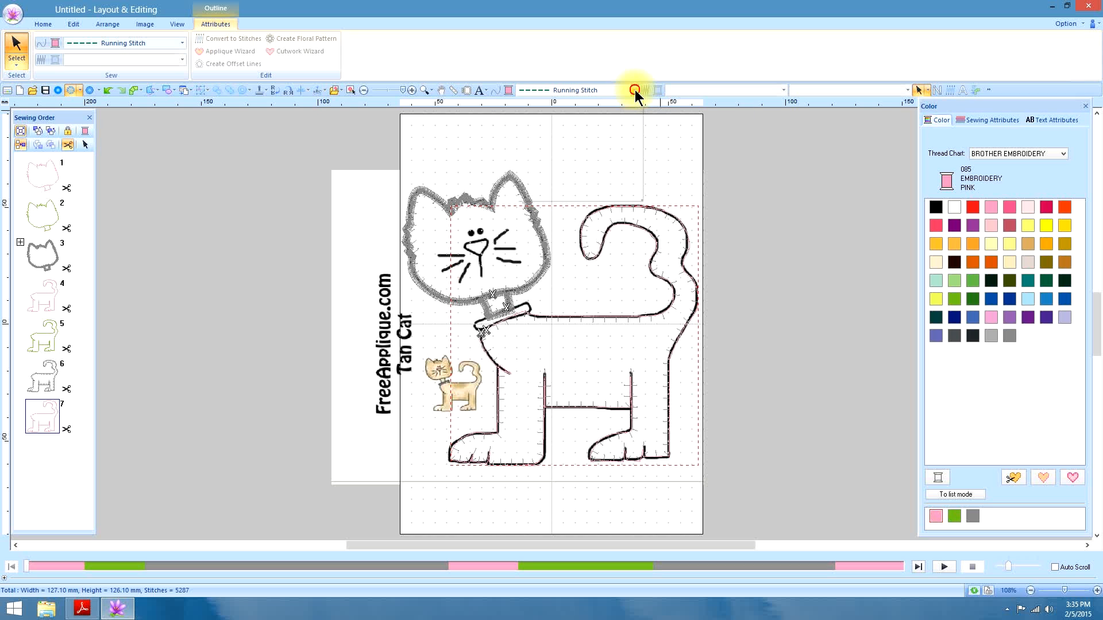
click(634, 89)
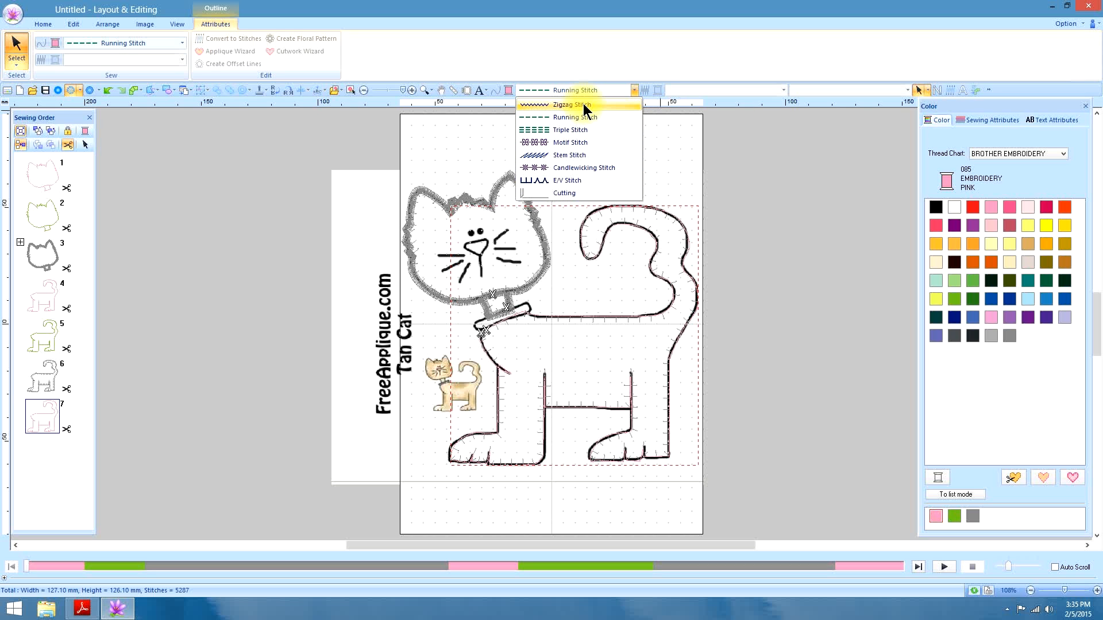
click(570, 104)
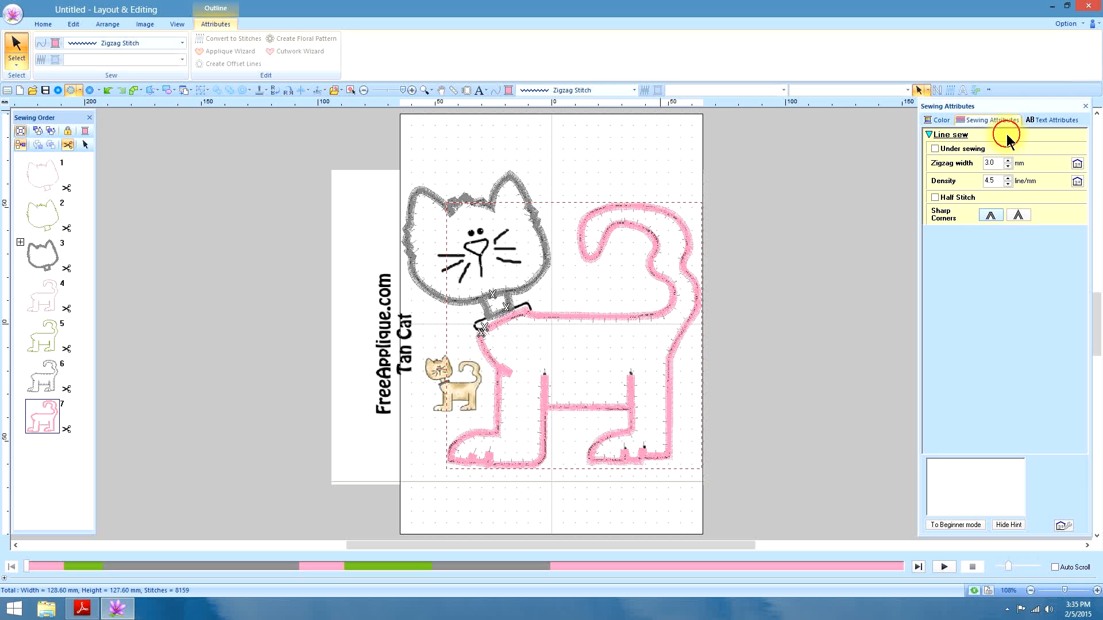
click(941, 120)
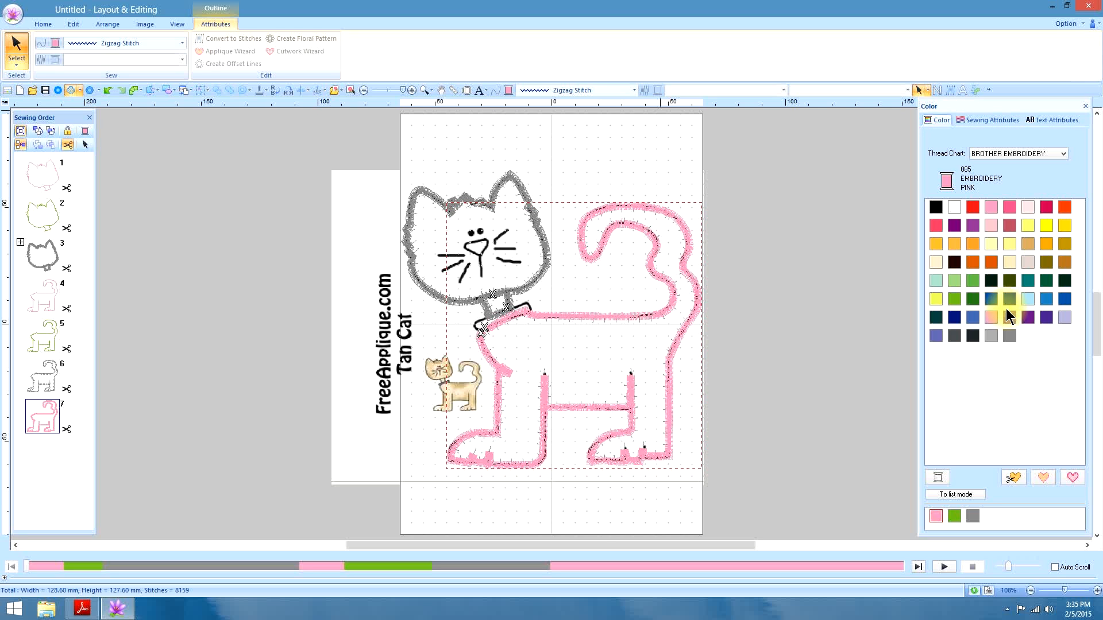
click(972, 336)
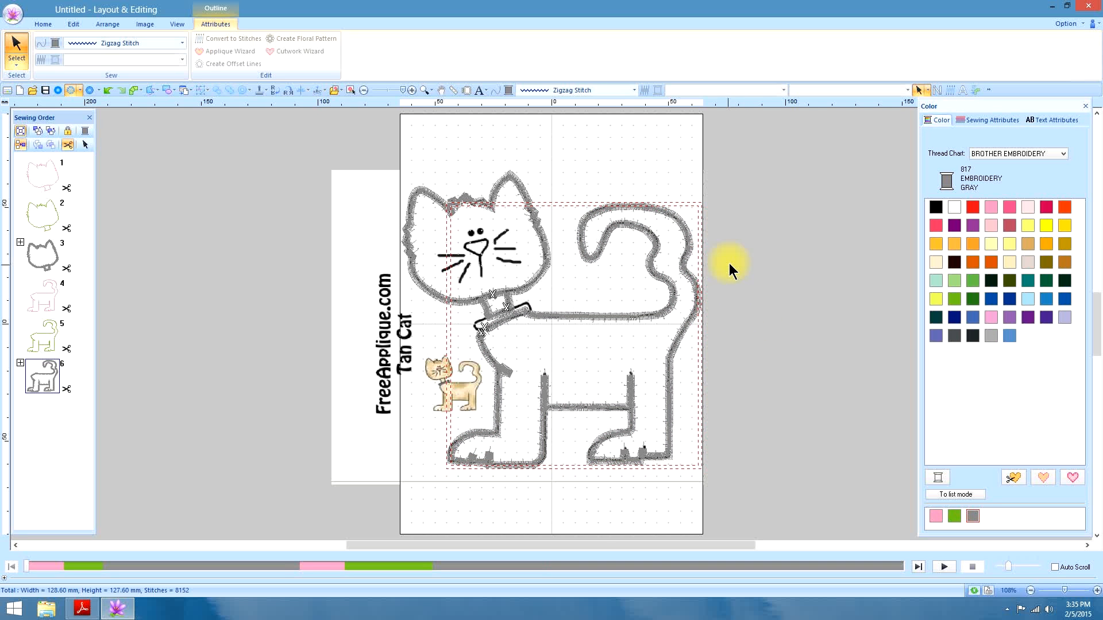
click(43, 23)
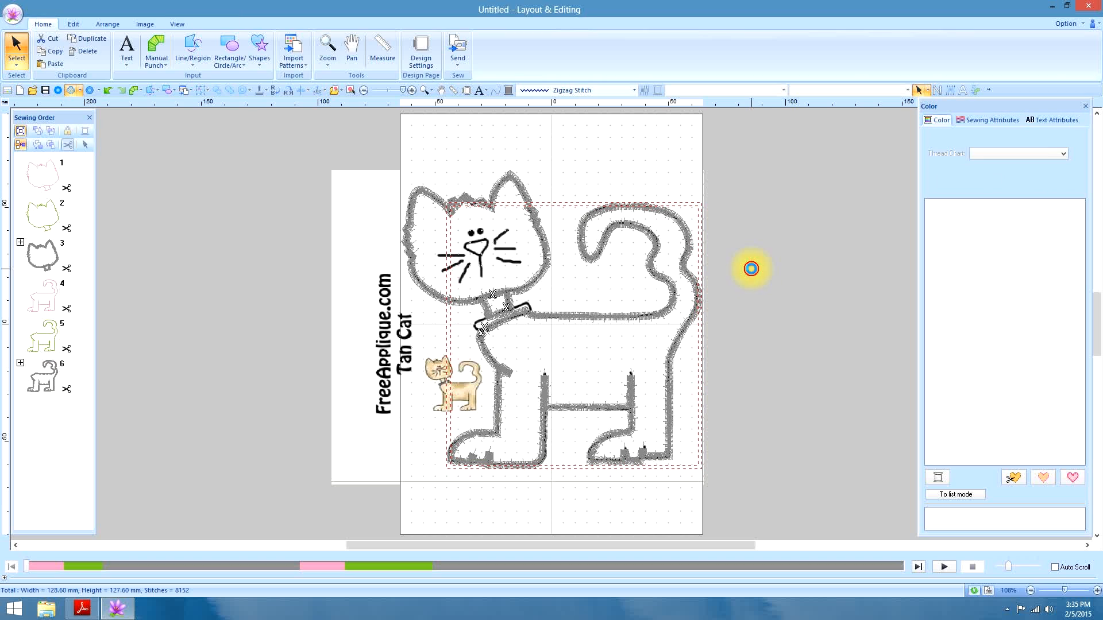
click(768, 324)
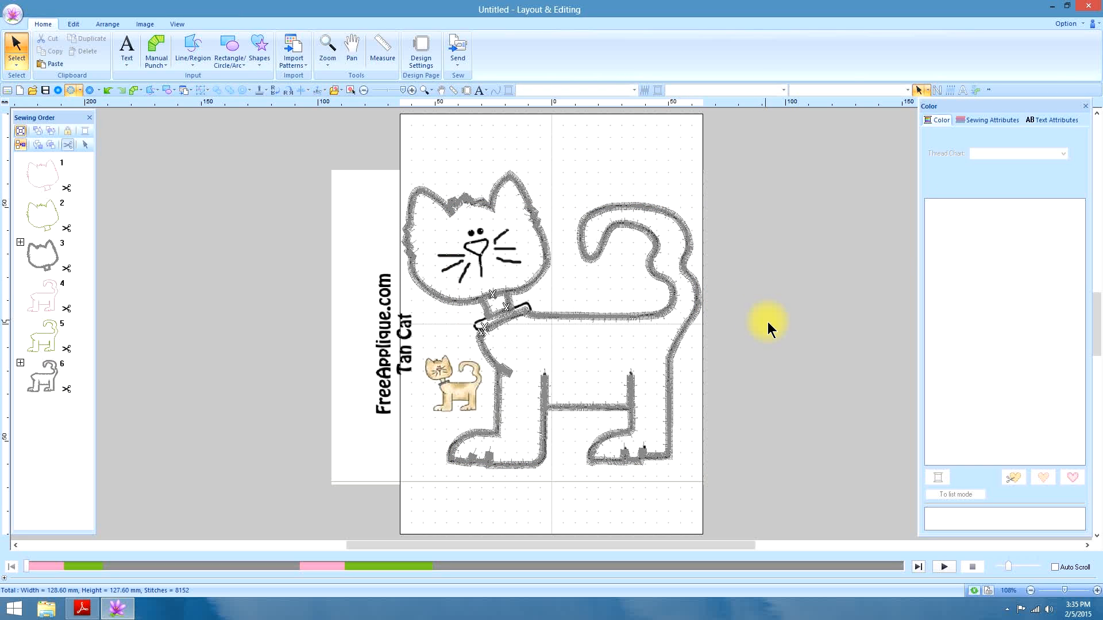
mouse_move(795, 332)
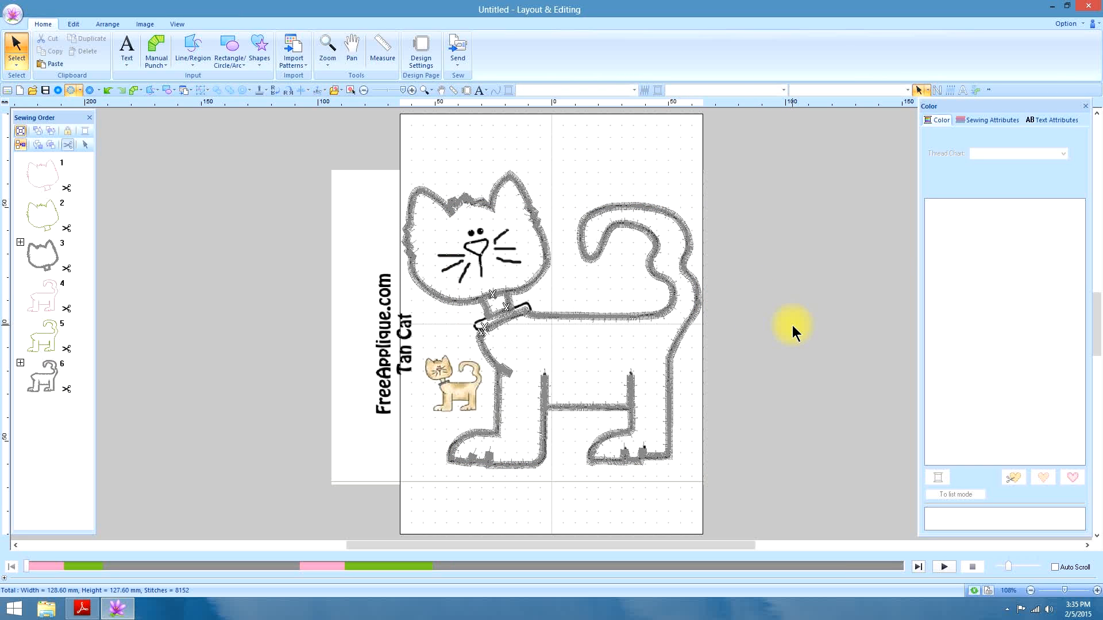
mouse_move(507, 291)
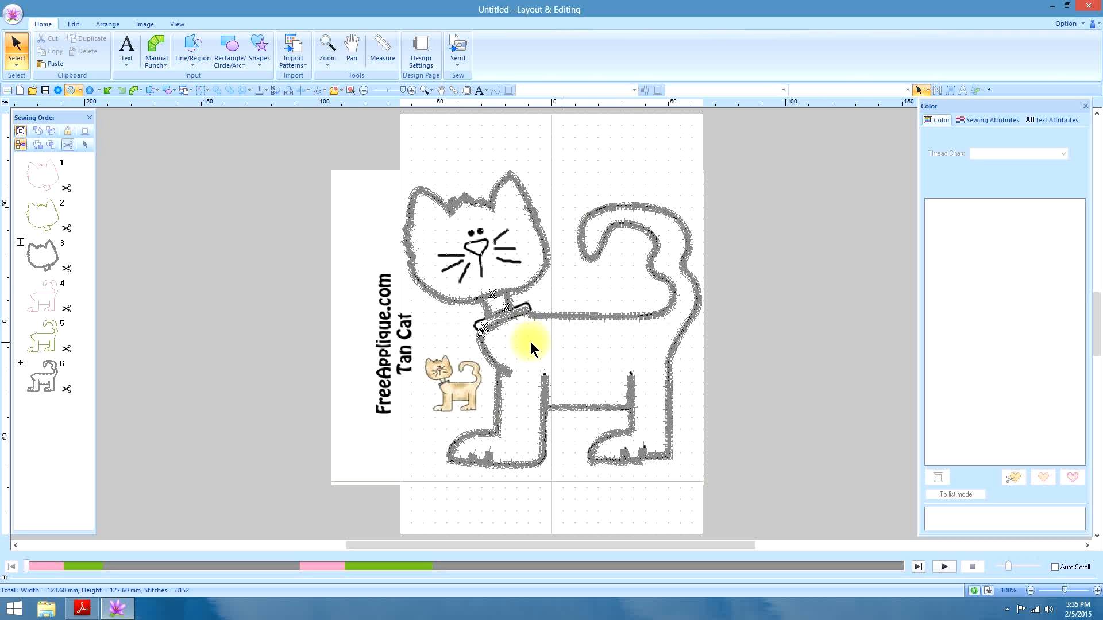
mouse_move(669, 410)
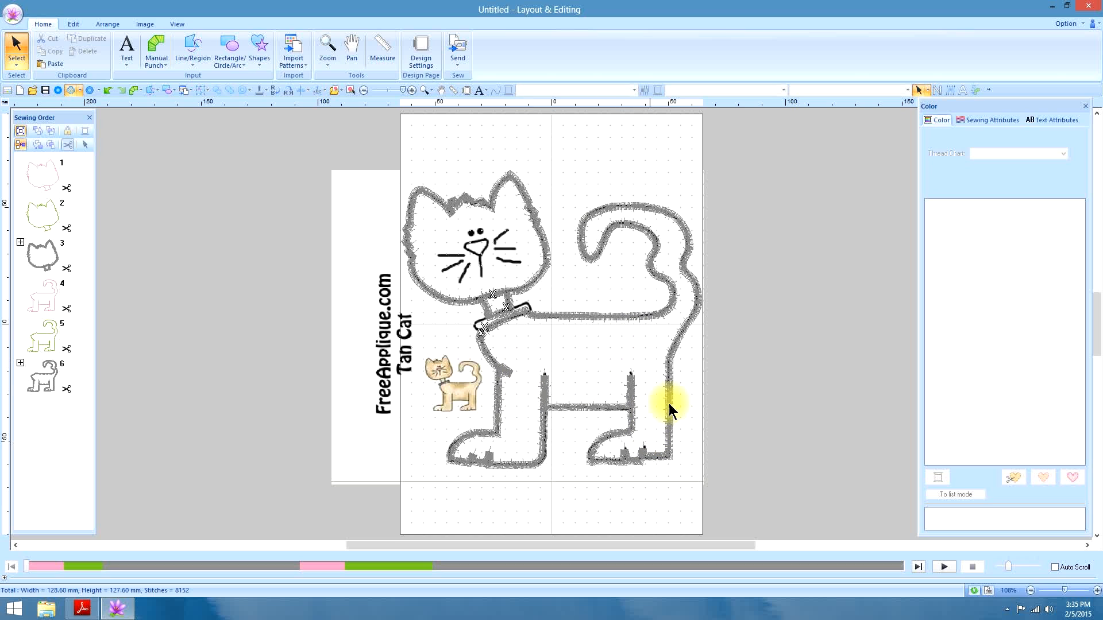
mouse_move(538, 371)
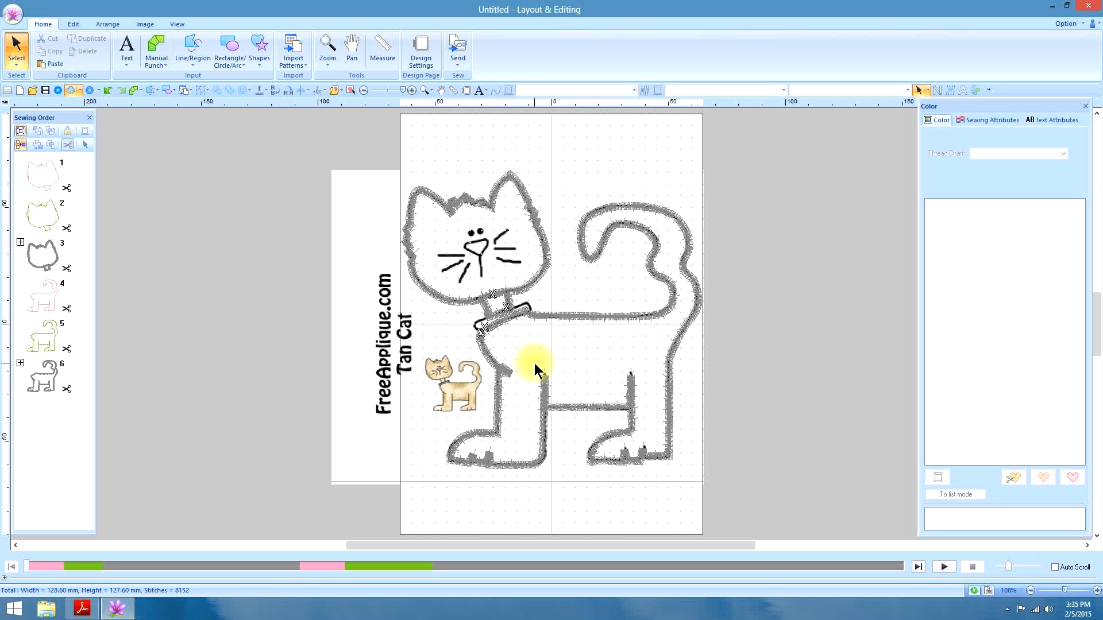
mouse_move(474, 319)
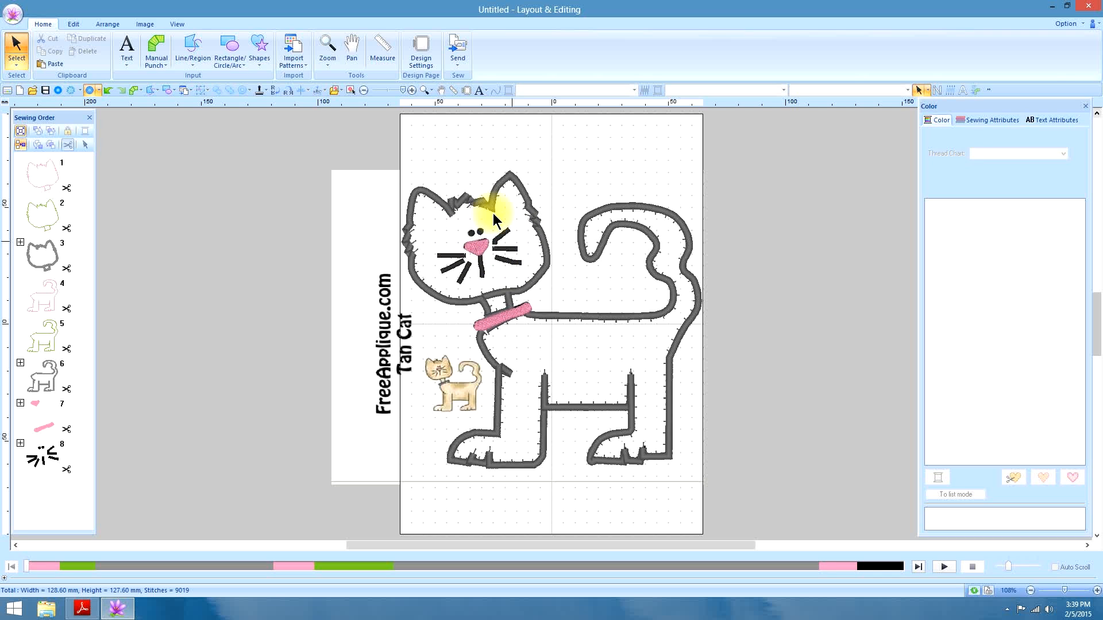
mouse_move(589, 354)
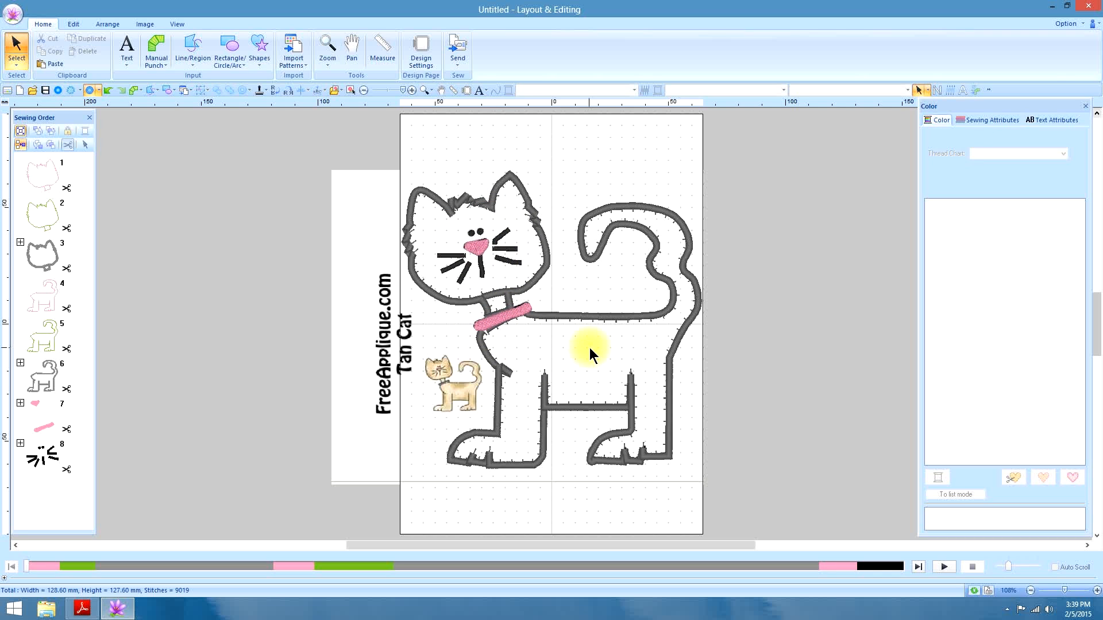
mouse_move(598, 372)
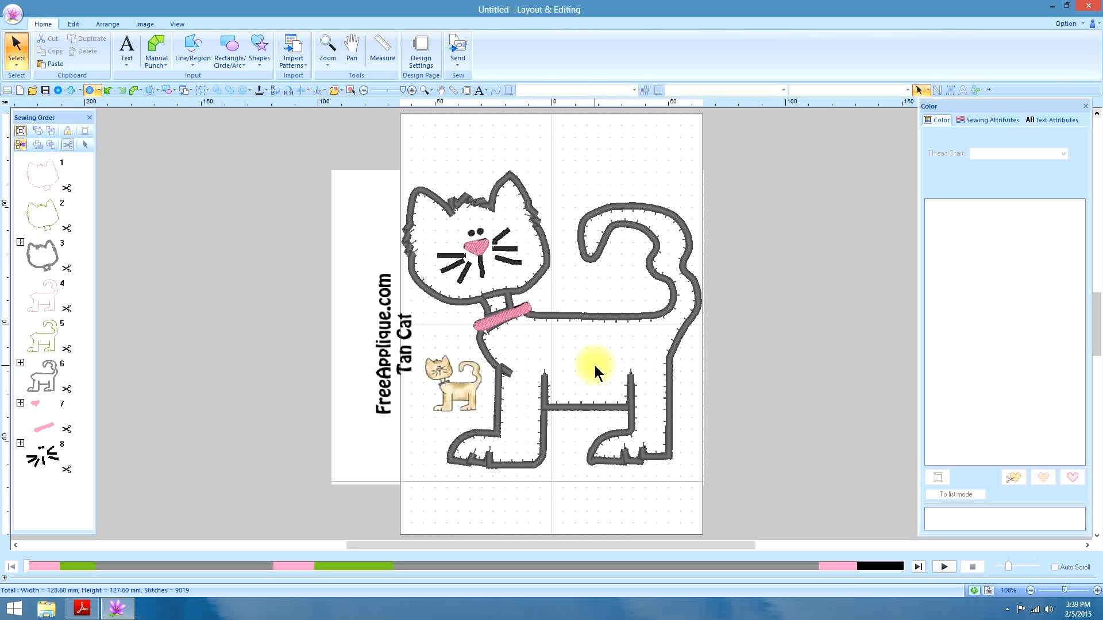
mouse_move(609, 369)
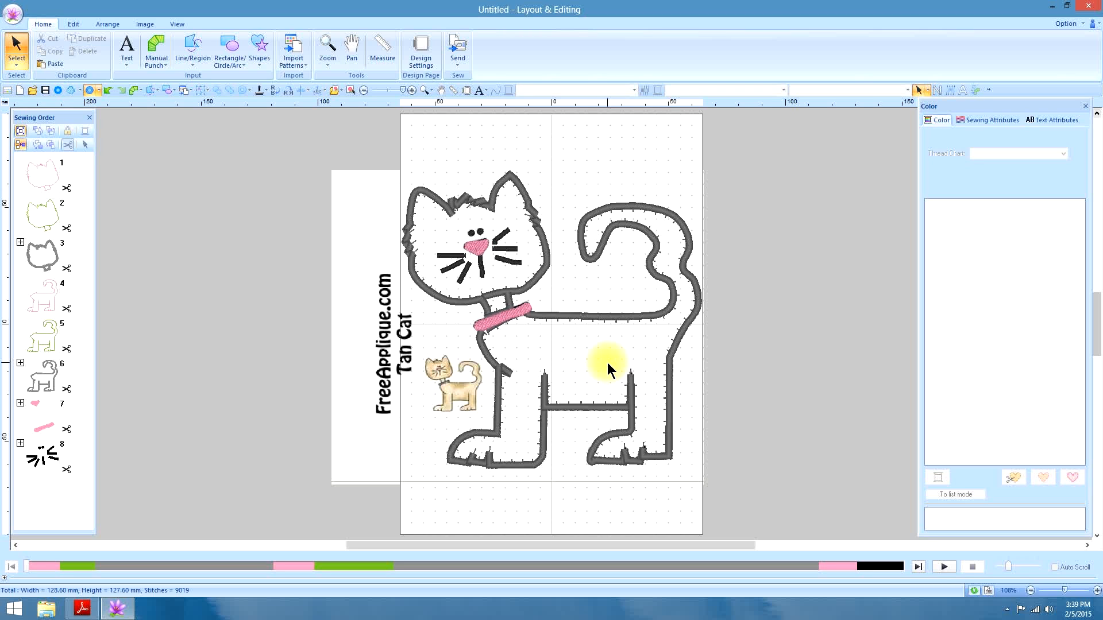